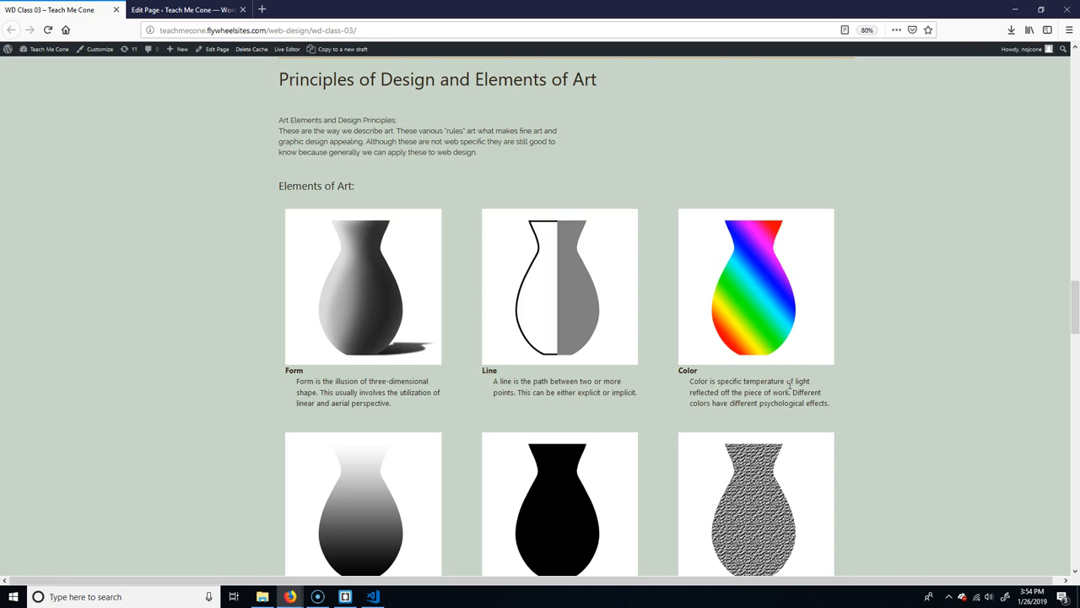
Step: Scroll down to bring the Elements of Art vase grid into view
scroll(down, 3)
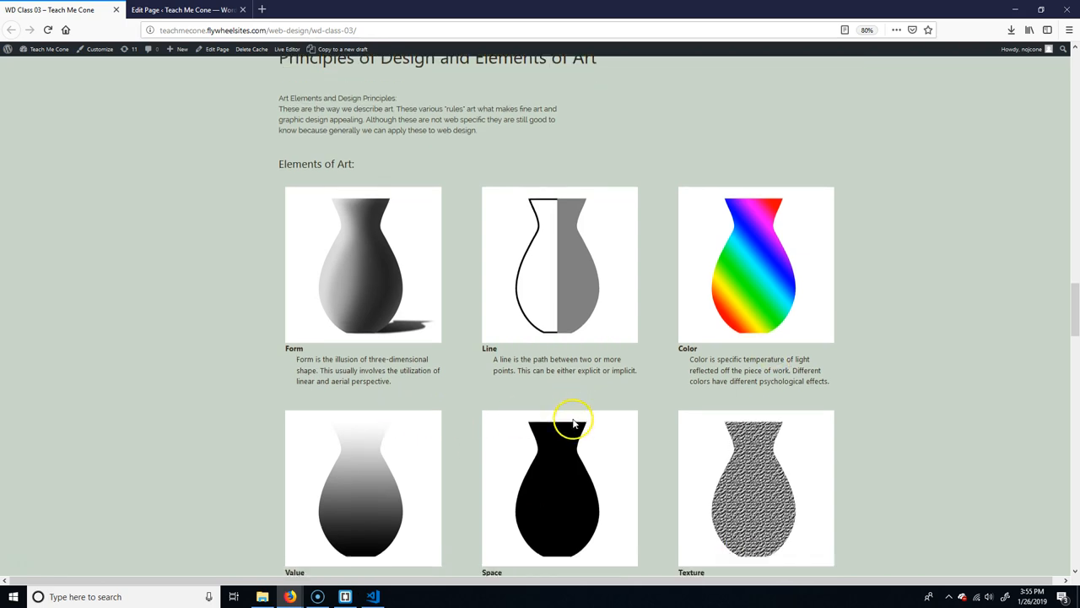
Step: Scroll to show the Value, Space and Texture vases, then double-click the Form vase example
scroll(down, 3)
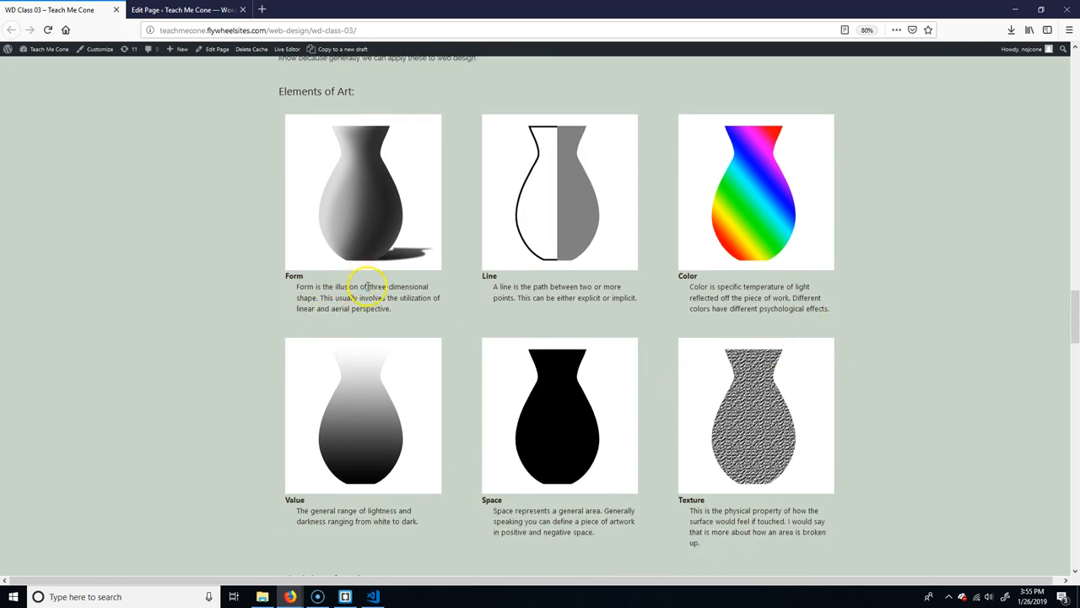
mouse_move(371, 301)
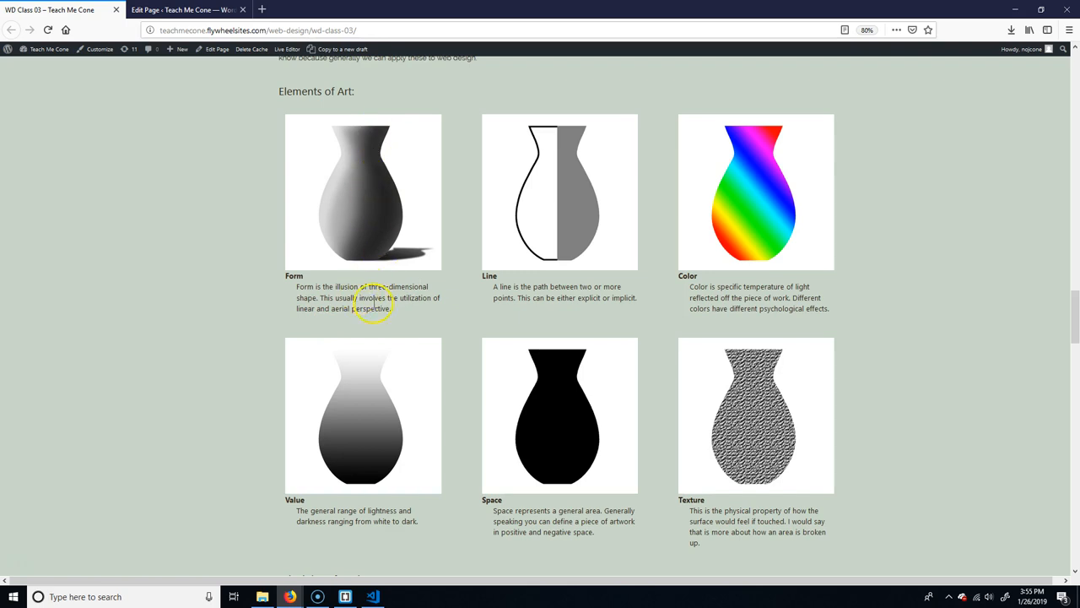
mouse_move(388, 236)
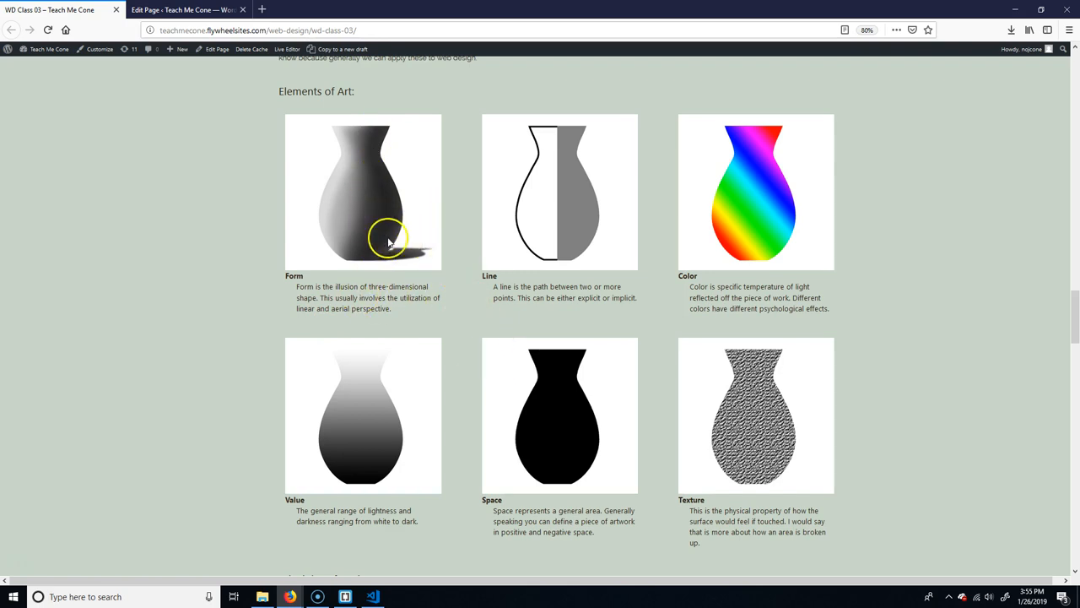
mouse_move(378, 131)
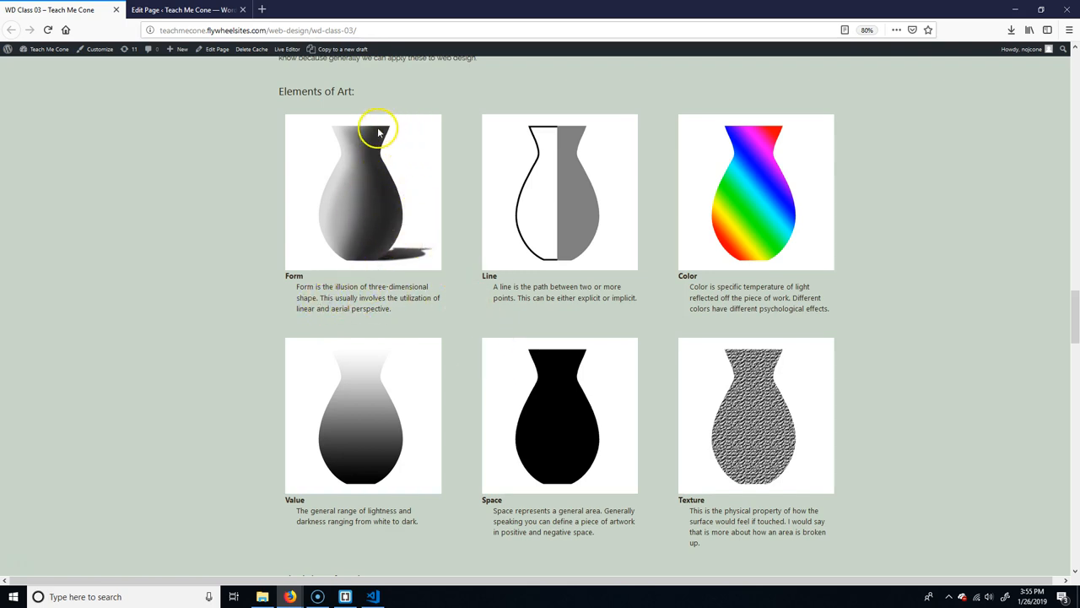
mouse_move(169, 384)
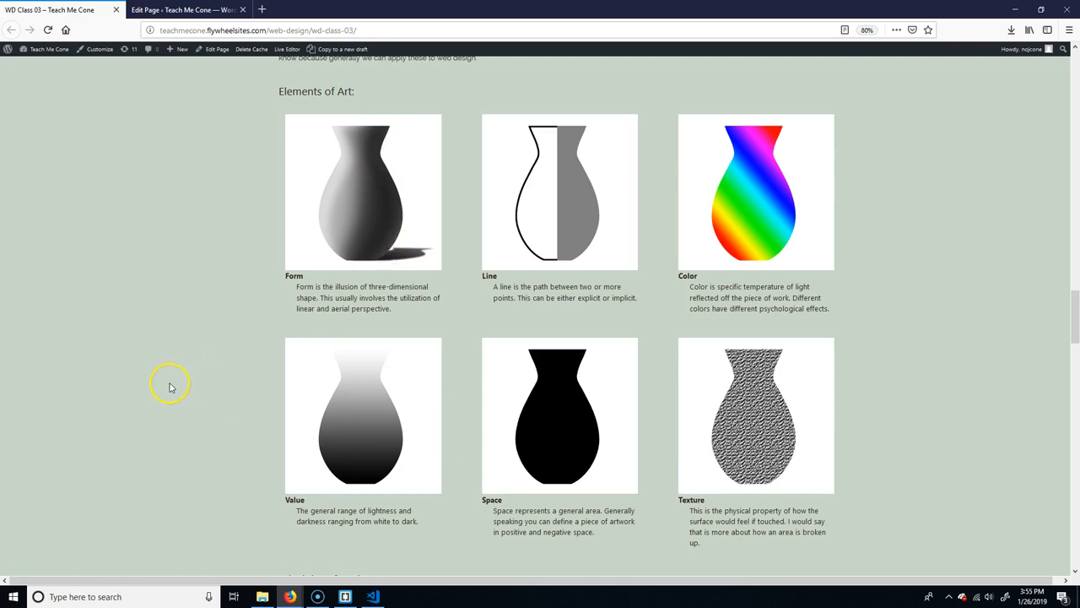
mouse_move(123, 393)
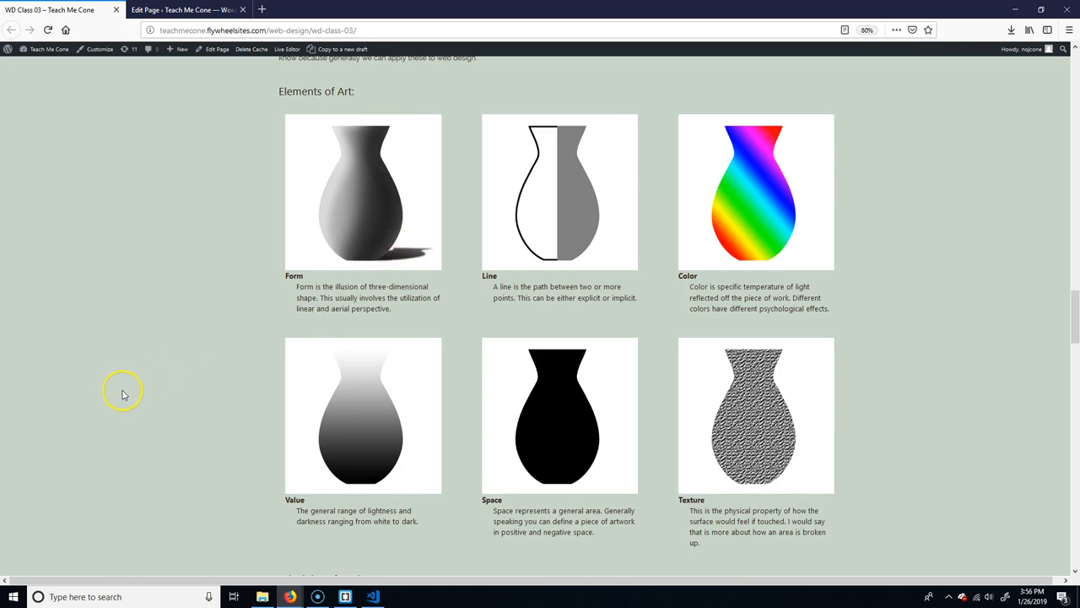
mouse_move(131, 395)
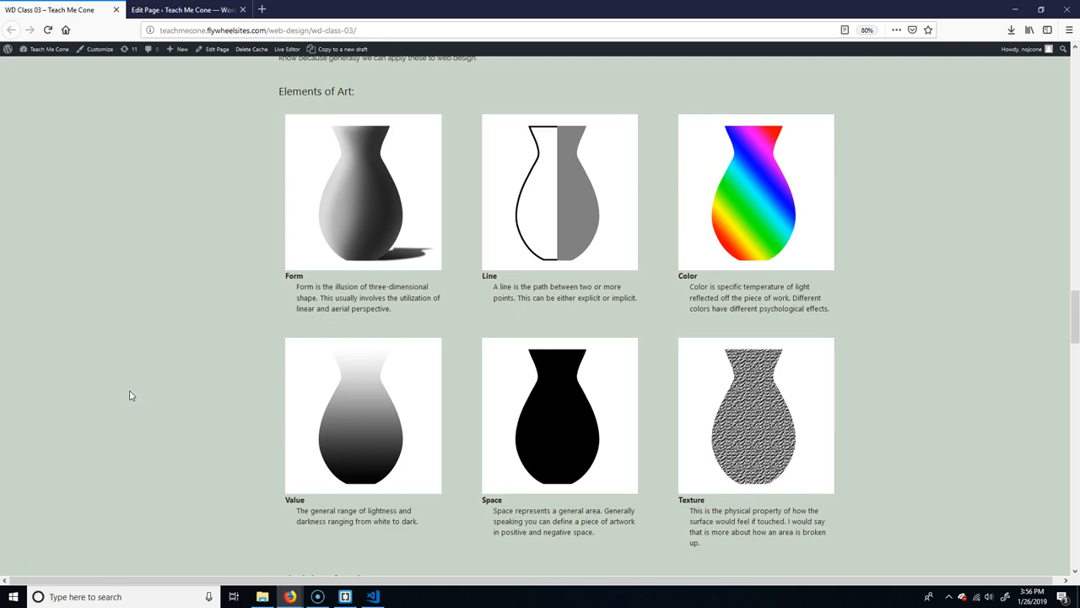
double_click(410, 297)
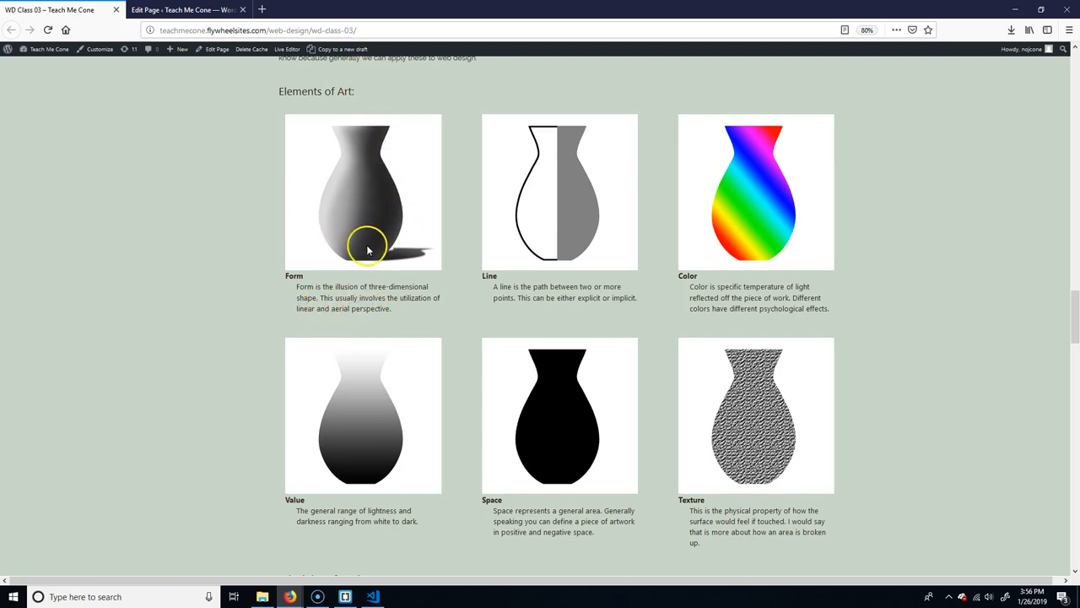
mouse_move(390, 228)
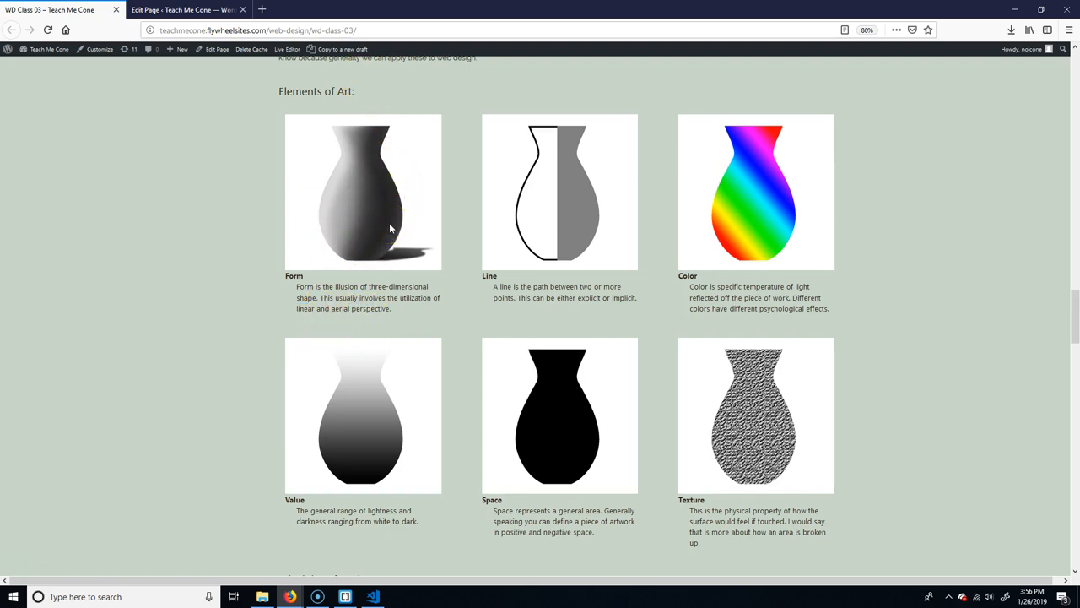
mouse_move(605, 291)
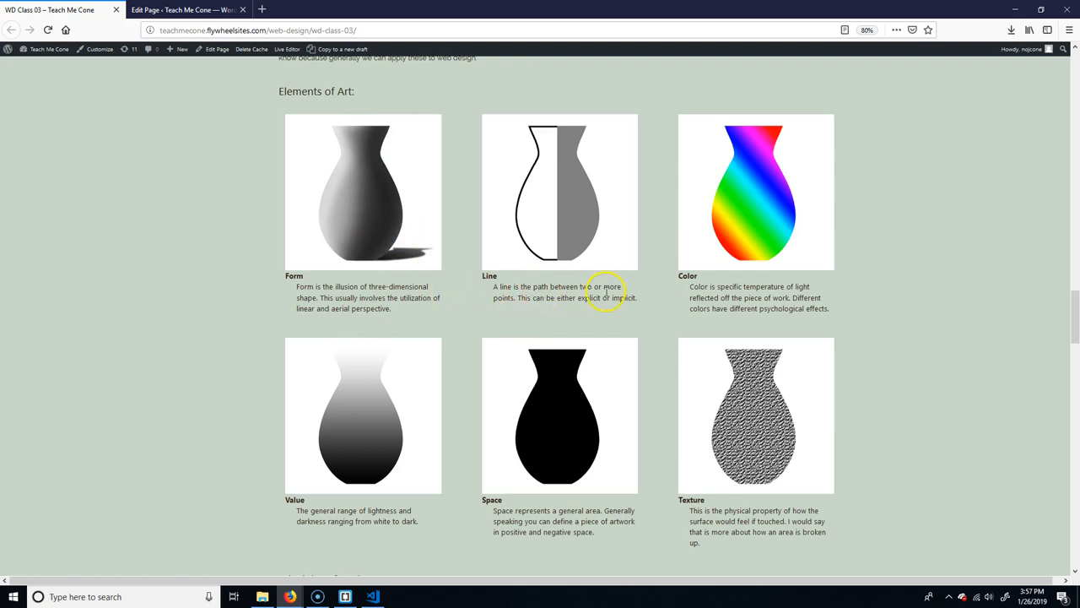
mouse_move(600, 297)
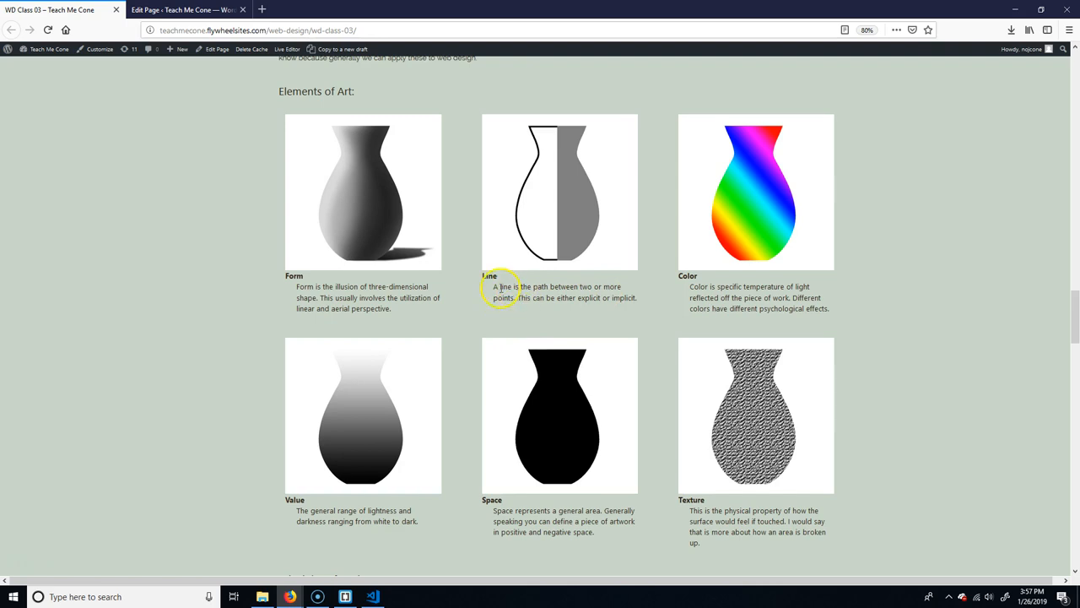
mouse_move(553, 135)
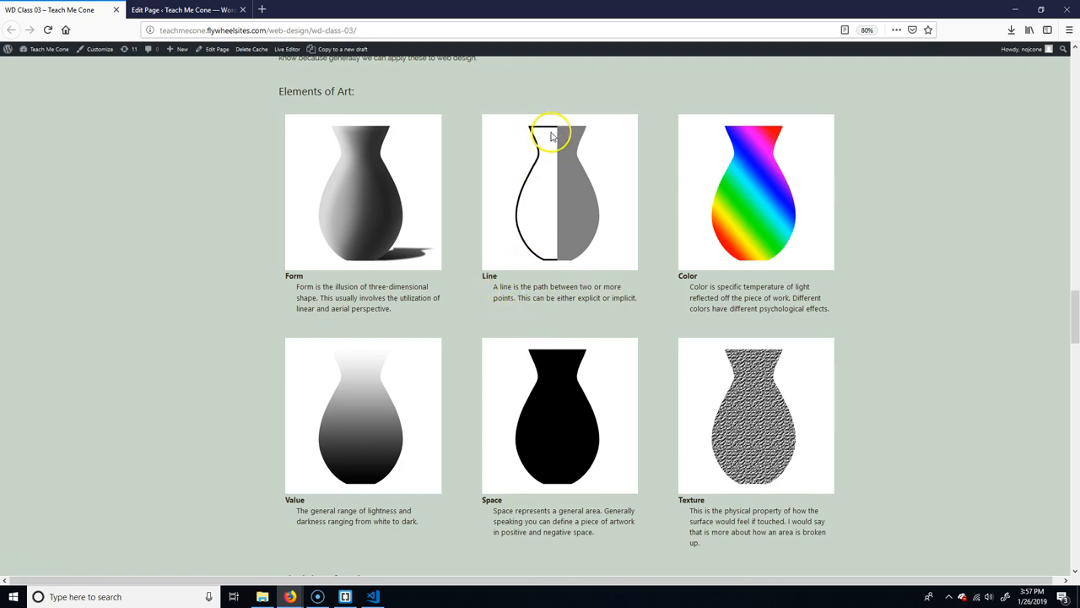
mouse_move(555, 128)
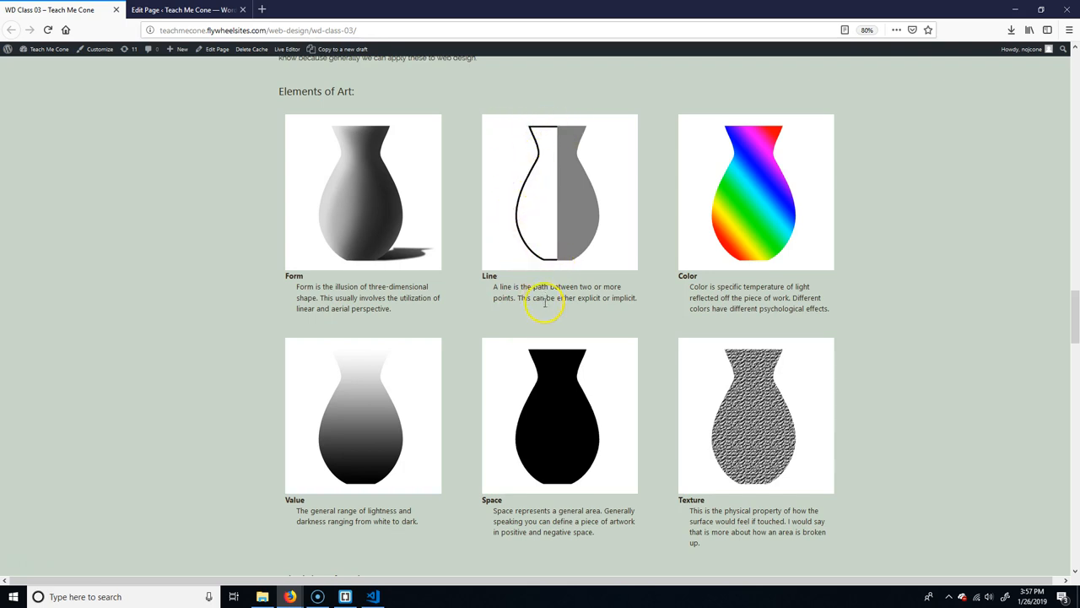
mouse_move(574, 268)
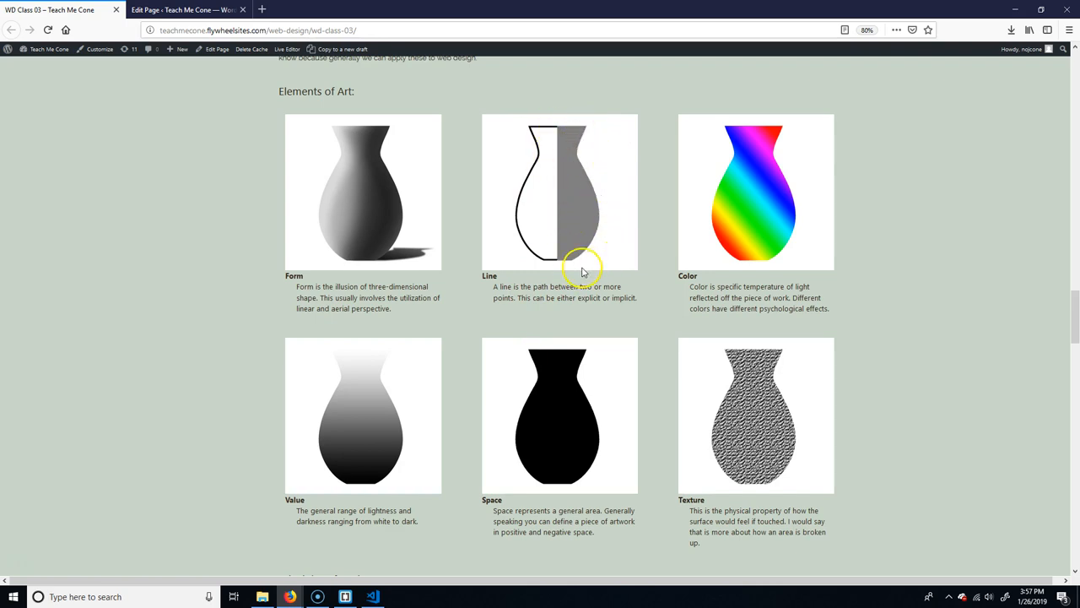
mouse_move(595, 242)
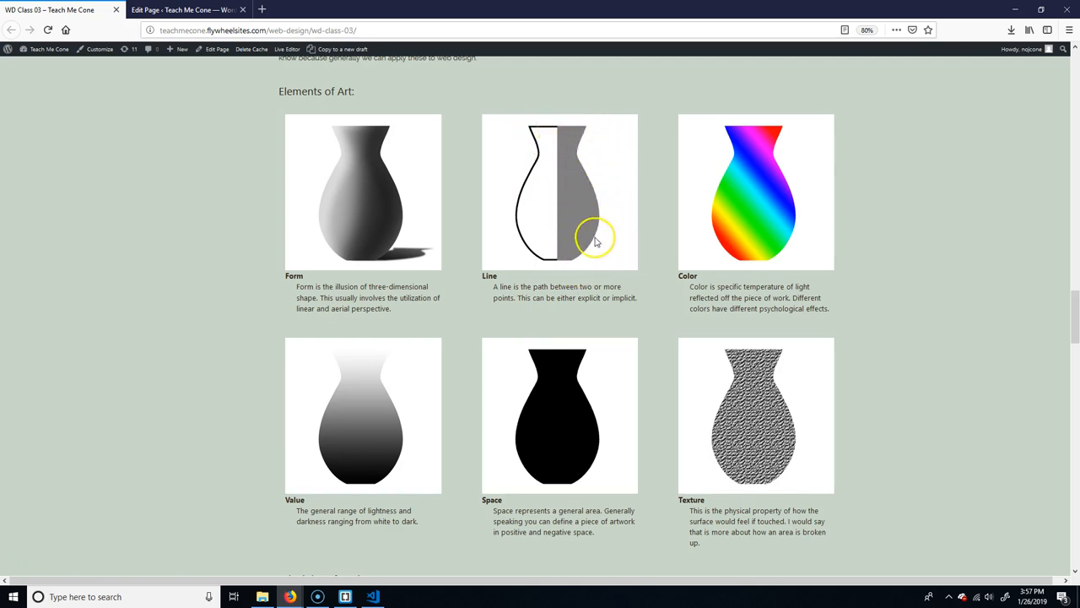
mouse_move(578, 153)
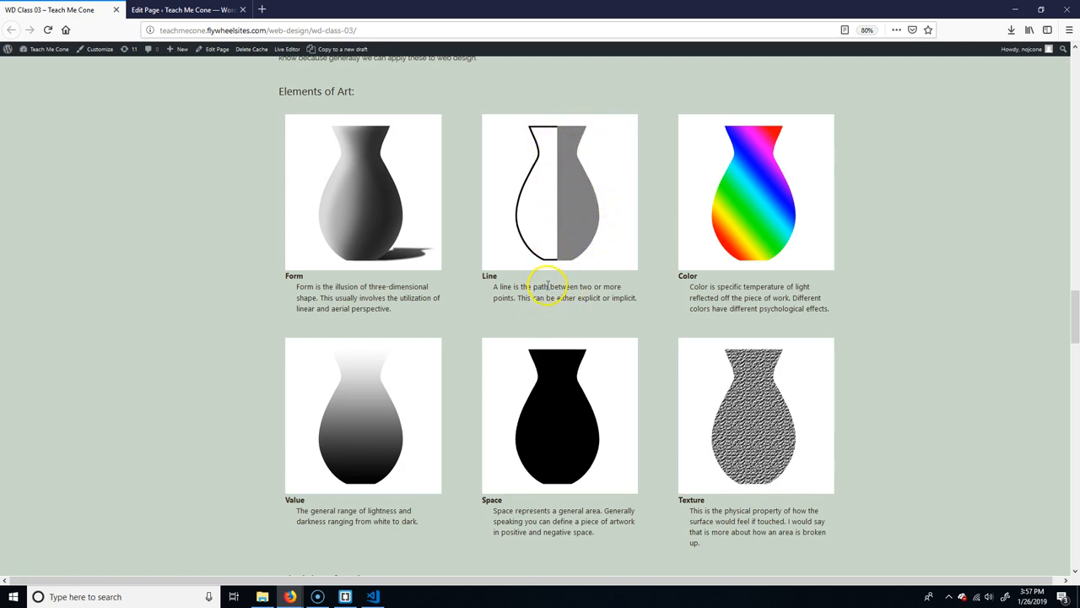
mouse_move(491, 121)
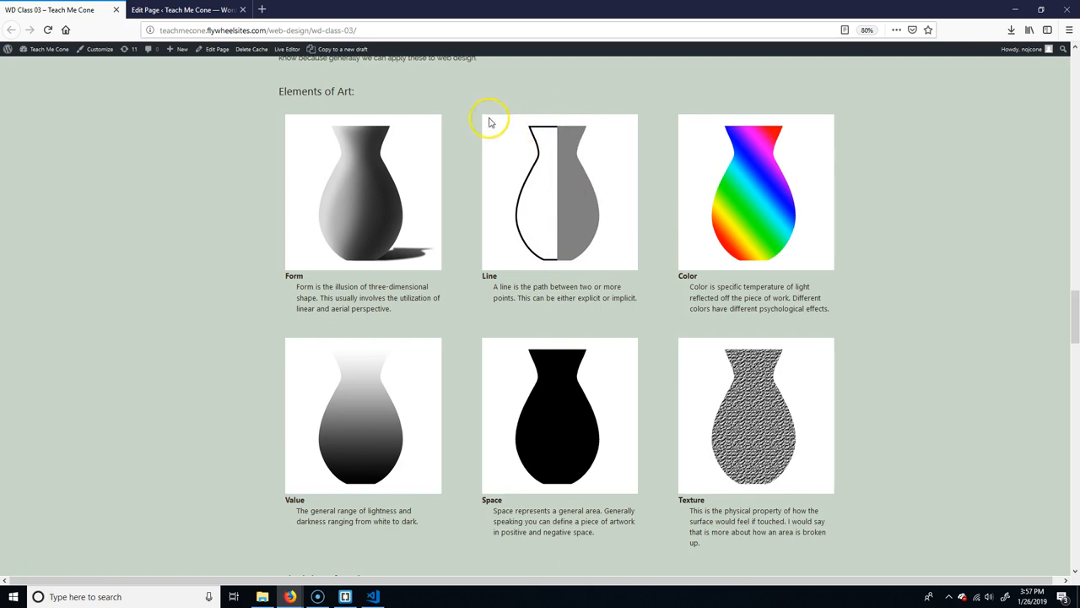
mouse_move(527, 131)
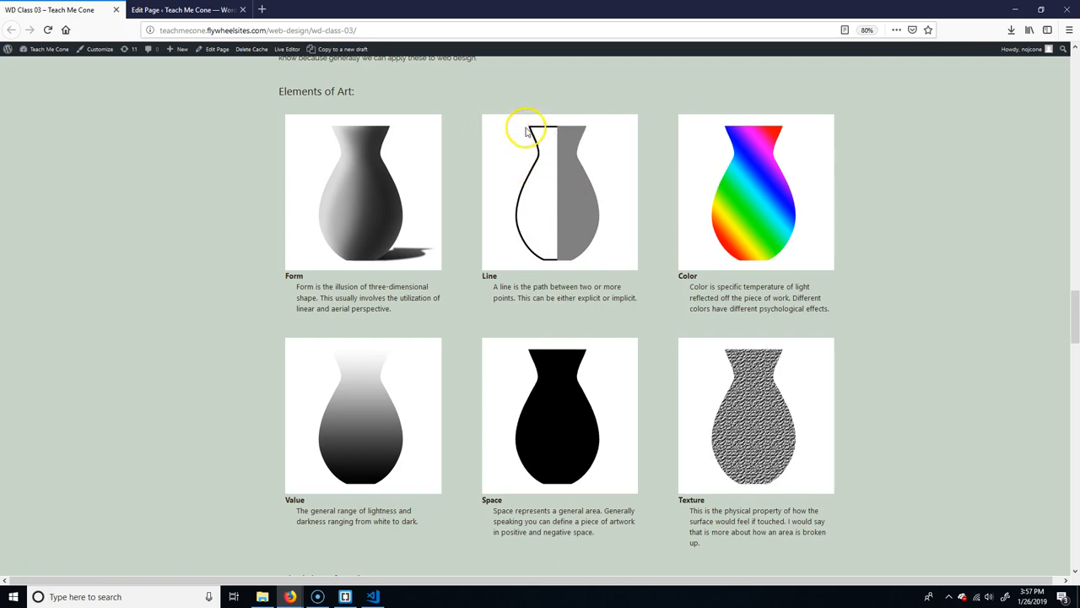
mouse_move(547, 264)
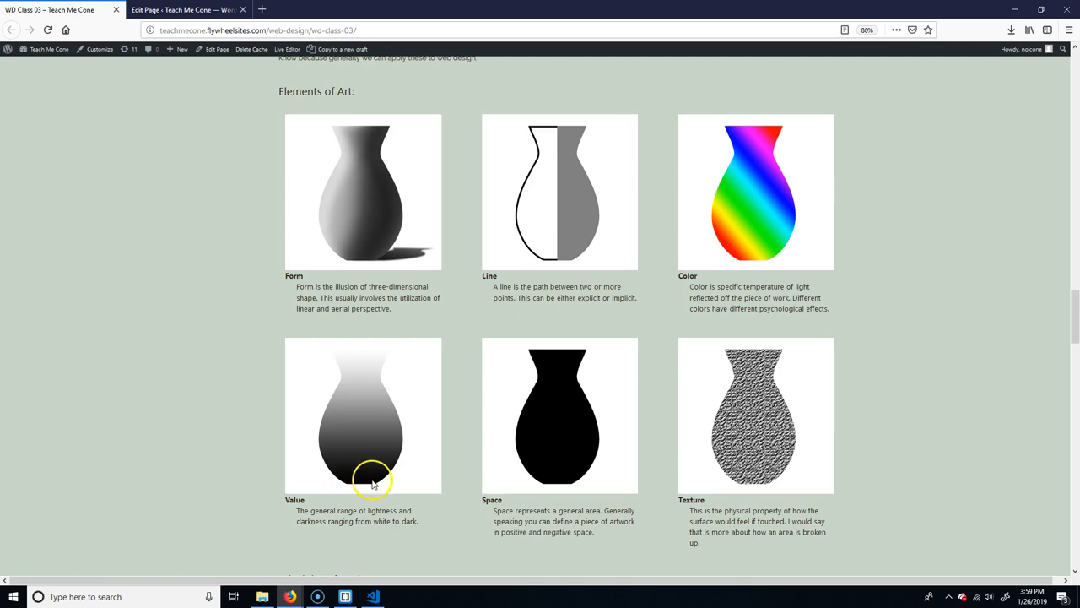
mouse_move(363, 354)
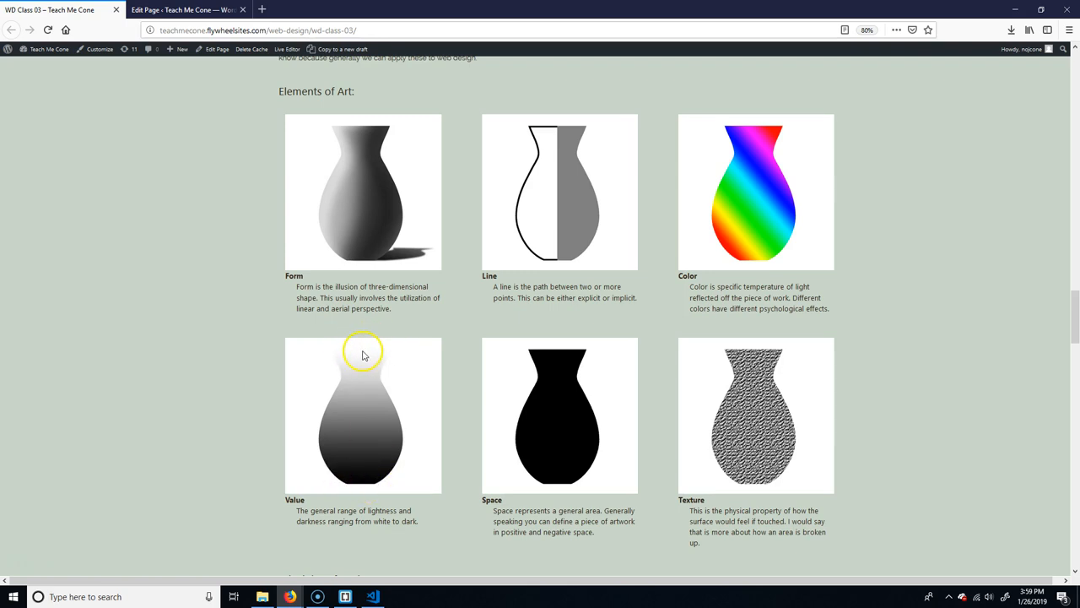
mouse_move(335, 463)
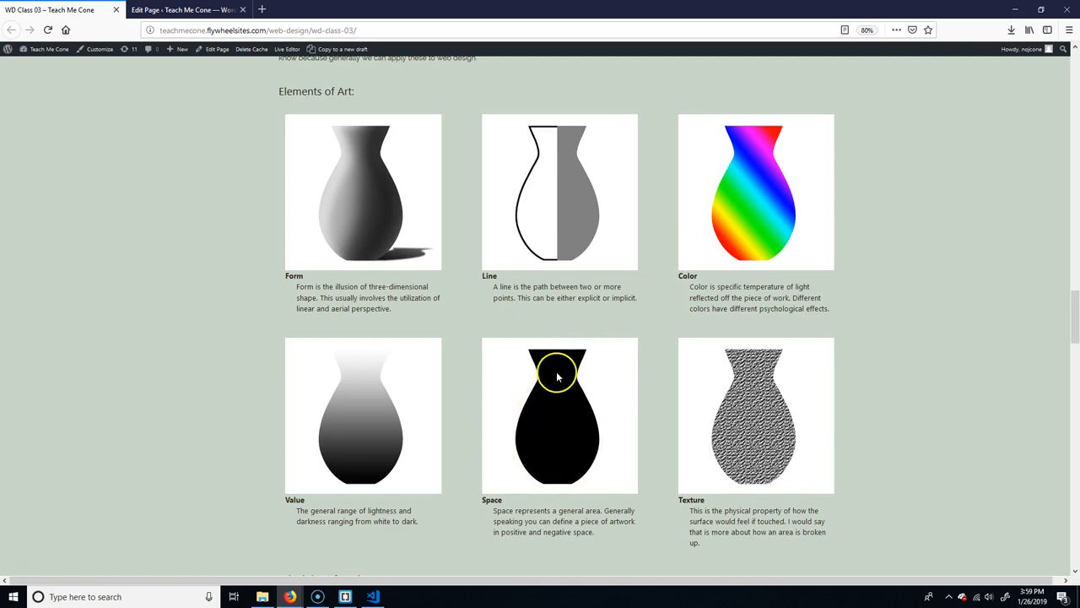
mouse_move(629, 421)
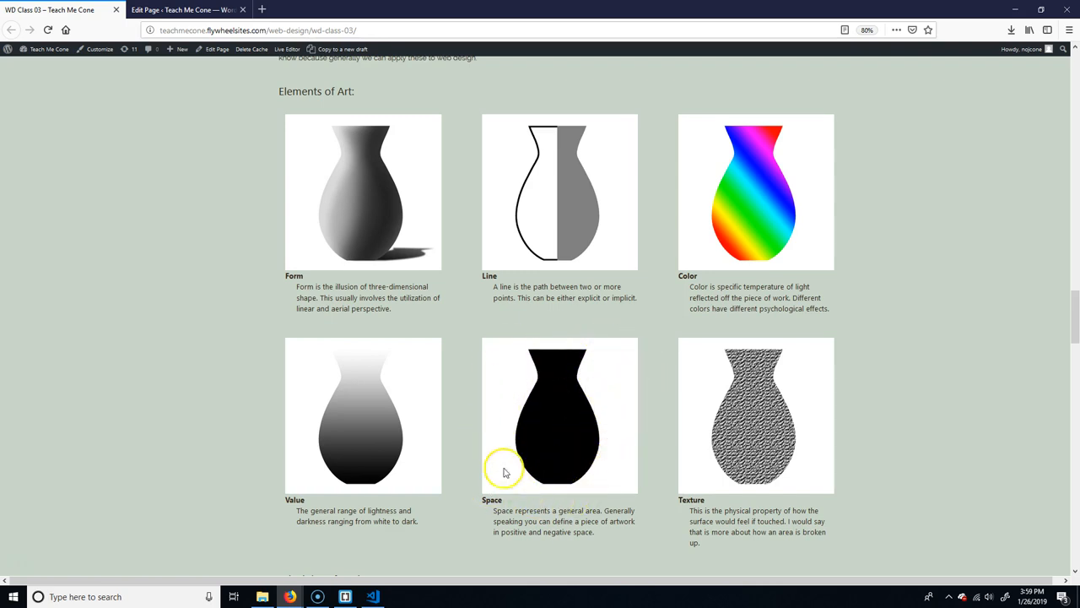
mouse_move(598, 414)
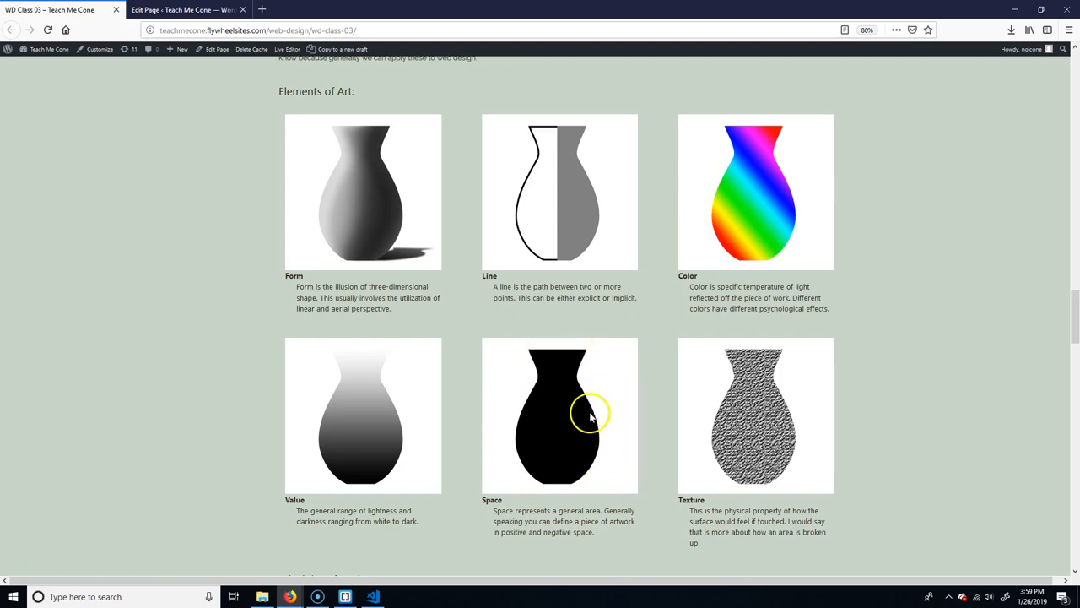
mouse_move(614, 414)
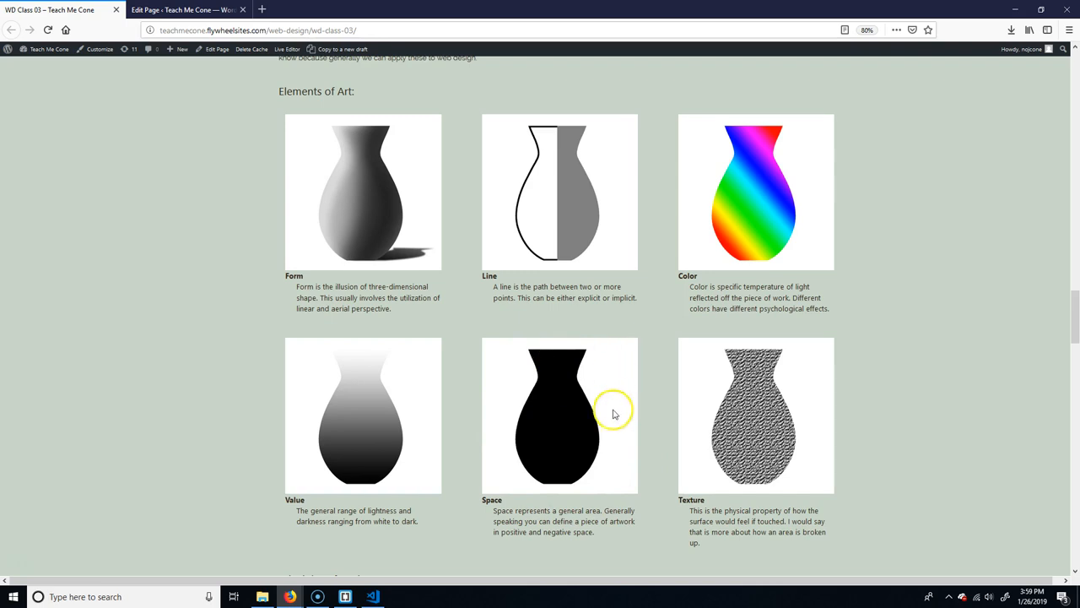
mouse_move(603, 389)
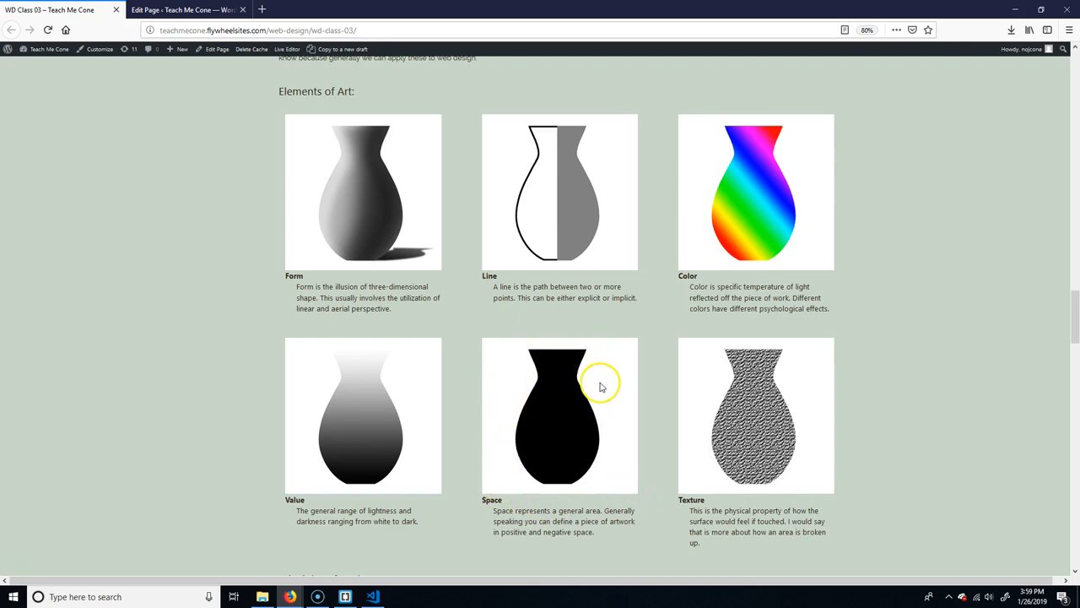
mouse_move(482, 462)
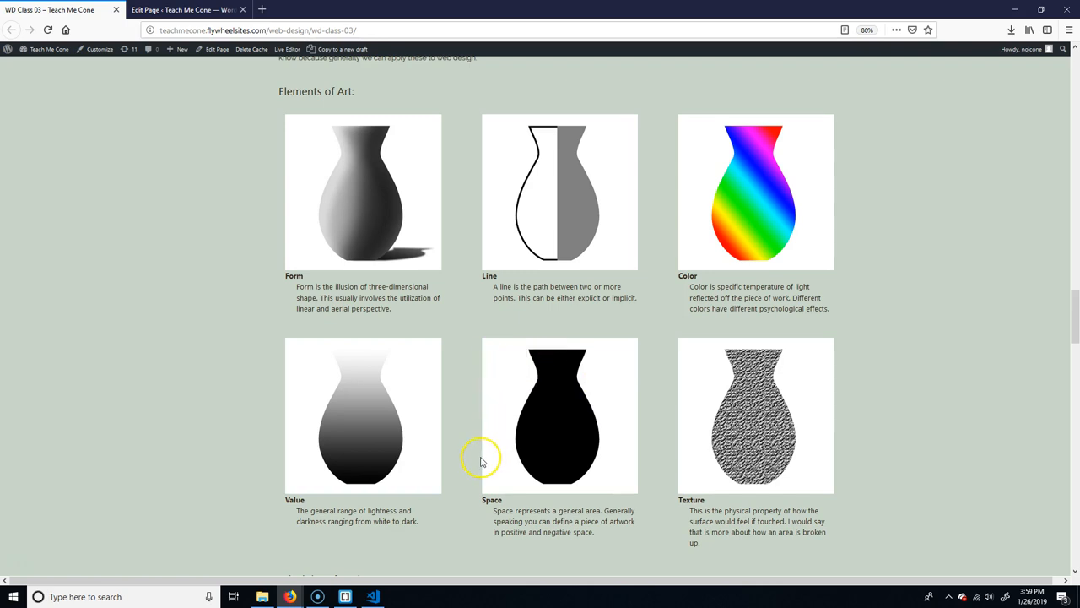
mouse_move(650, 352)
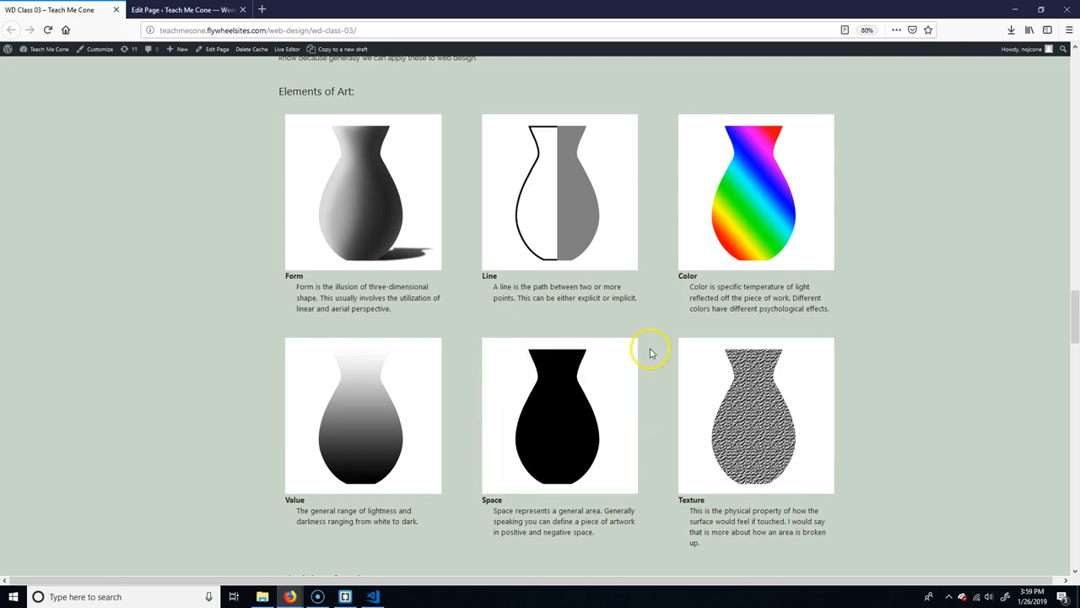
mouse_move(598, 387)
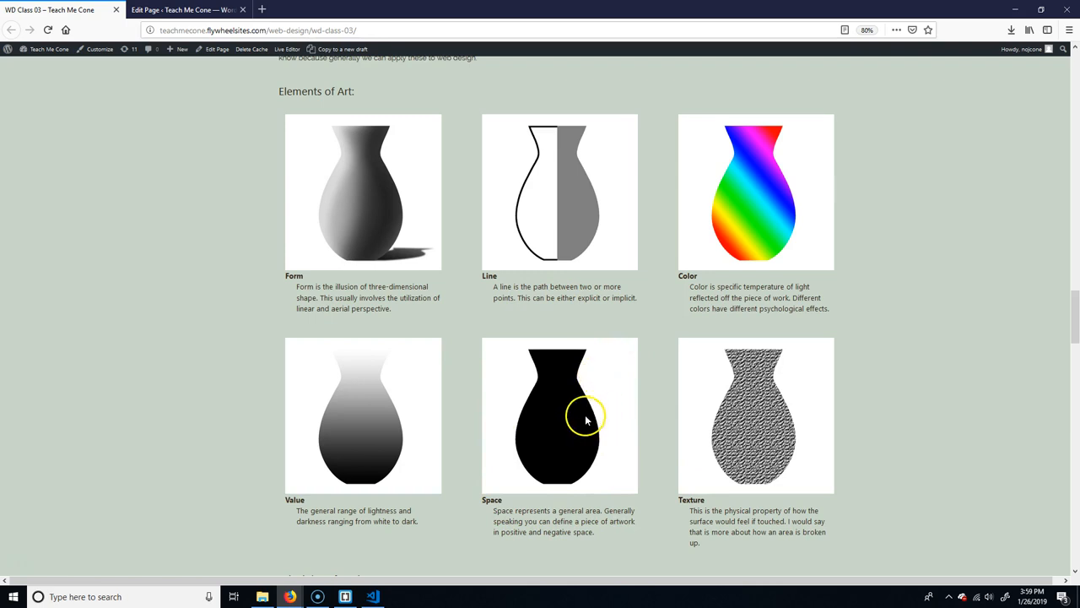
mouse_move(610, 392)
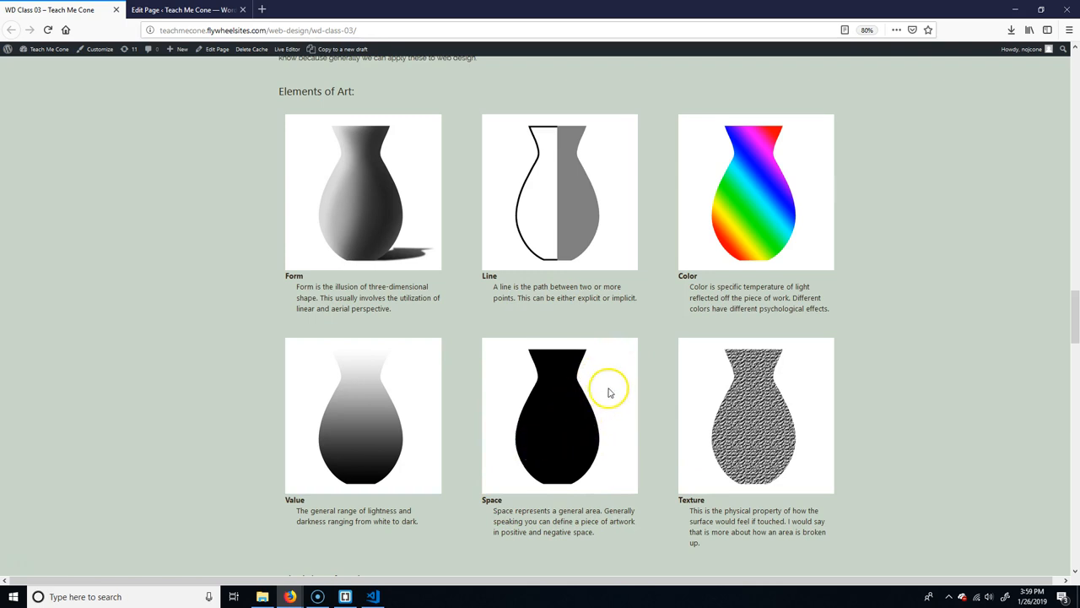
mouse_move(583, 498)
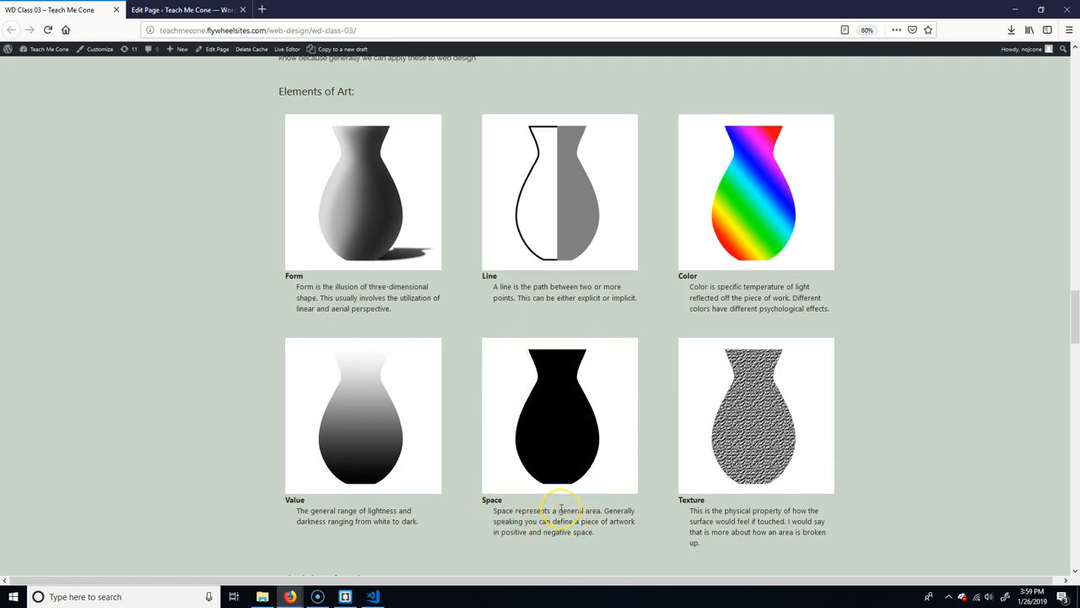
mouse_move(576, 502)
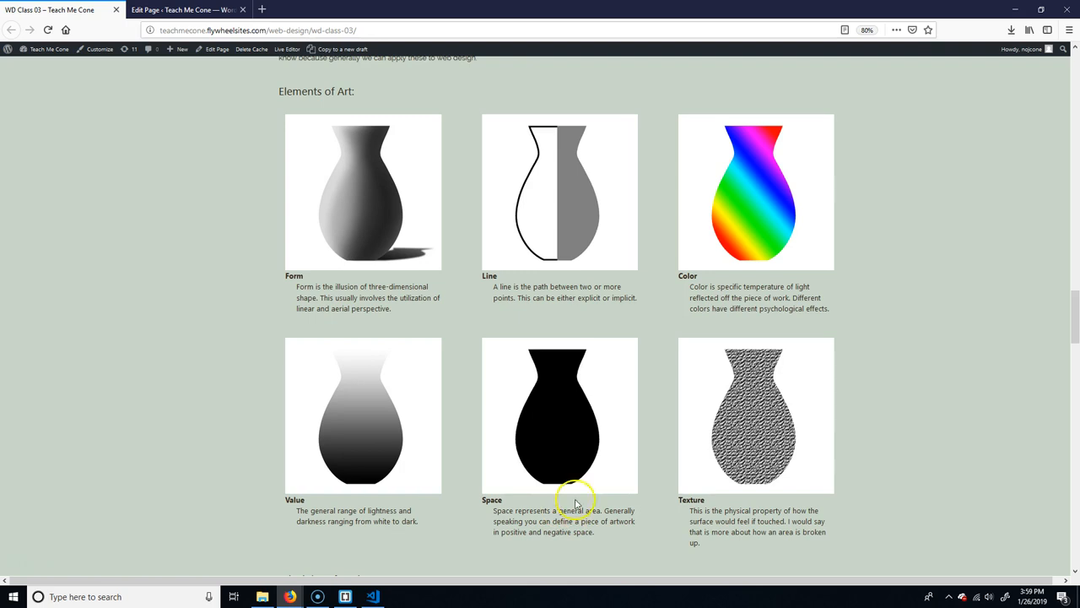
mouse_move(573, 459)
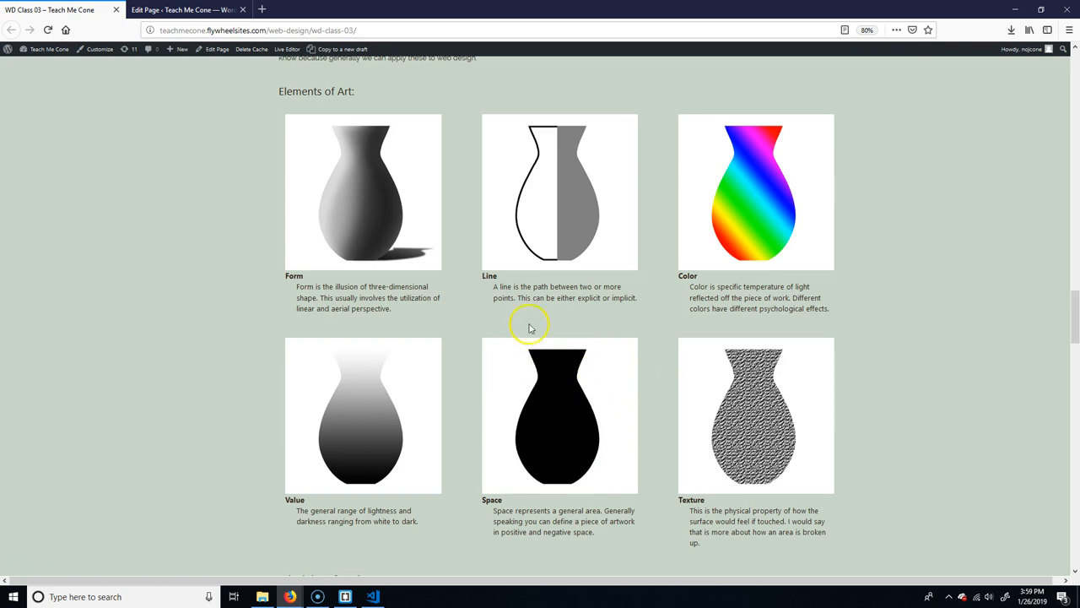
mouse_move(732, 432)
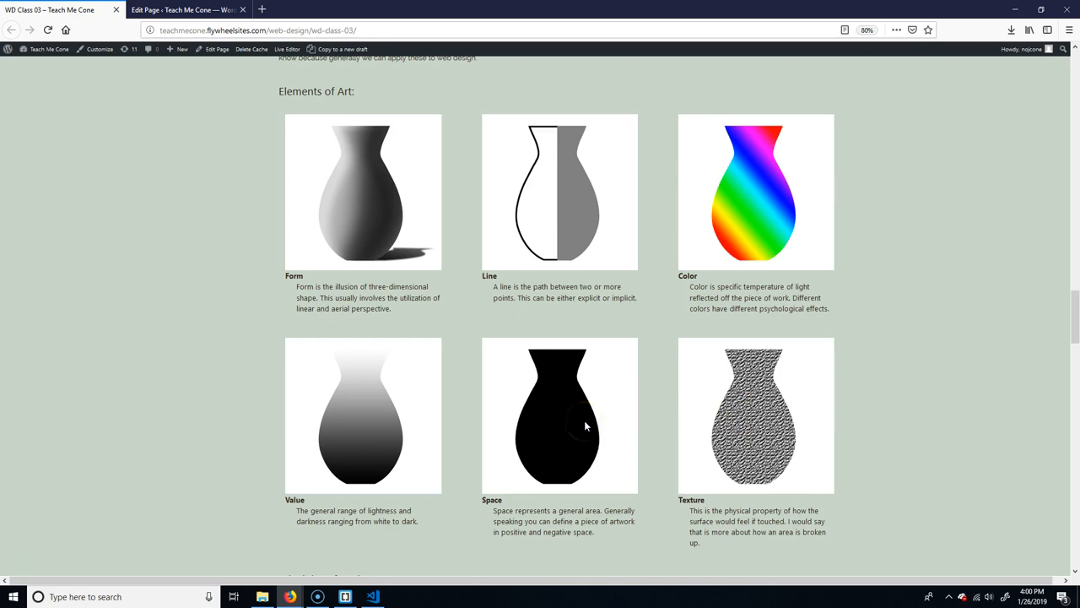
click(567, 413)
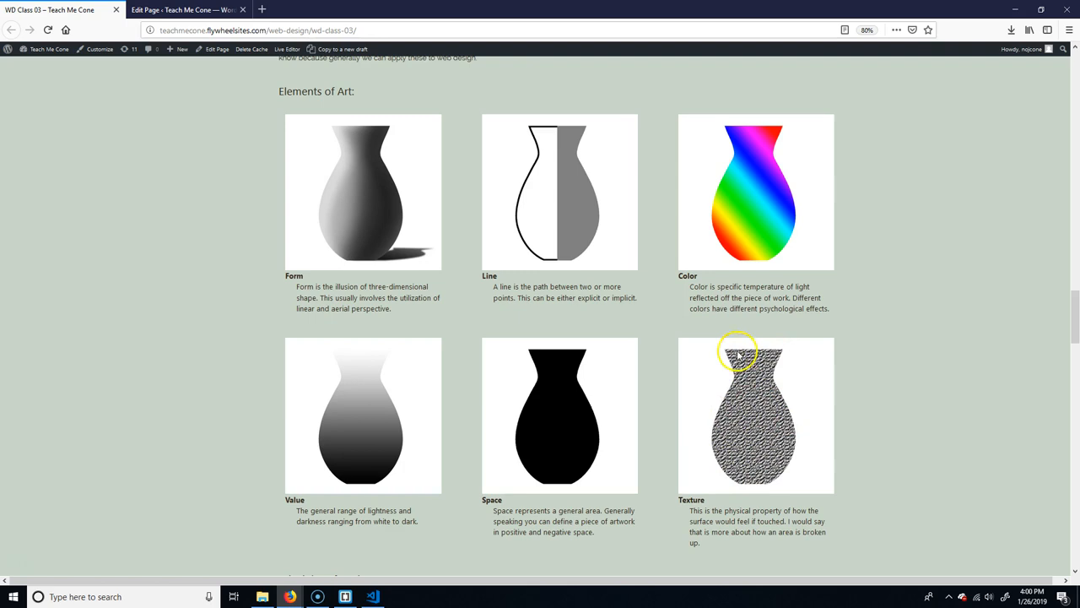
mouse_move(738, 454)
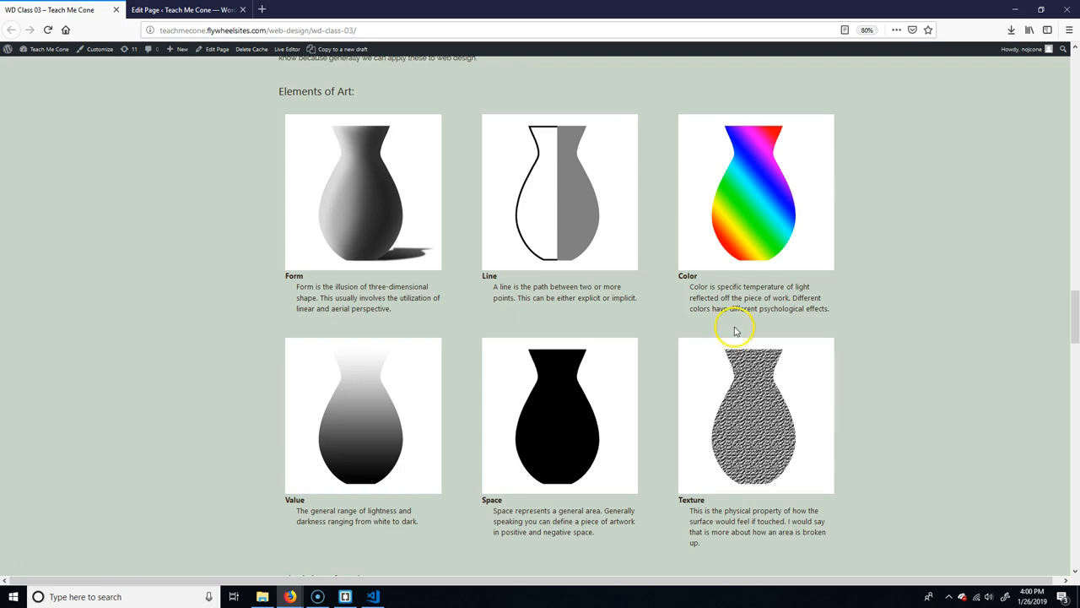
mouse_move(792, 412)
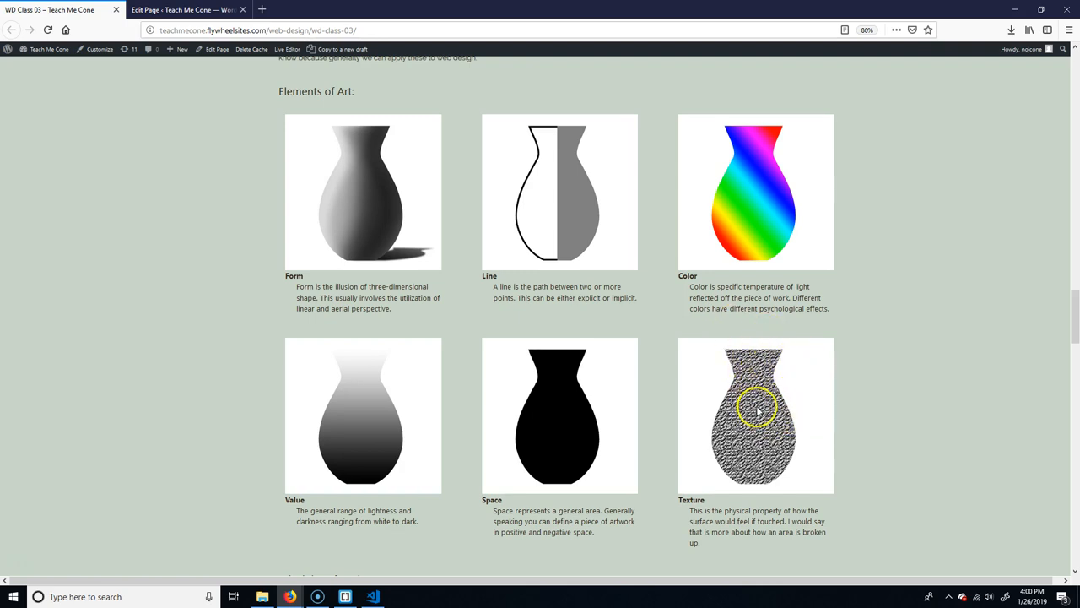
mouse_move(751, 444)
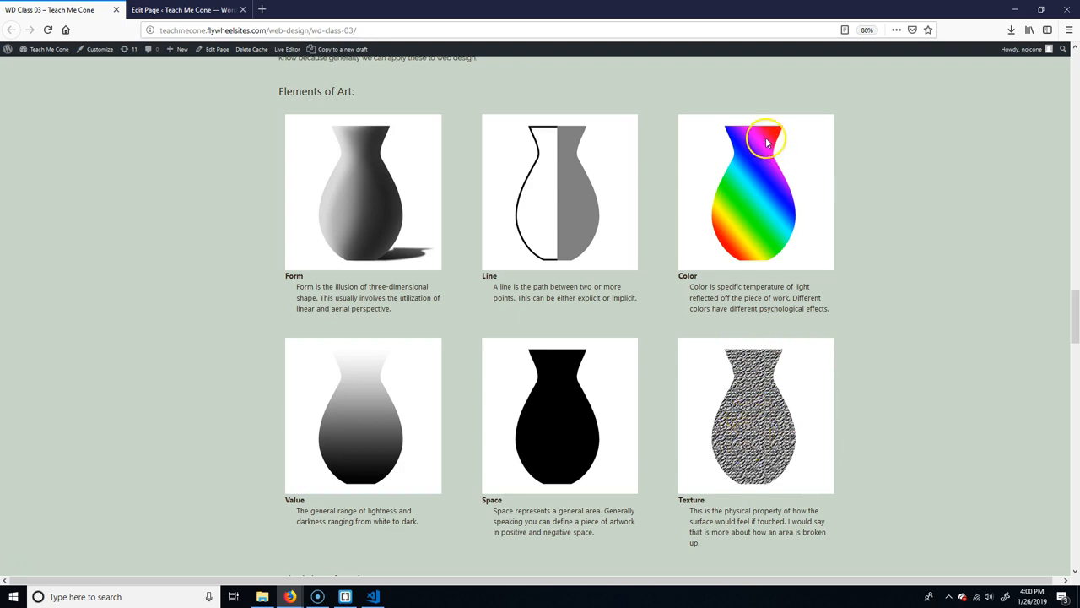
mouse_move(803, 192)
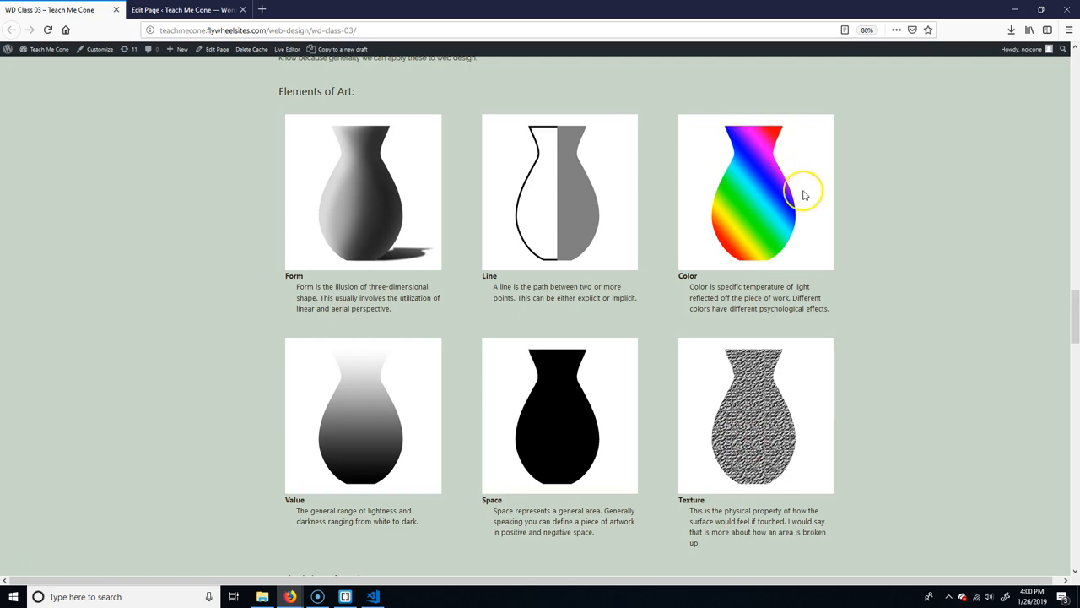
mouse_move(725, 242)
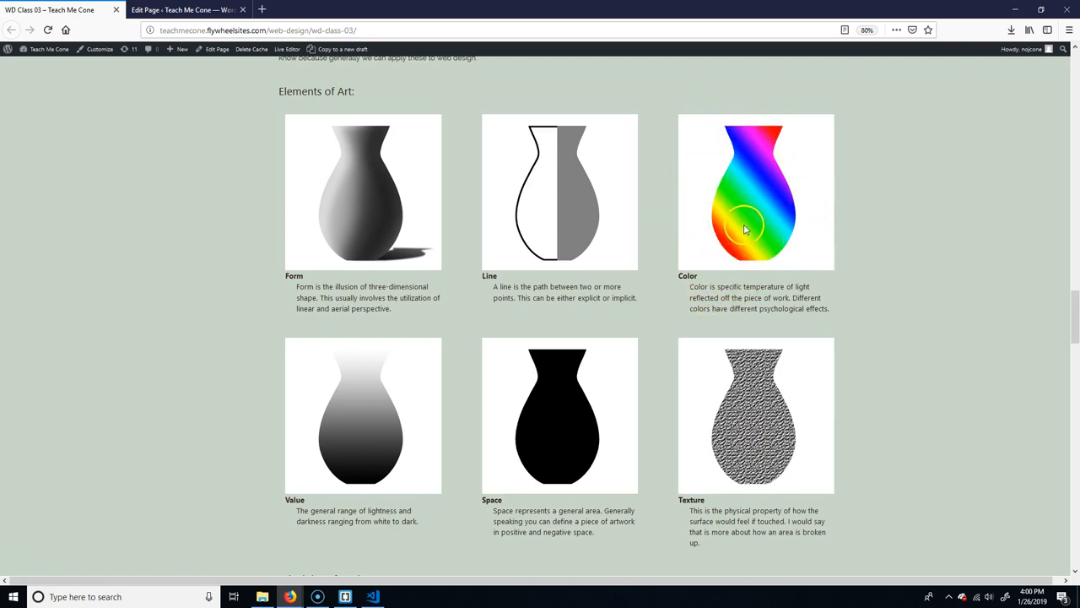
mouse_move(776, 116)
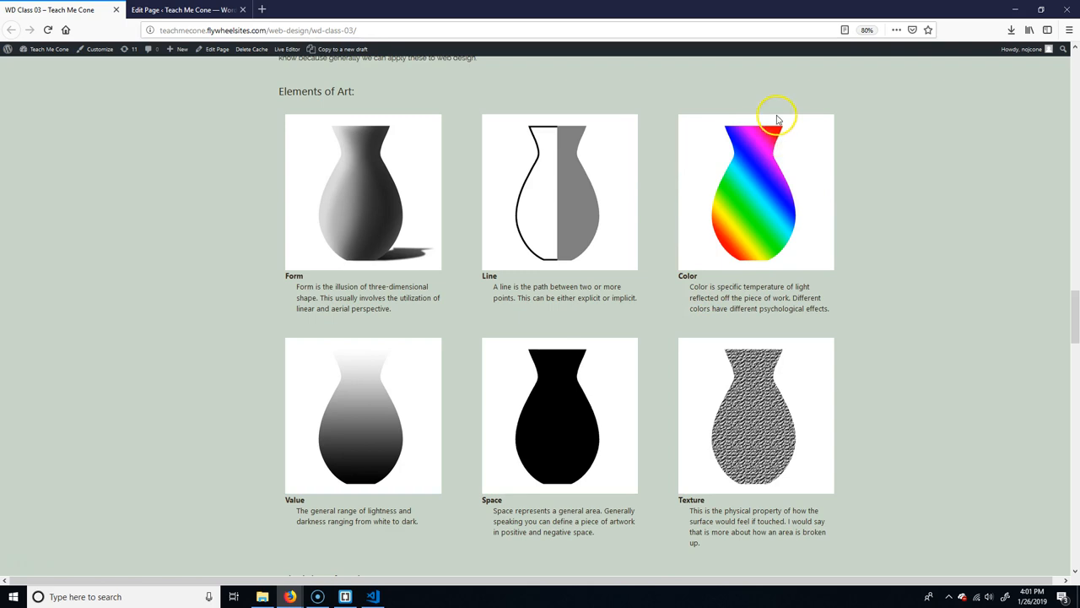
mouse_move(766, 155)
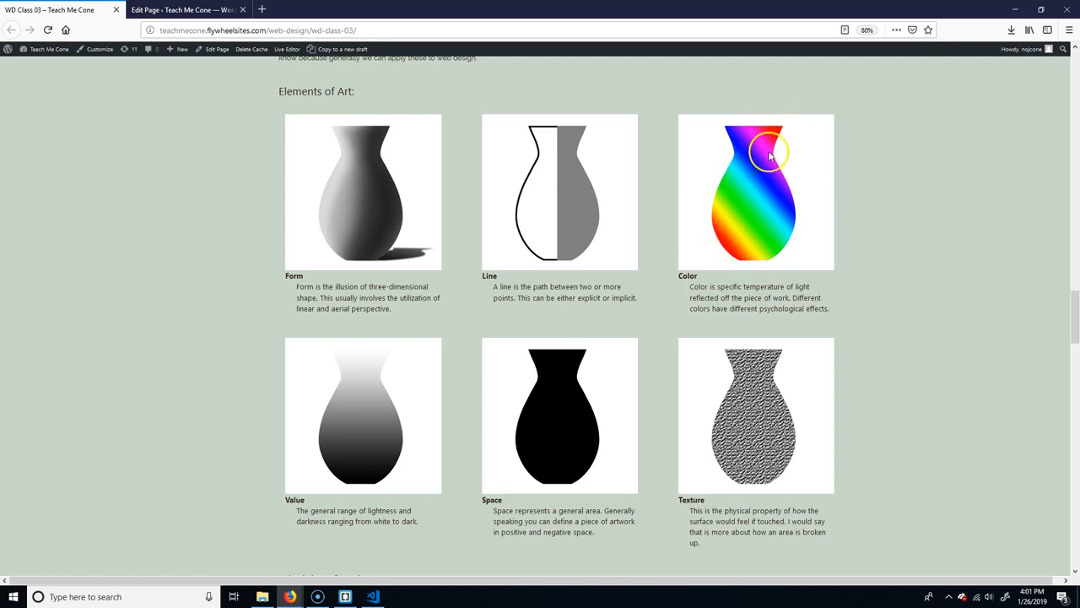
Step: Scroll down to the balance, contrast, emphasis, movement, pattern and rhythm vases
scroll(down, 3)
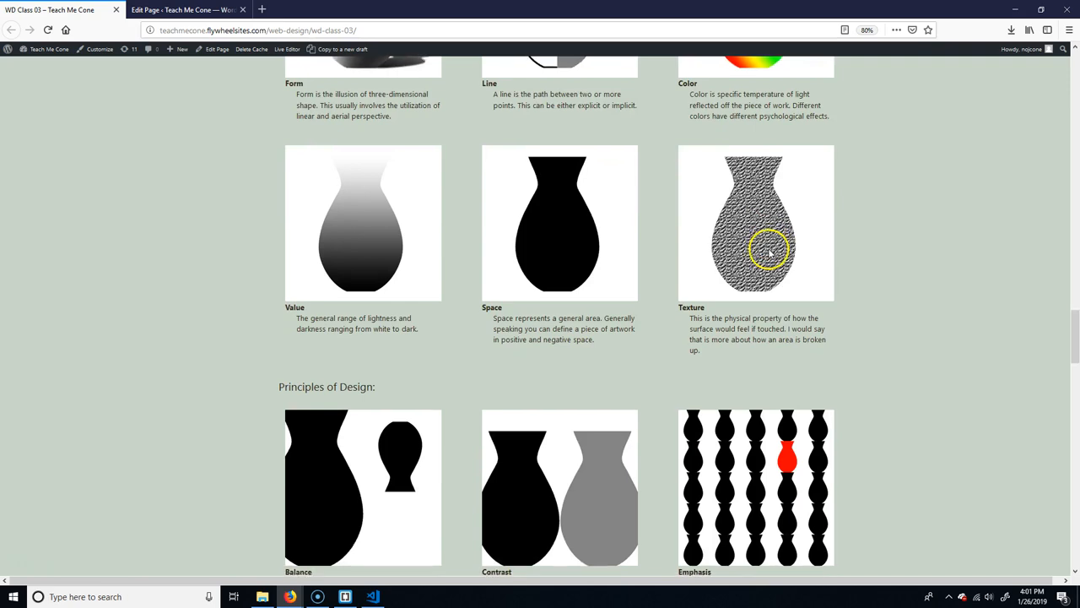
scroll(down, 3)
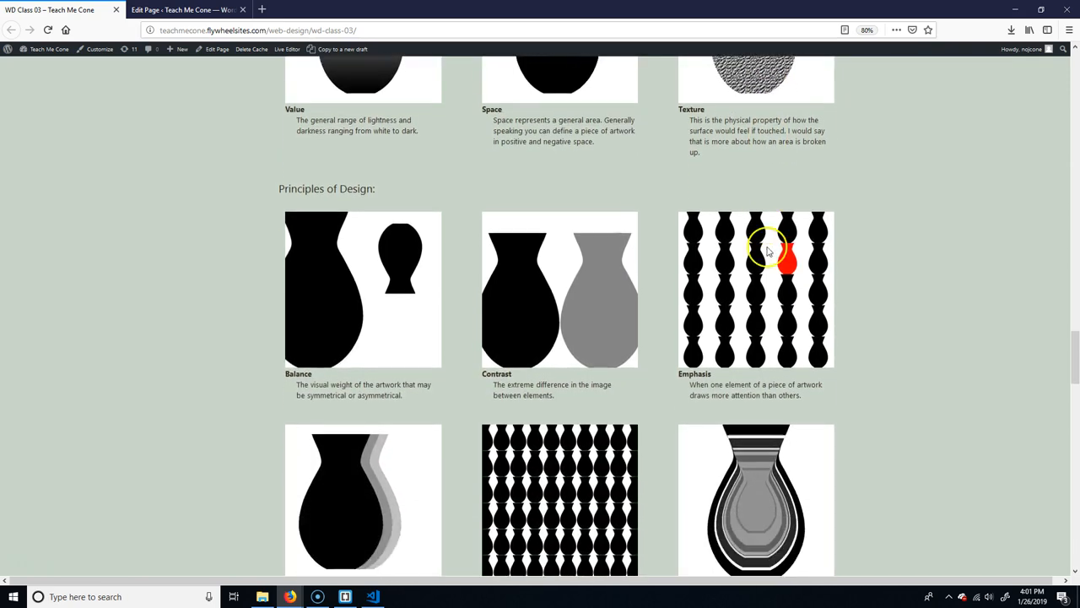
scroll(down, 3)
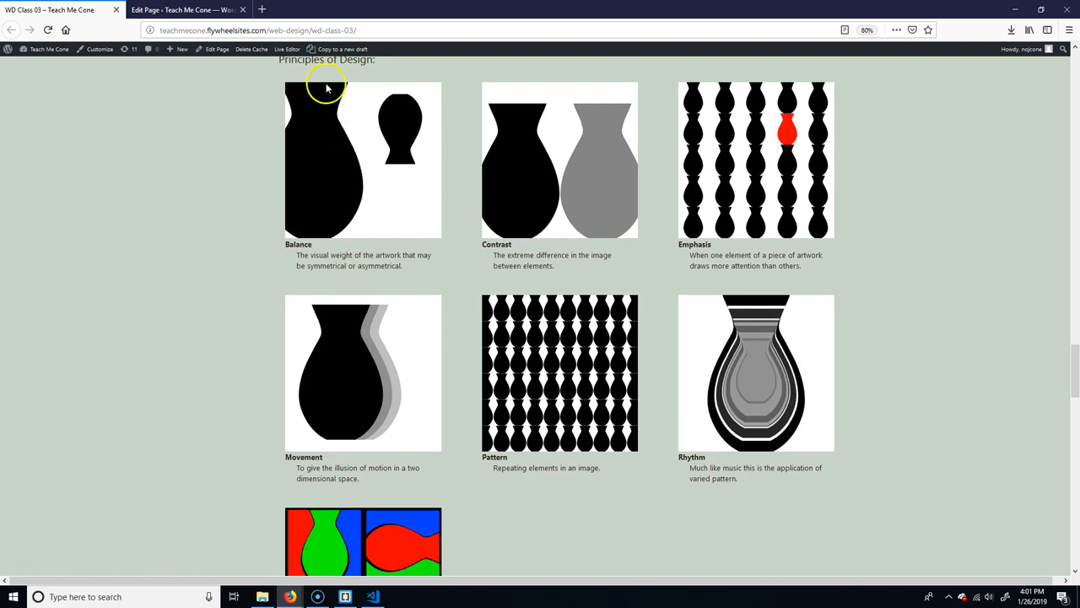
mouse_move(392, 92)
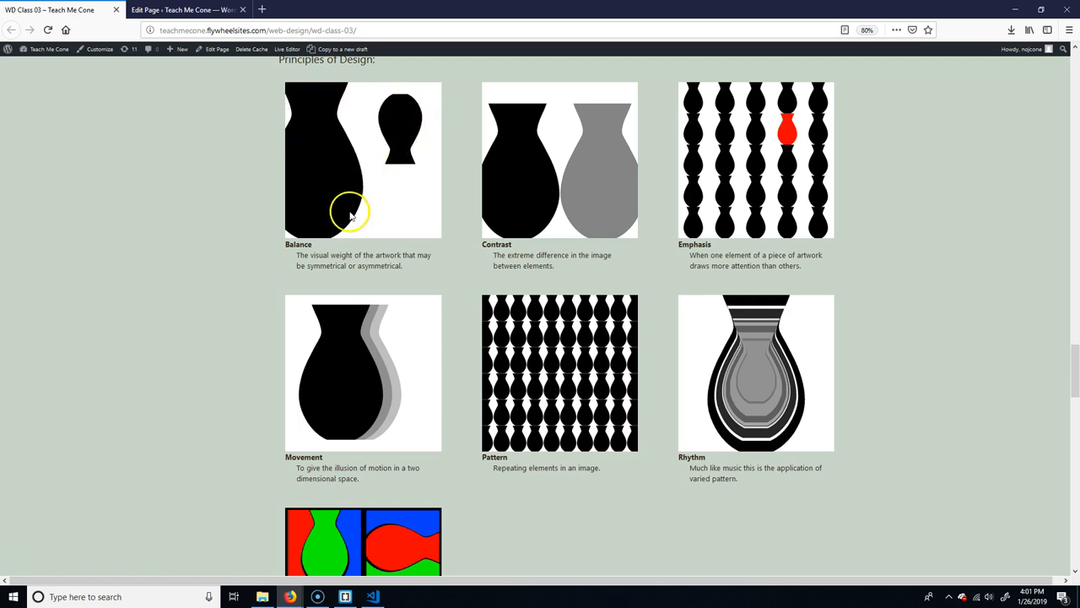
mouse_move(408, 118)
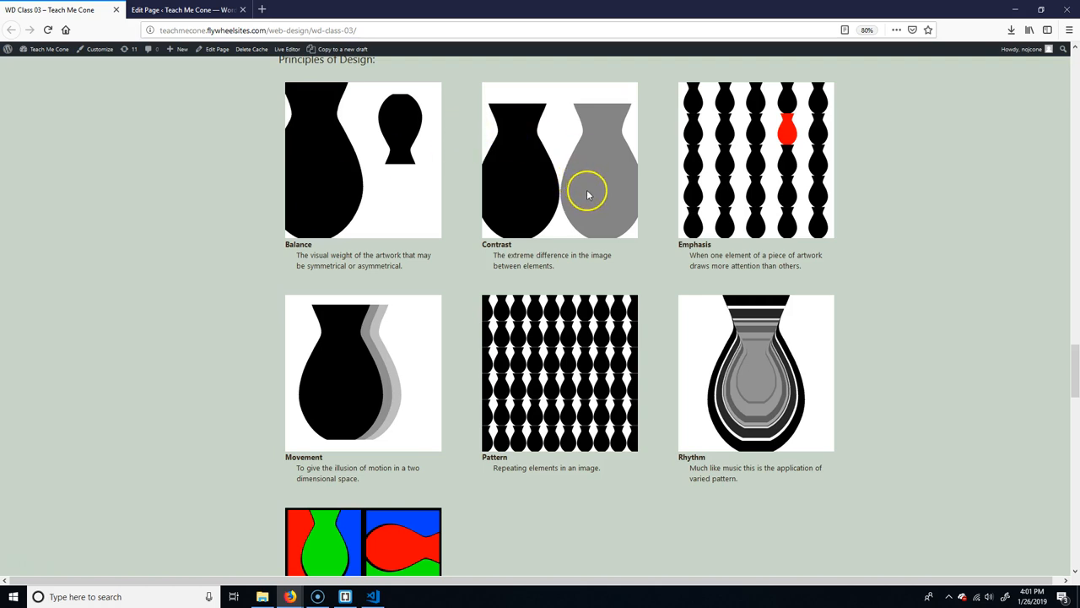
mouse_move(577, 195)
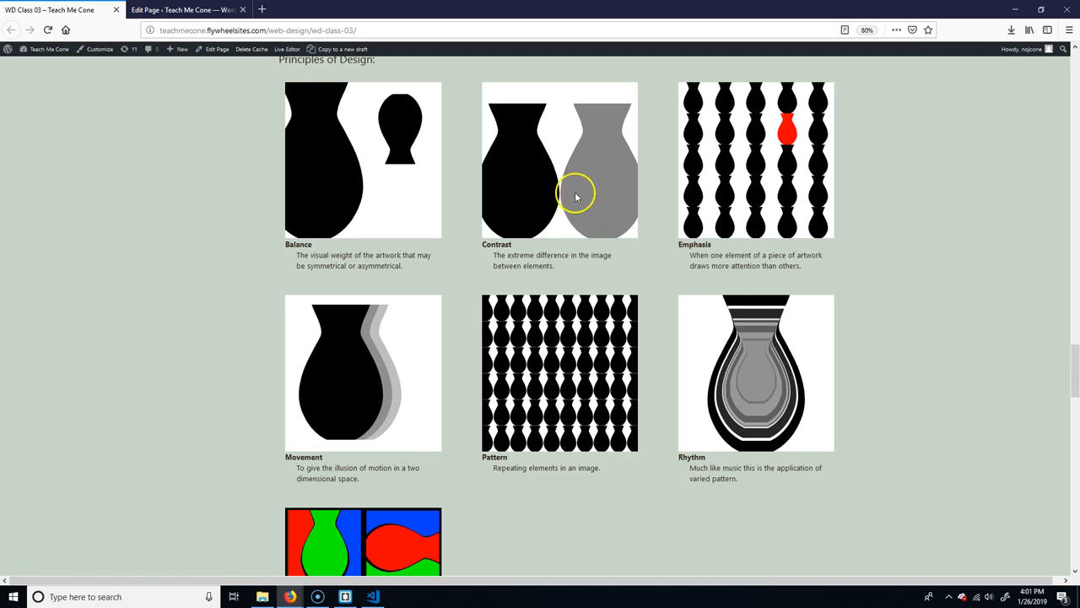
mouse_move(568, 201)
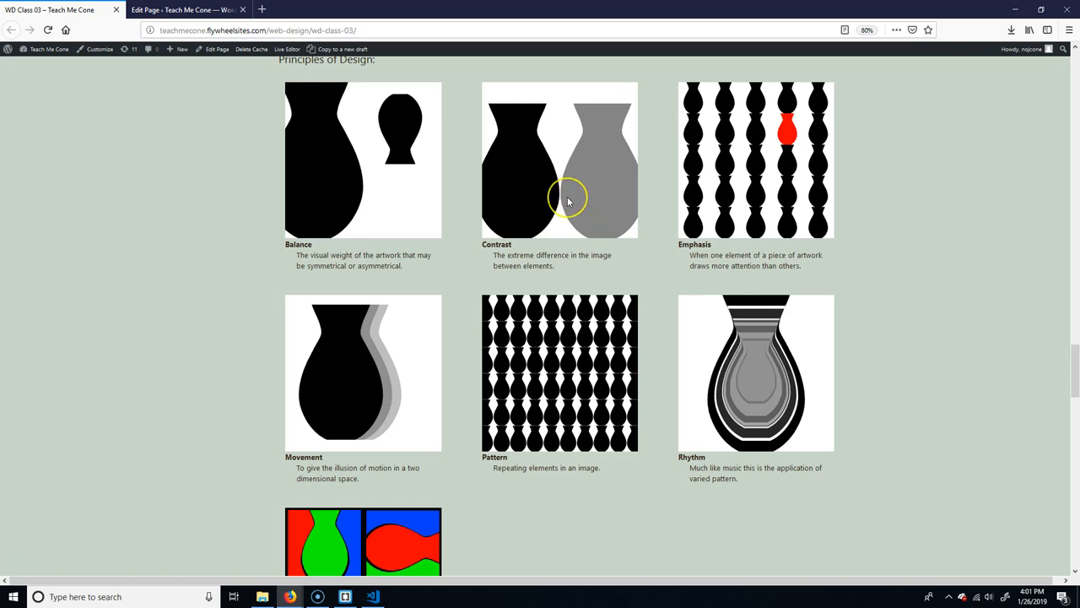
mouse_move(563, 206)
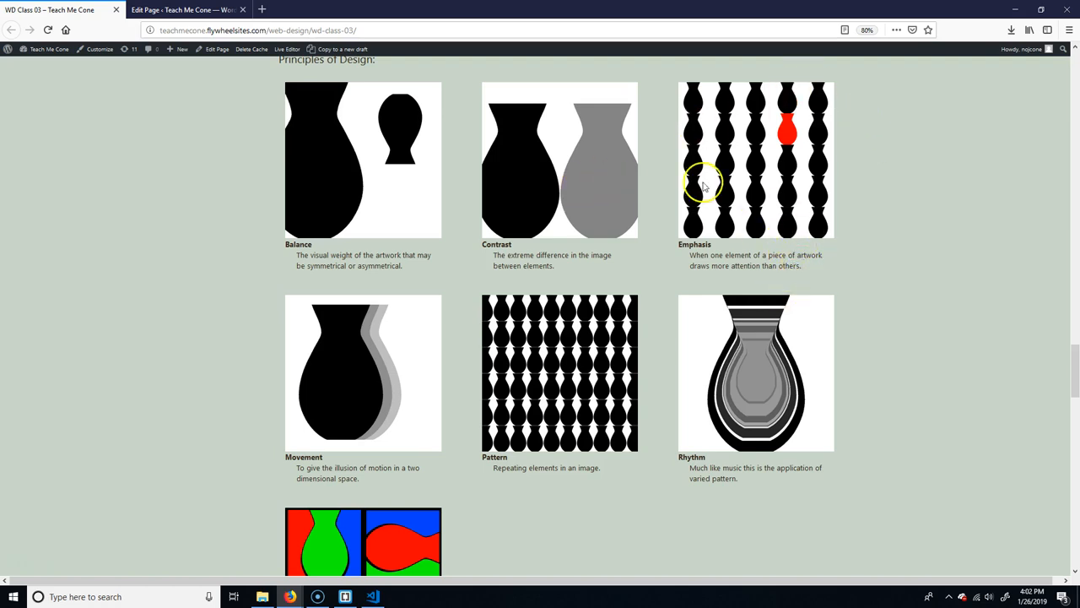
mouse_move(720, 207)
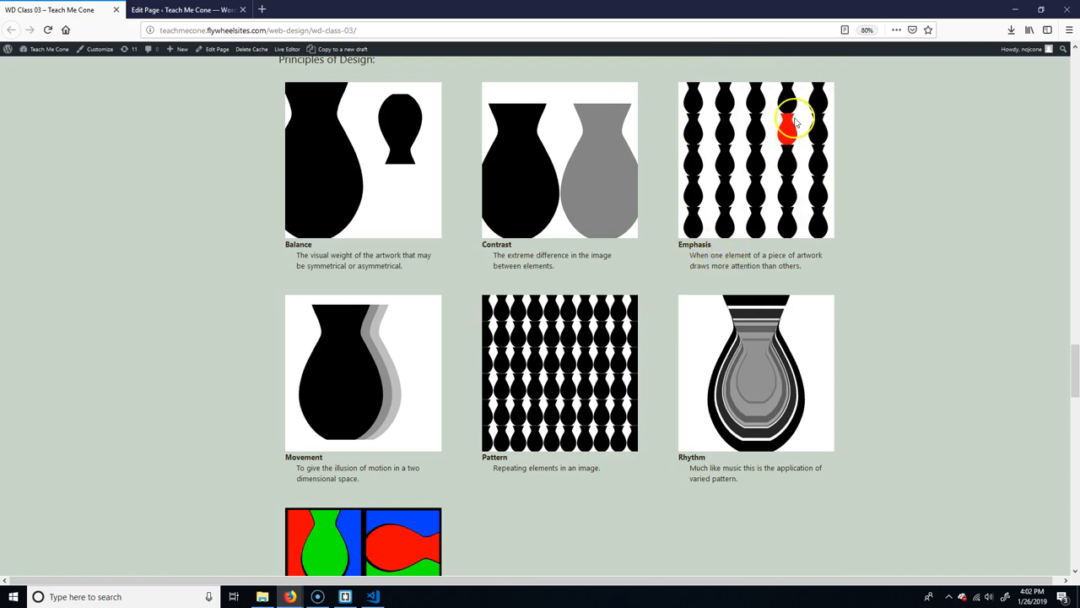
mouse_move(827, 135)
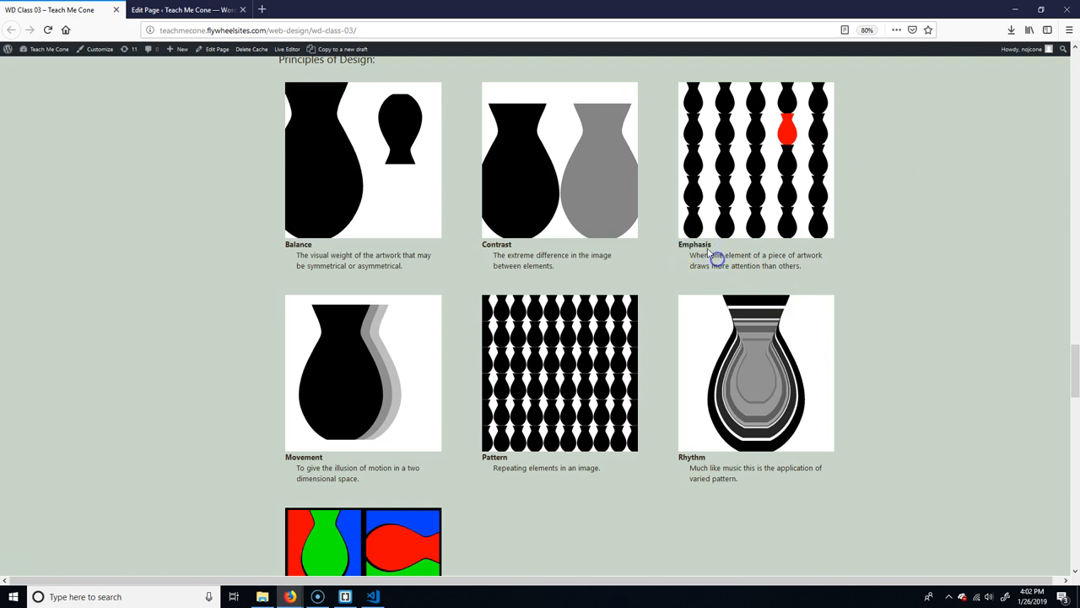
mouse_move(774, 267)
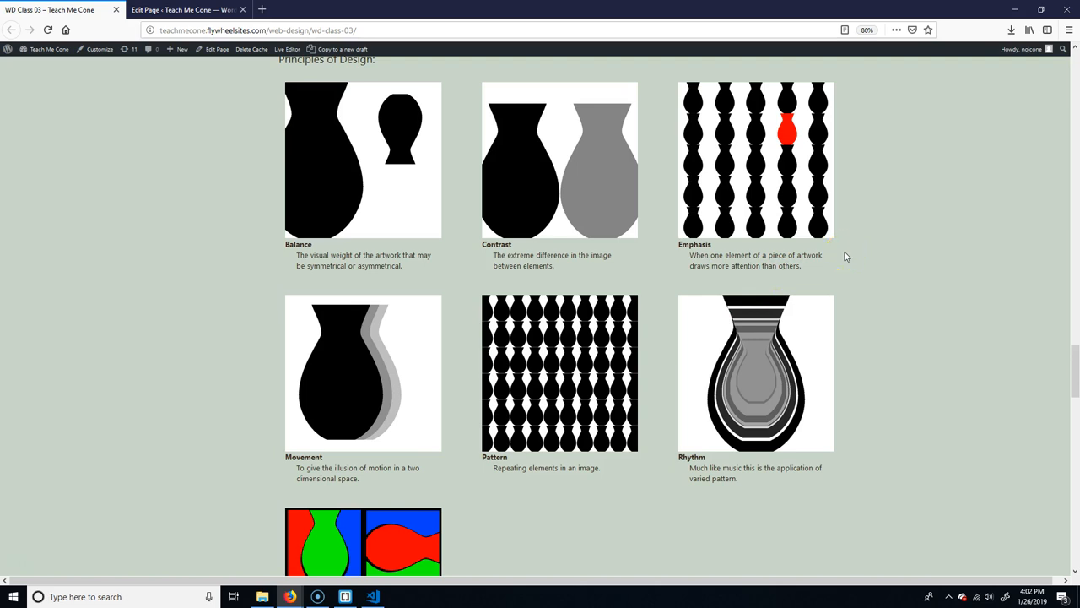
mouse_move(792, 80)
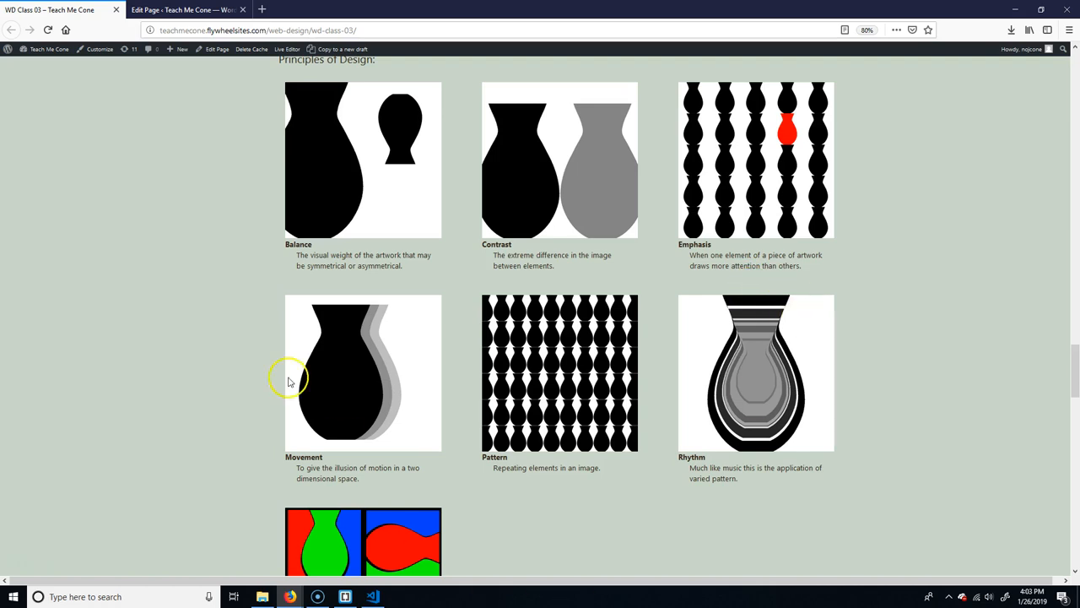
mouse_move(422, 361)
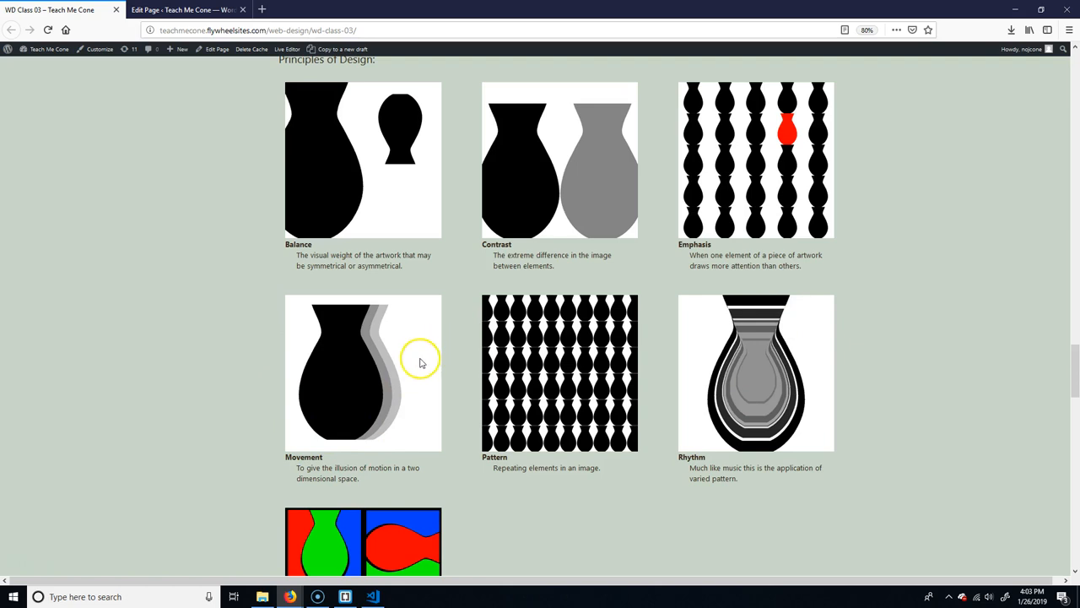
mouse_move(323, 378)
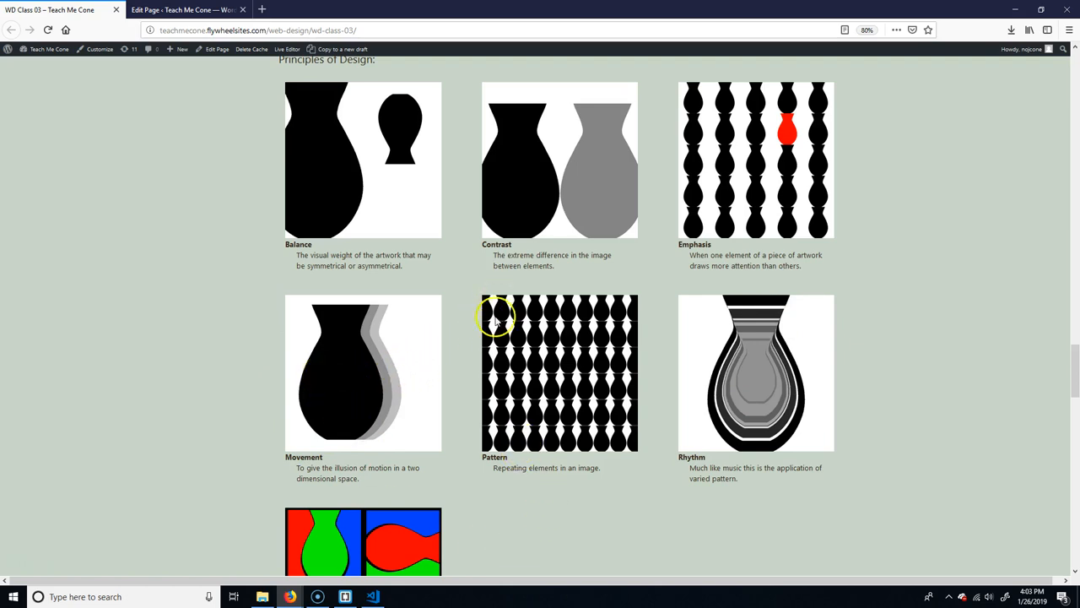
mouse_move(603, 328)
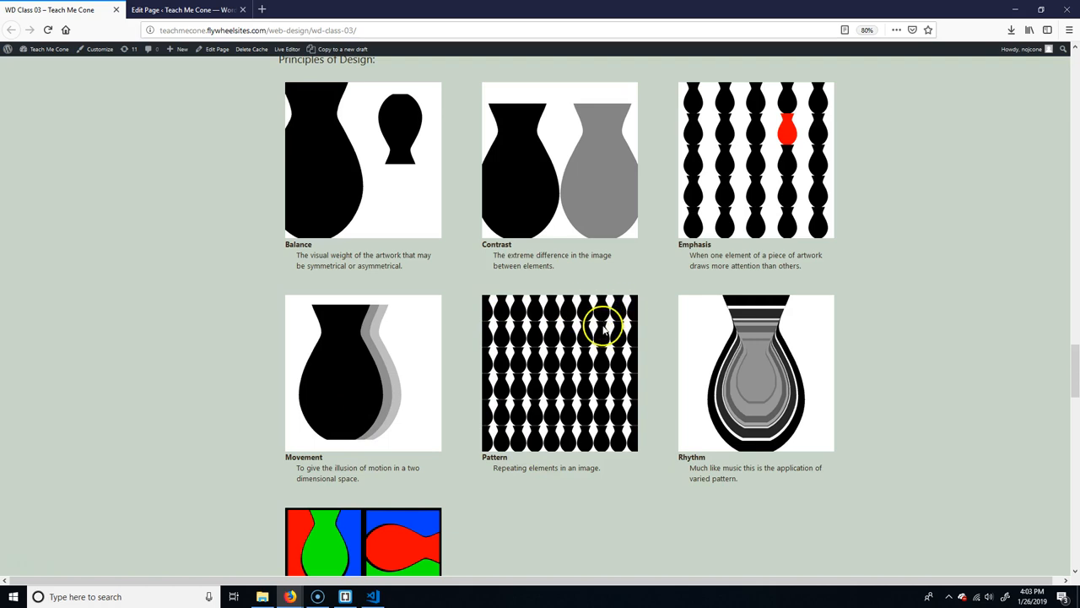
mouse_move(481, 414)
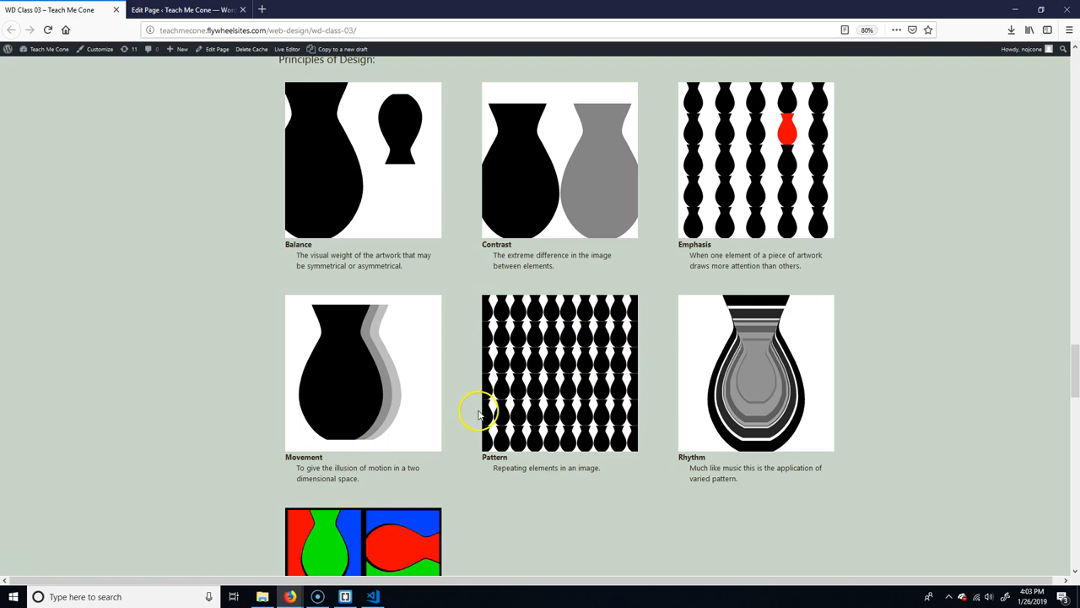
mouse_move(456, 385)
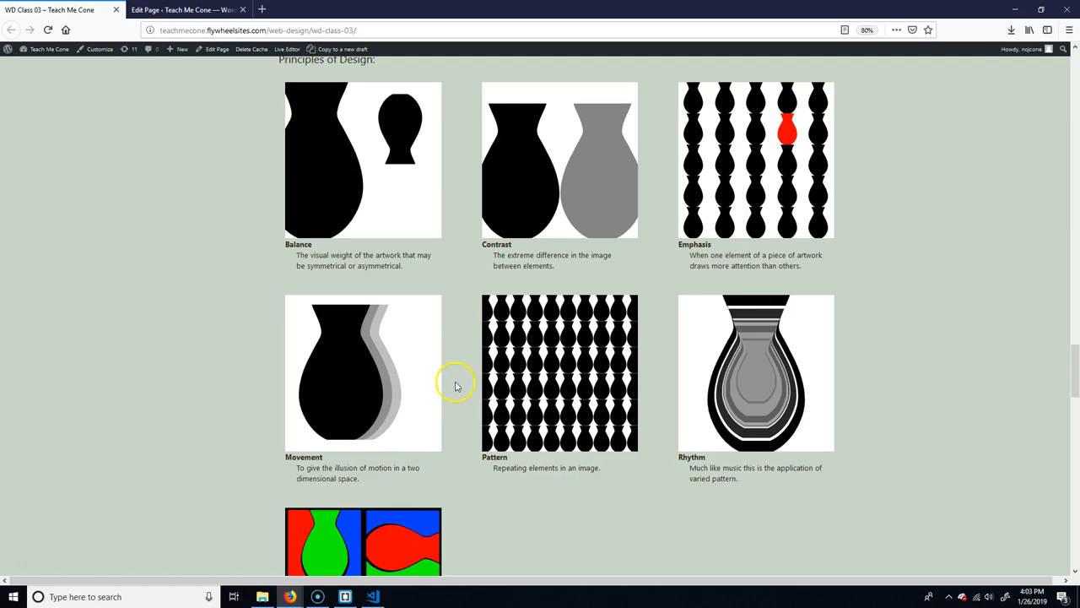
mouse_move(578, 388)
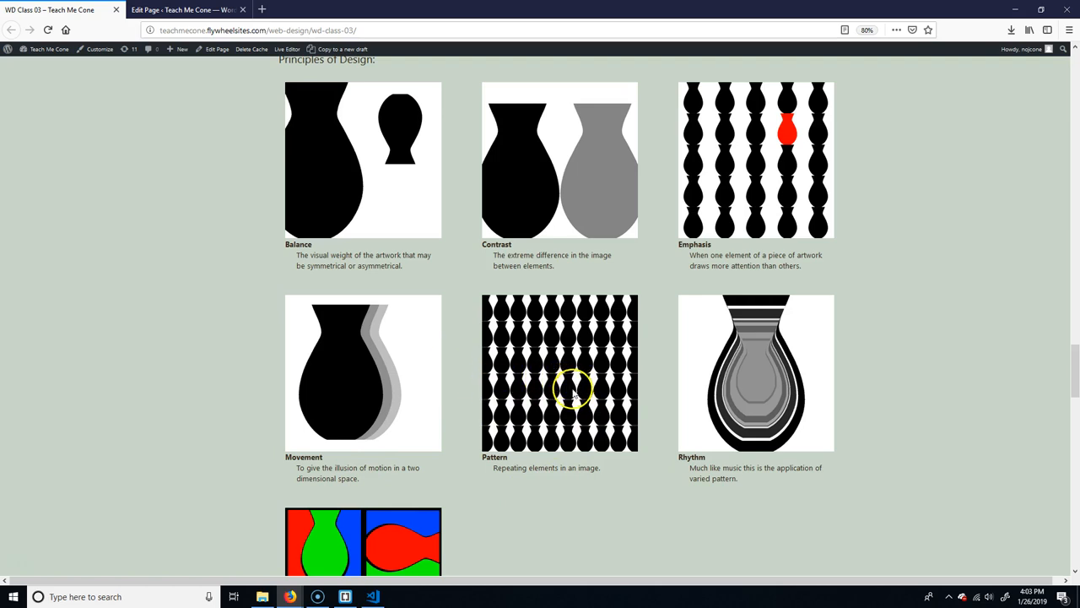
mouse_move(66, 396)
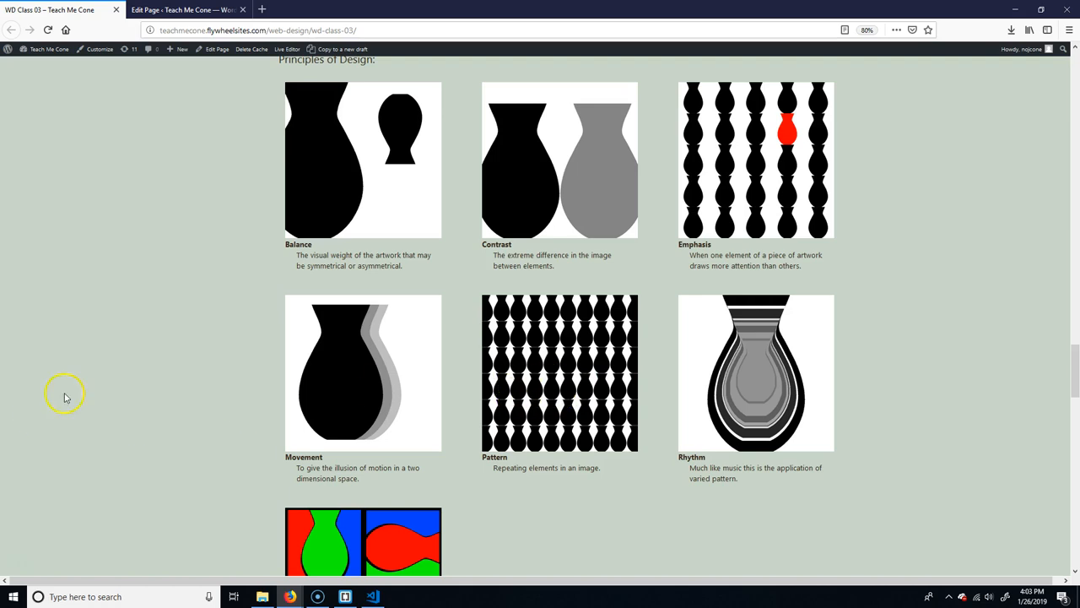
mouse_move(293, 205)
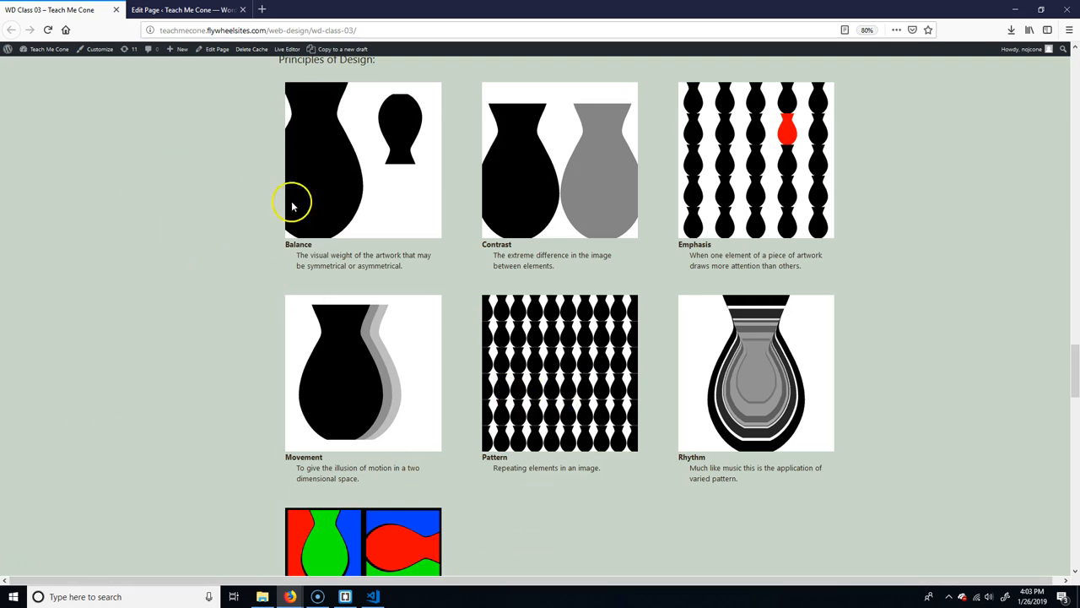
mouse_move(562, 302)
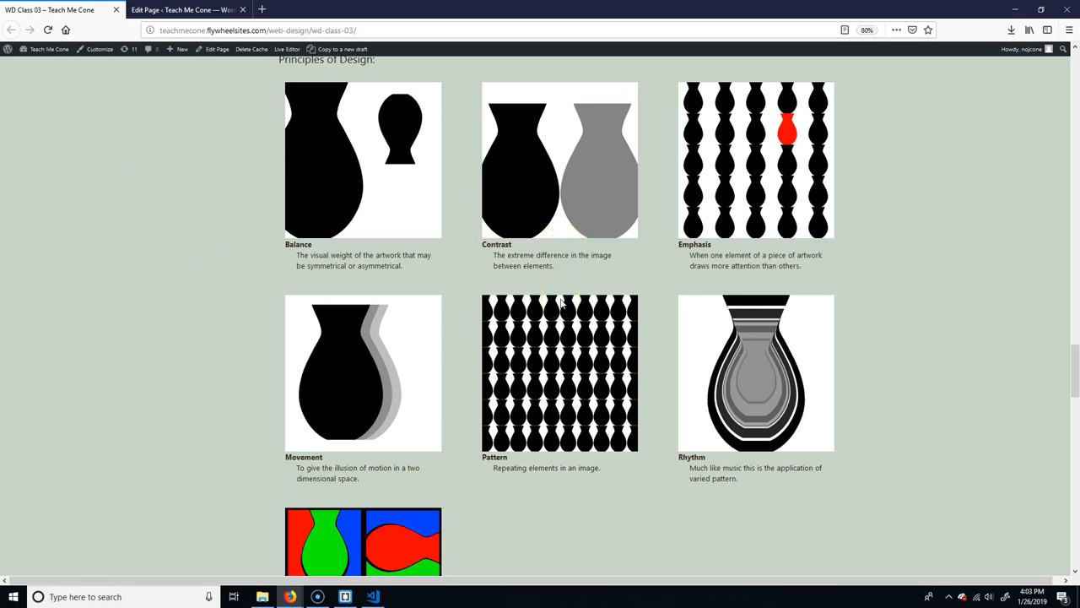
scroll(down, 3)
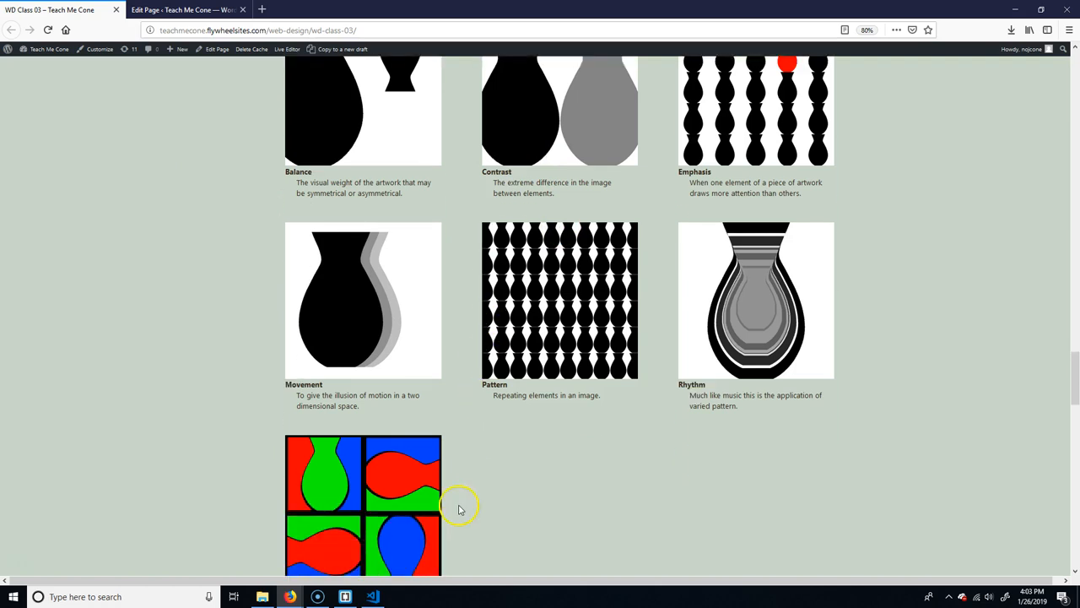
scroll(down, 3)
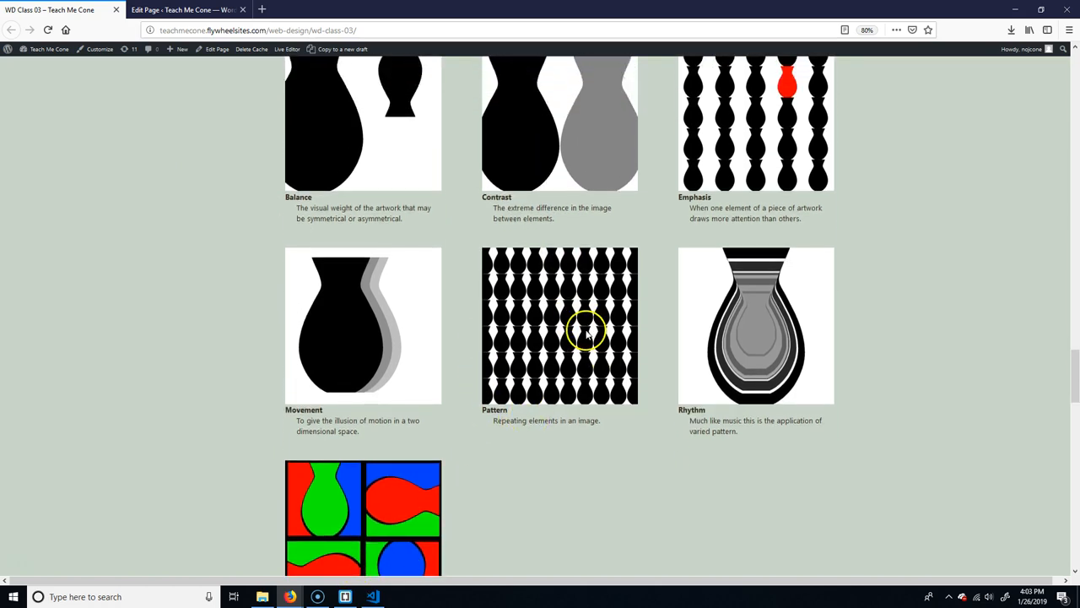
mouse_move(244, 207)
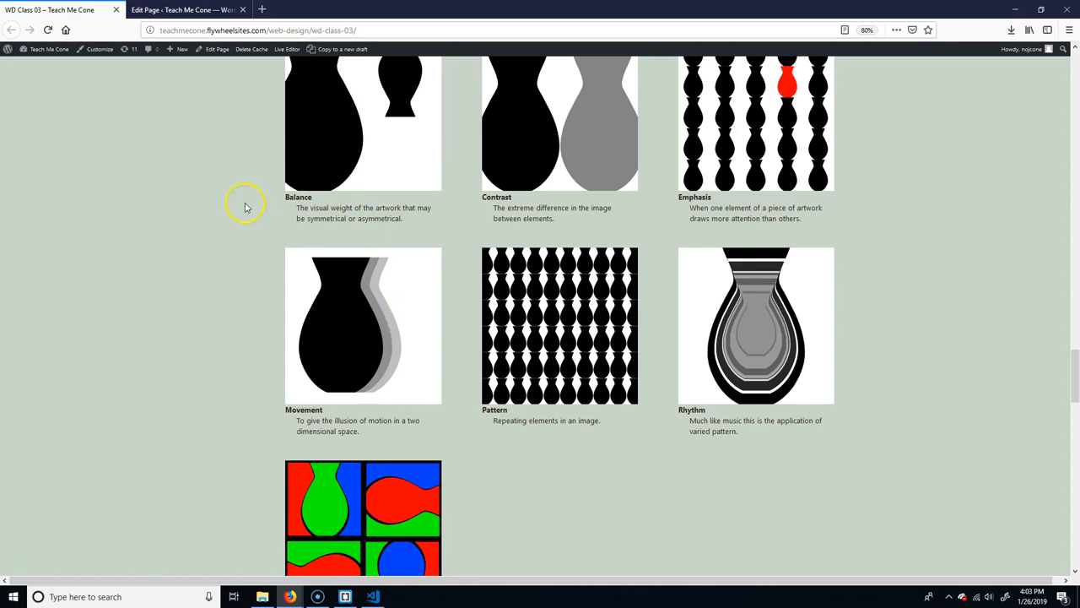
mouse_move(684, 211)
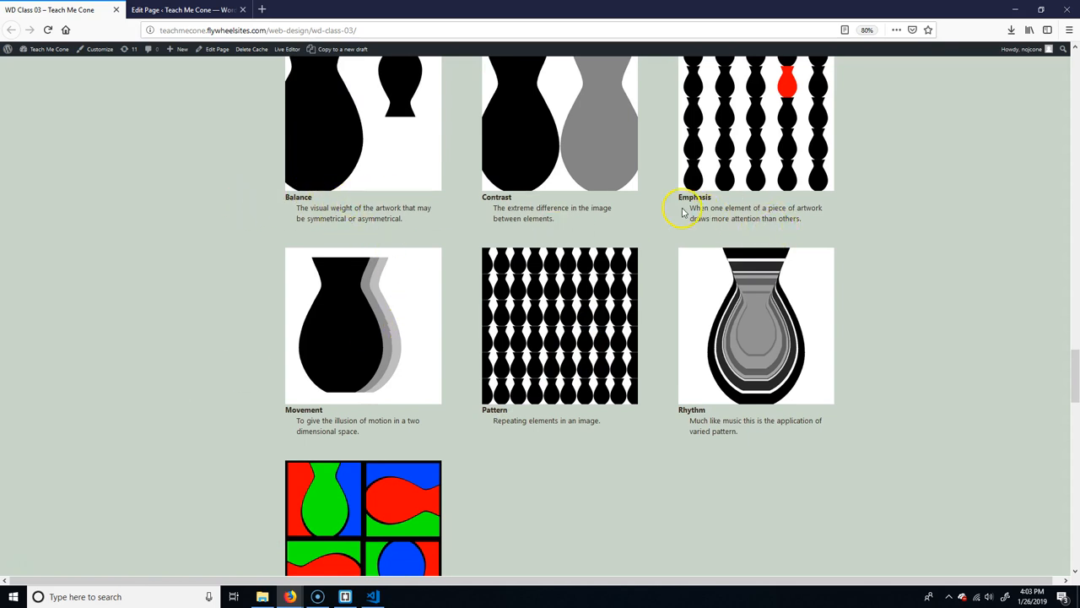
mouse_move(756, 215)
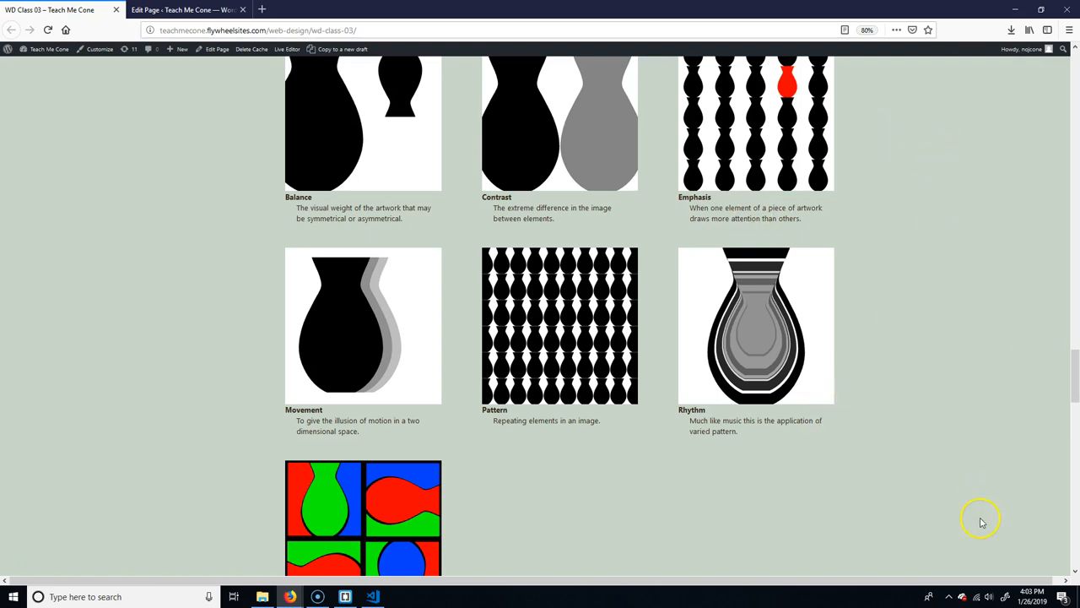
mouse_move(59, 76)
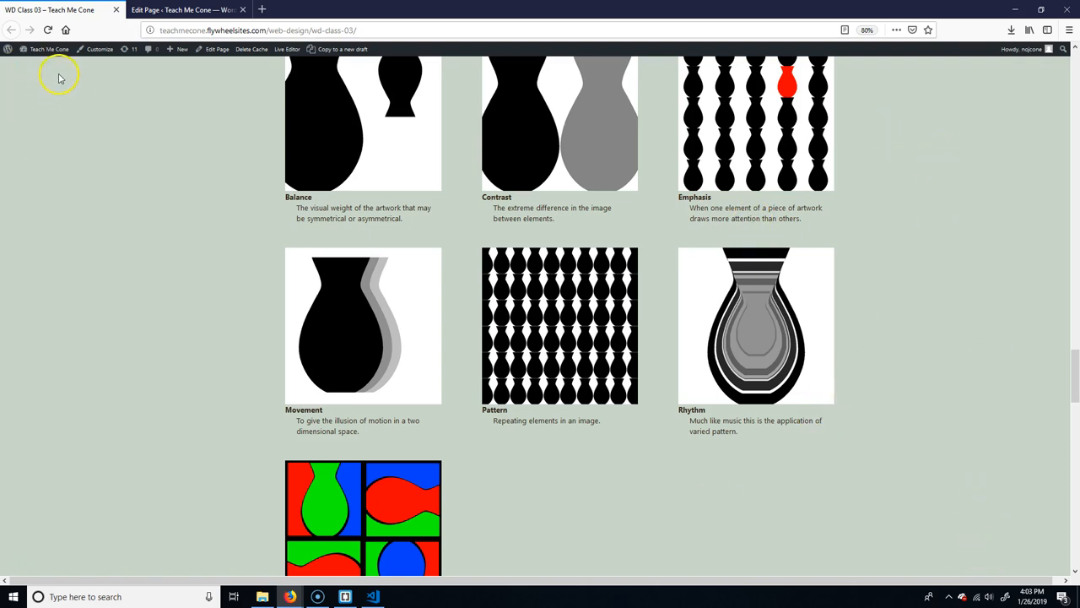
mouse_move(806, 536)
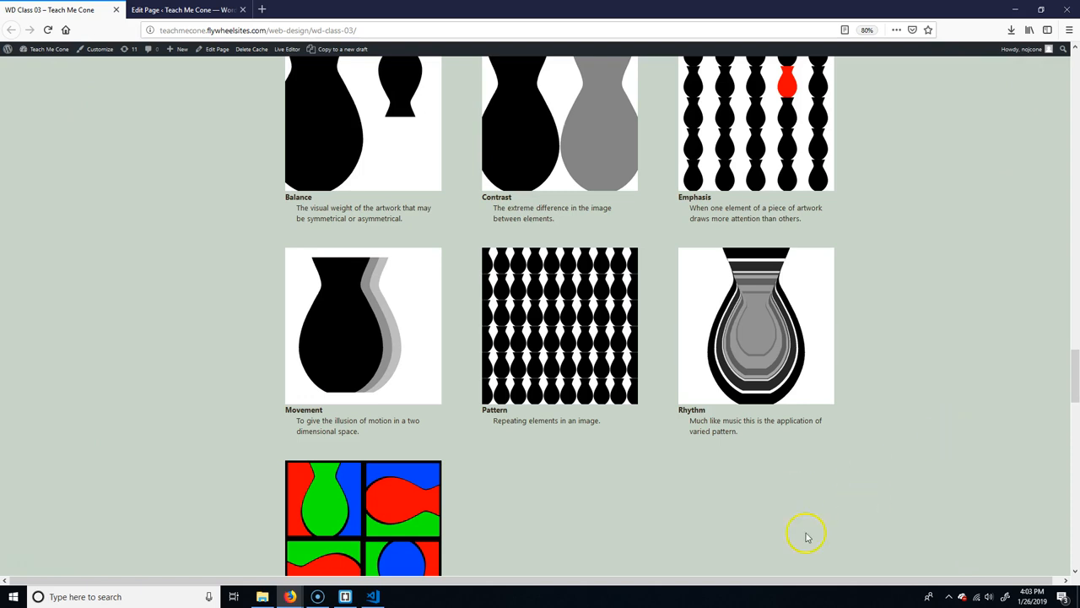
mouse_move(997, 545)
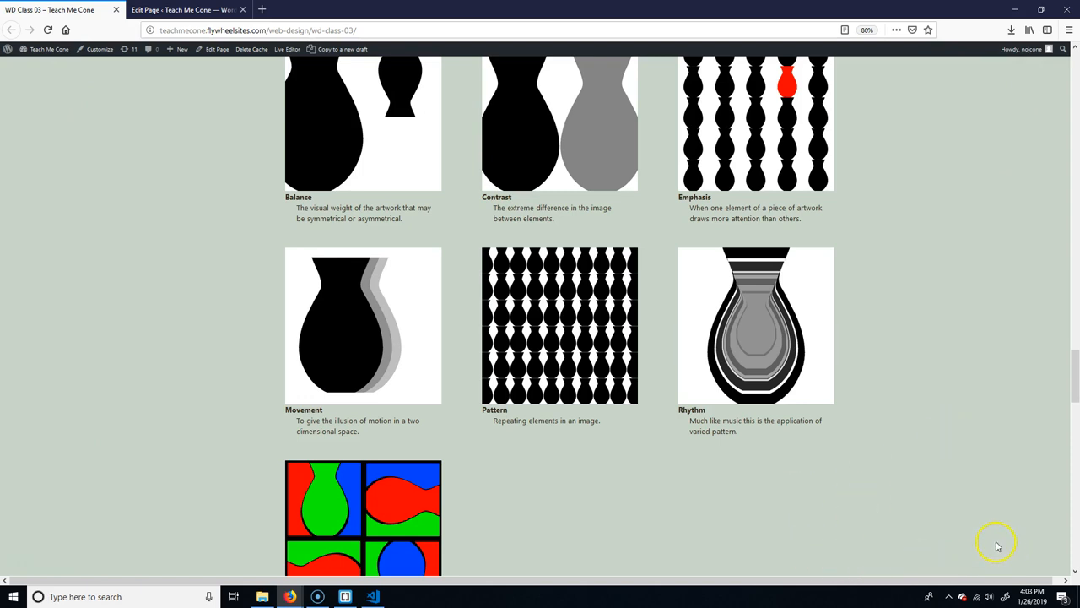
mouse_move(641, 270)
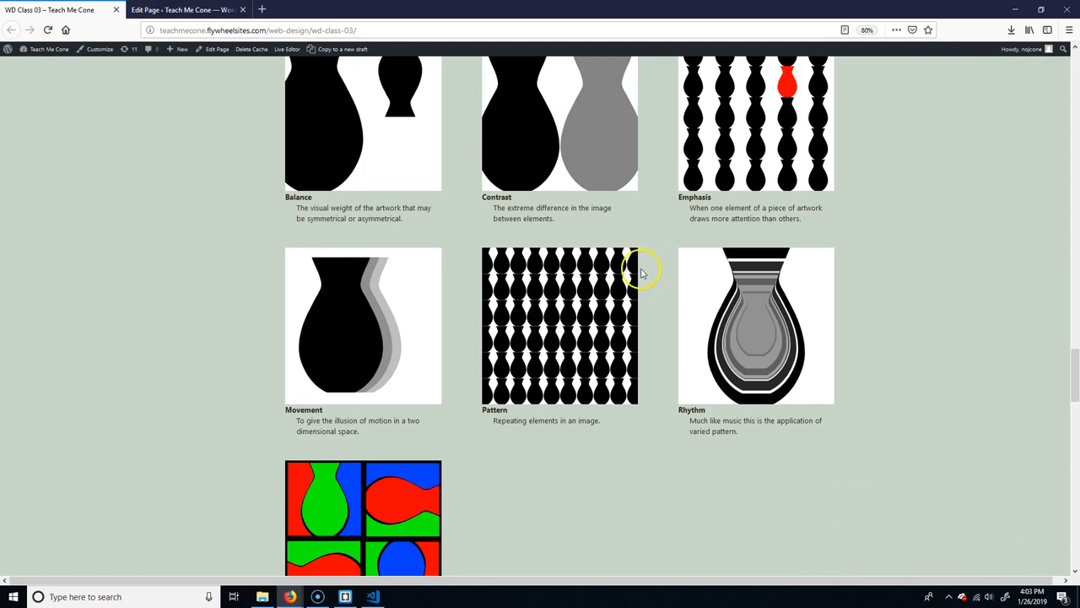
mouse_move(646, 269)
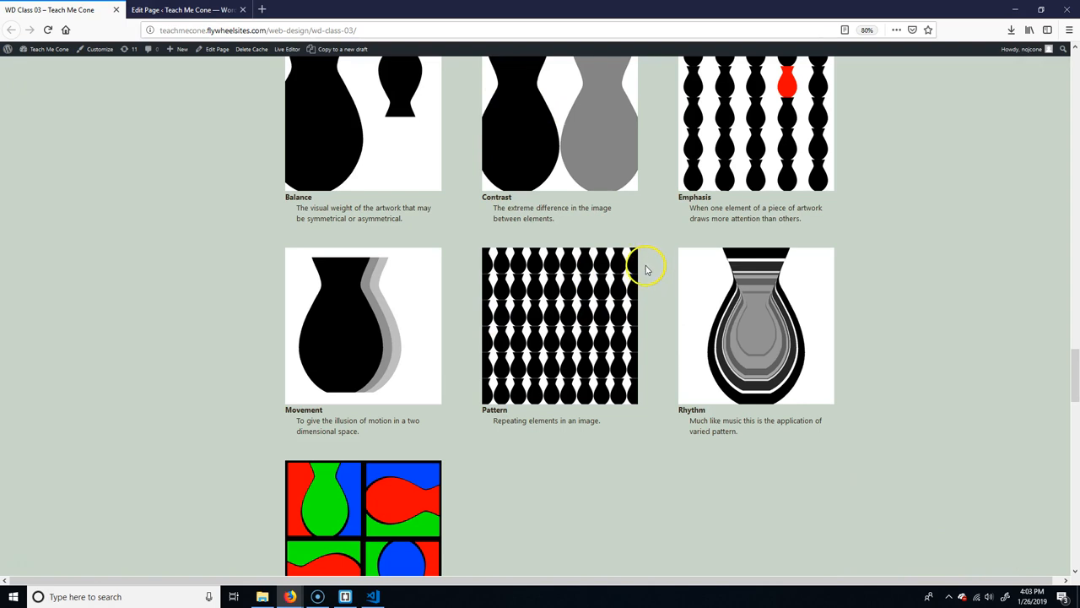
mouse_move(645, 268)
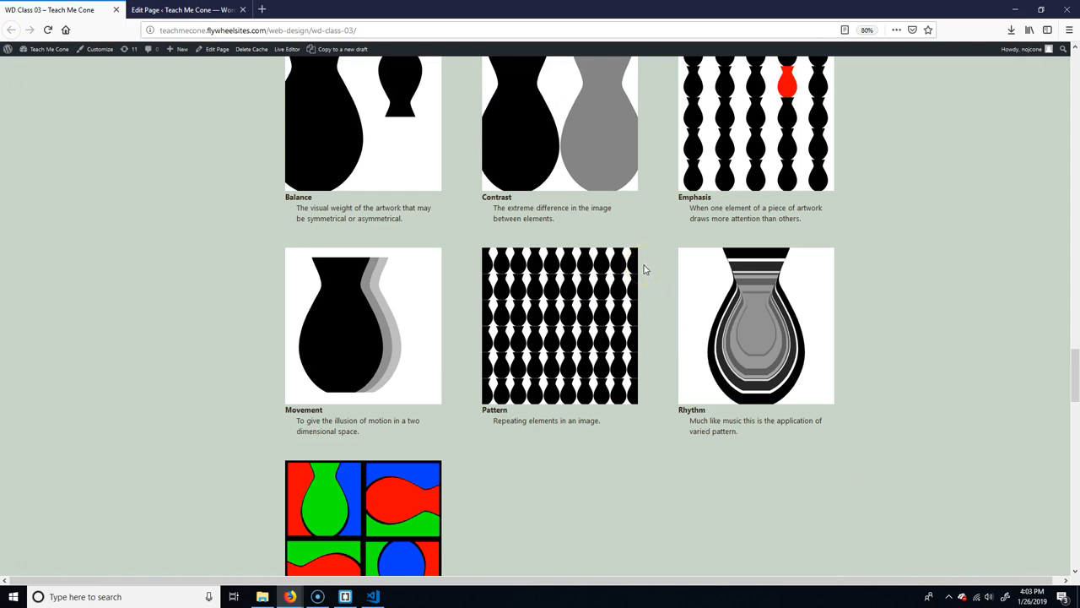
mouse_move(851, 440)
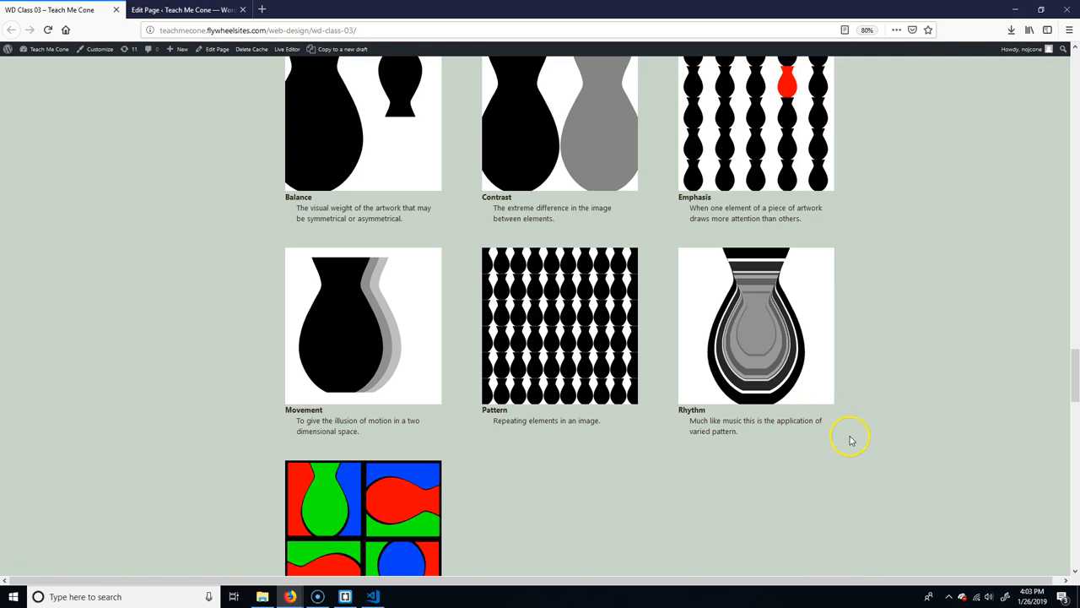
mouse_move(797, 357)
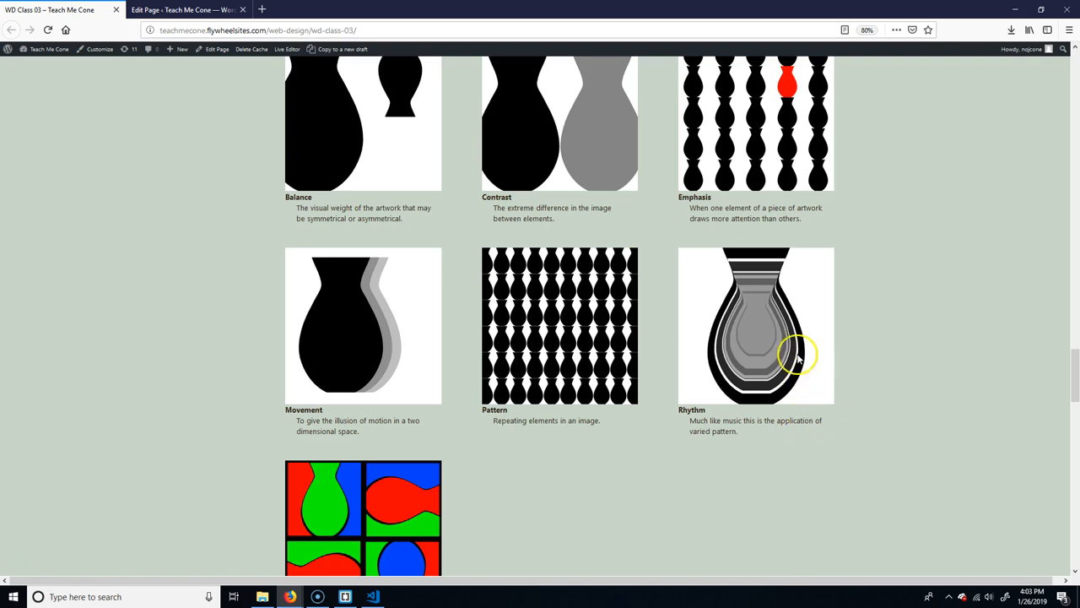
mouse_move(785, 352)
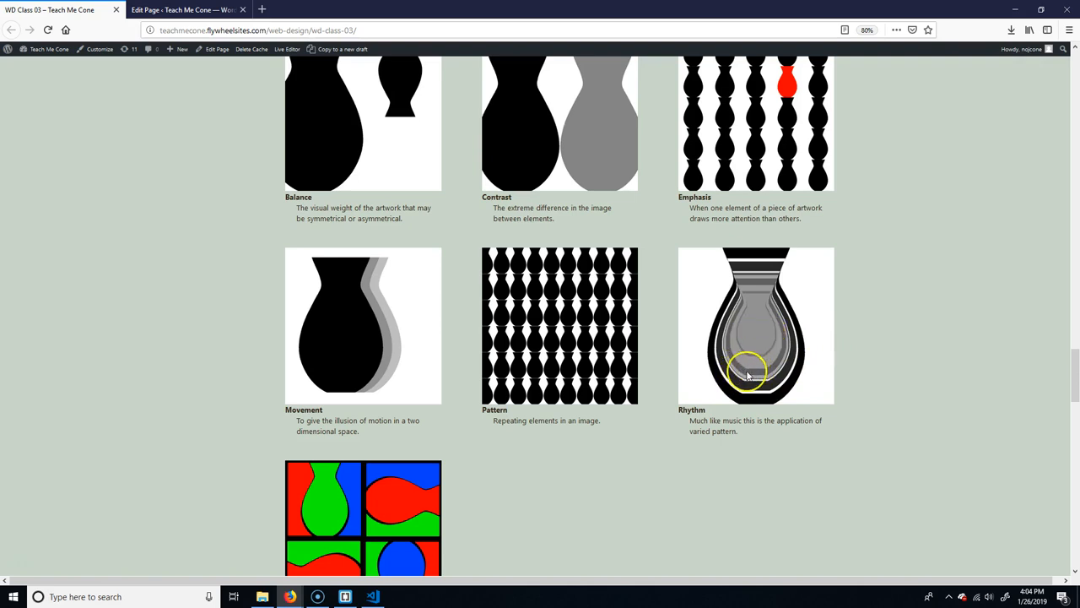
mouse_move(747, 291)
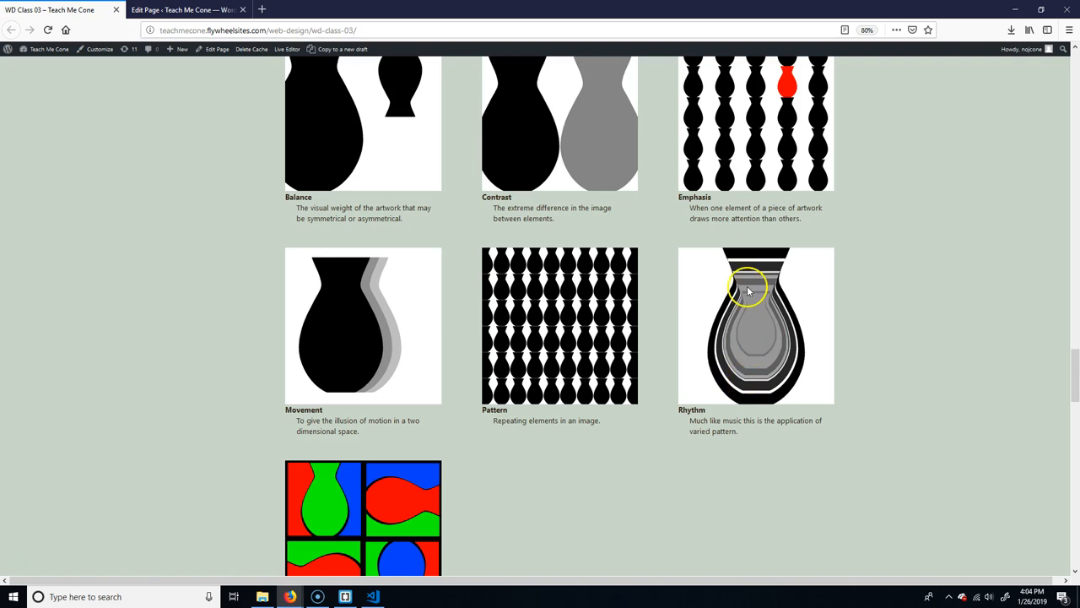
Step: Scroll past the Rhythm image, briefly back up, then settle on the Unity vase description
scroll(down, 3)
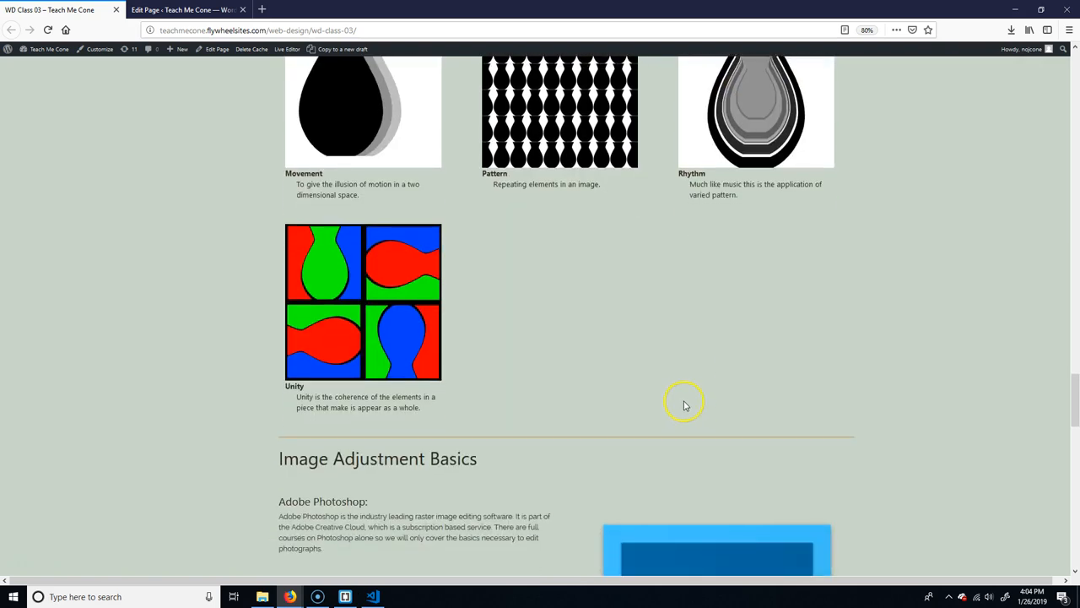
mouse_move(490, 329)
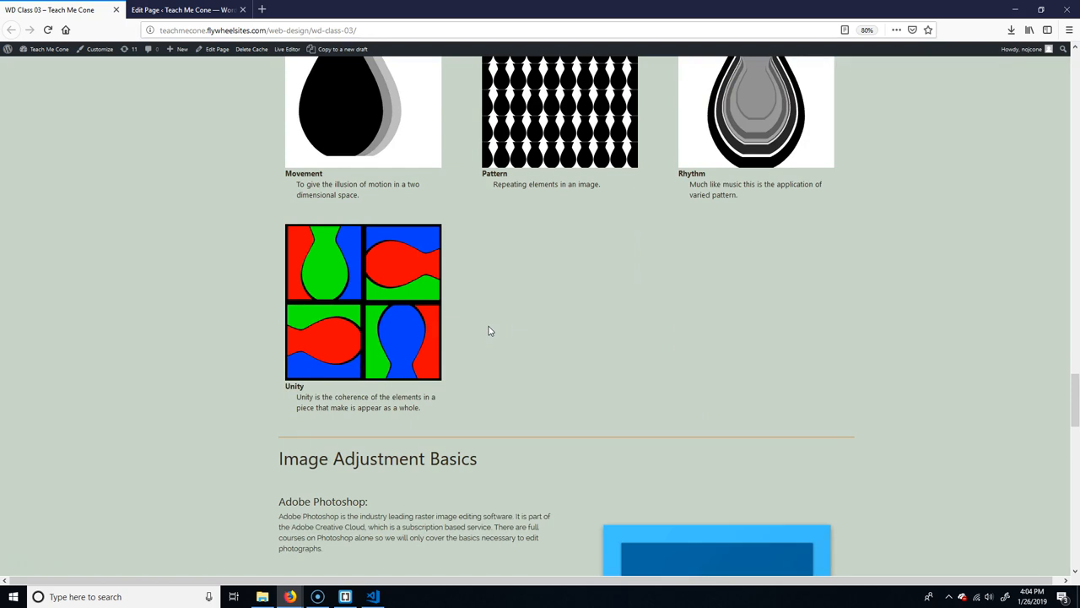
scroll(up, 3)
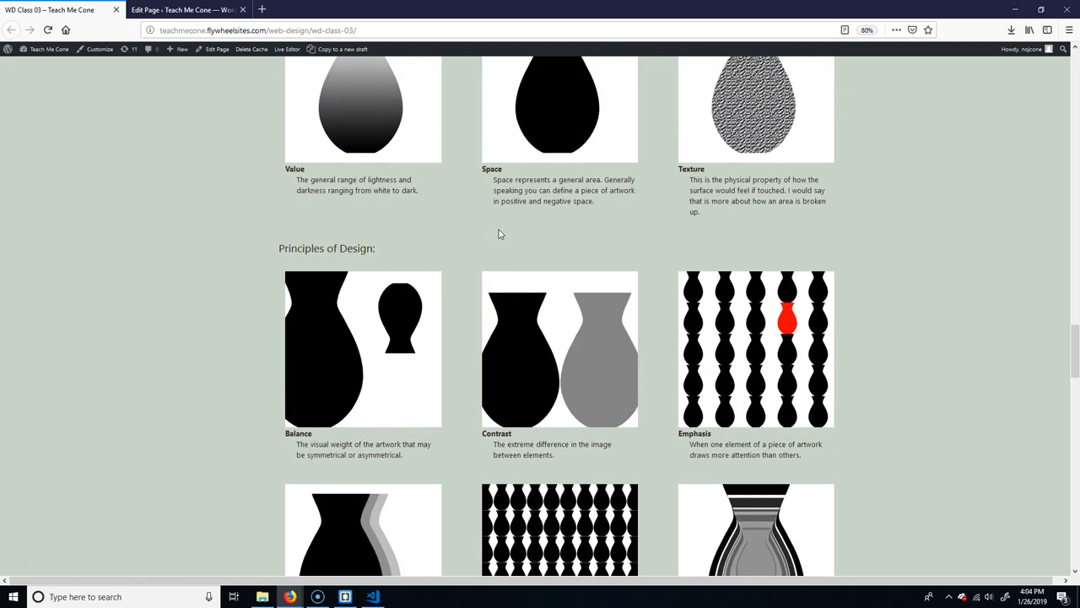
scroll(down, 3)
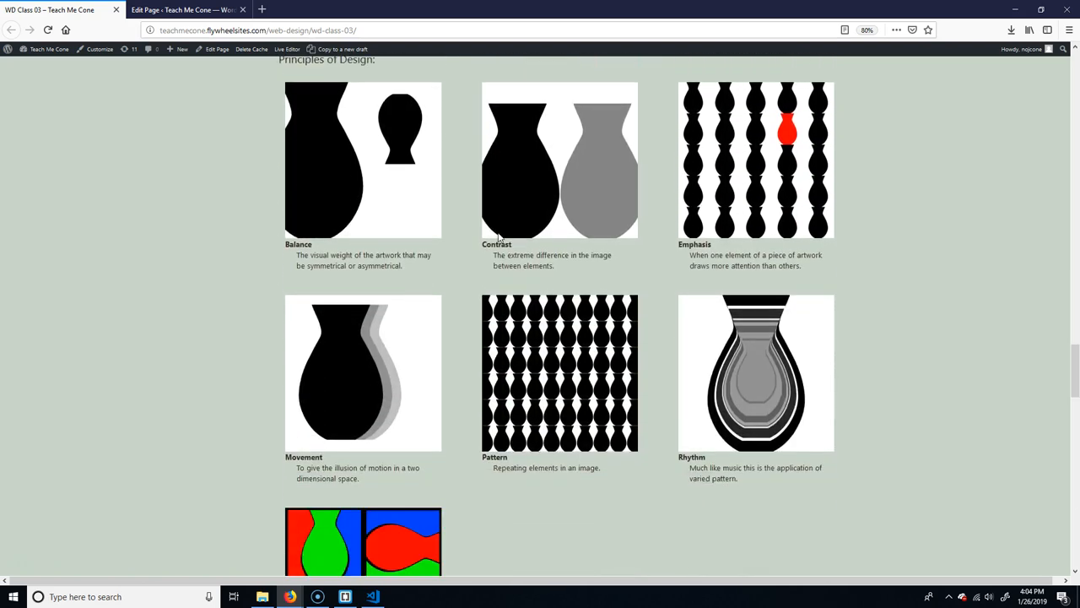
scroll(down, 3)
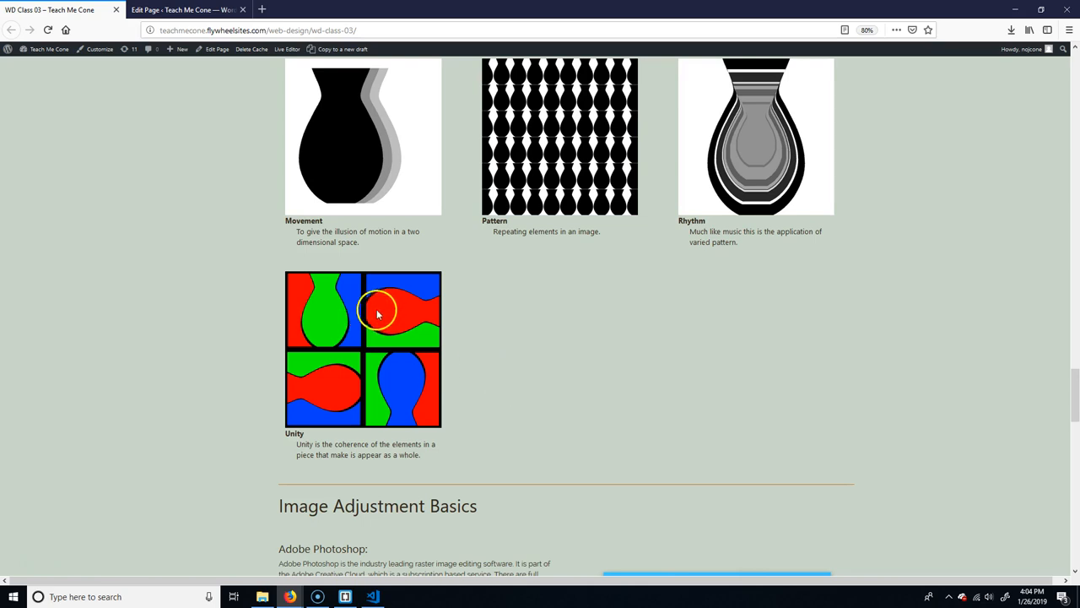
mouse_move(422, 422)
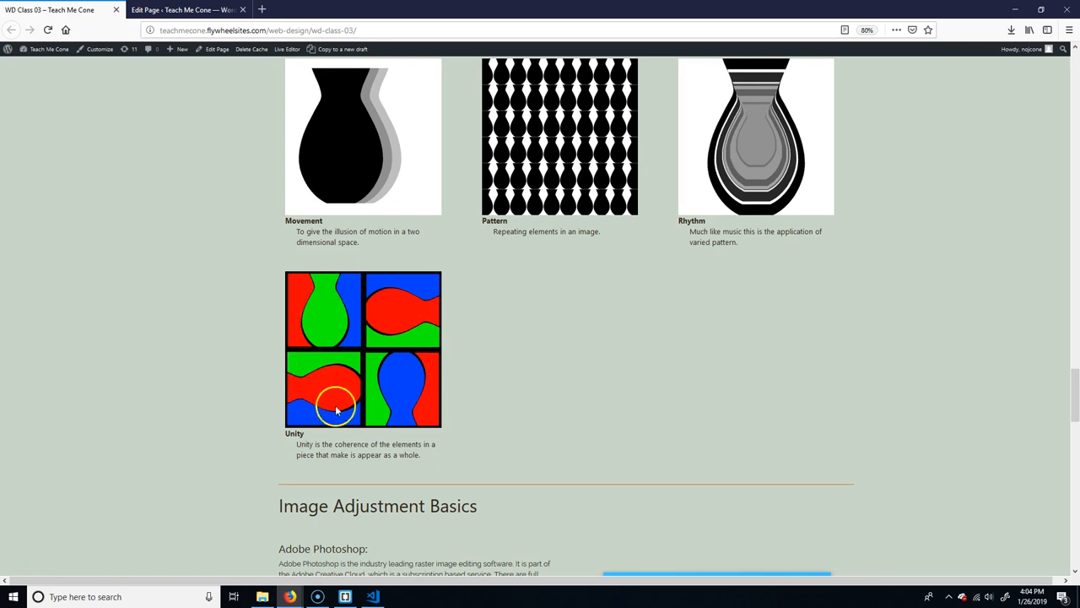
mouse_move(353, 382)
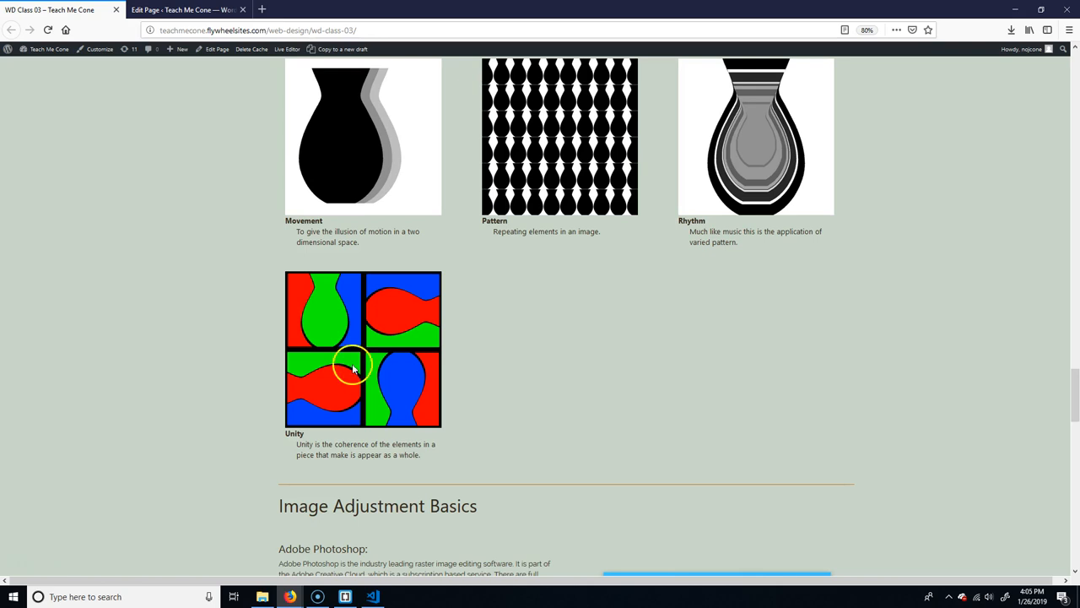
mouse_move(430, 395)
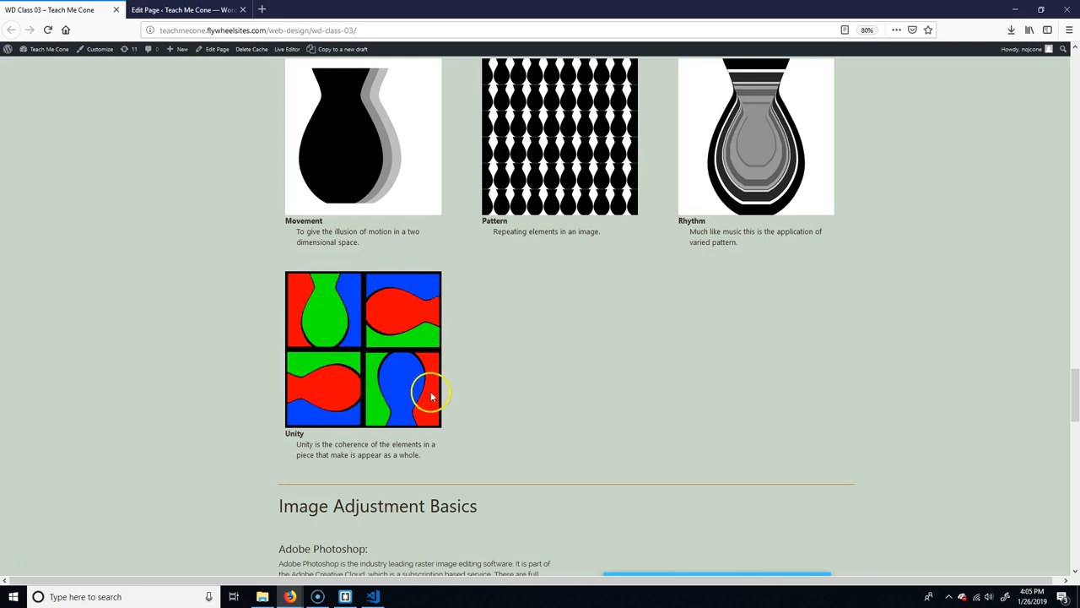
mouse_move(519, 354)
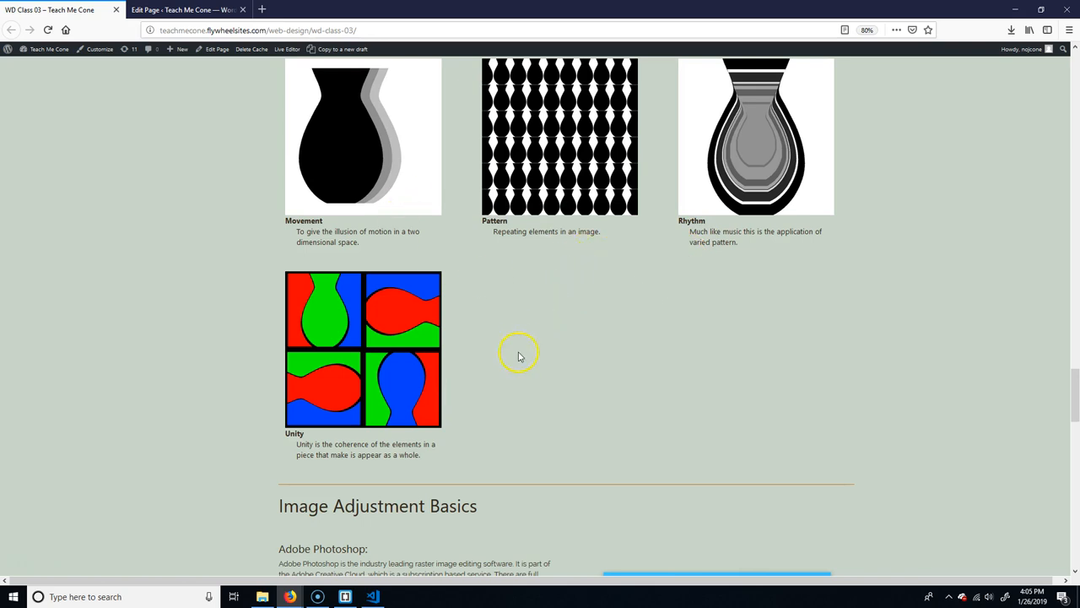
mouse_move(508, 378)
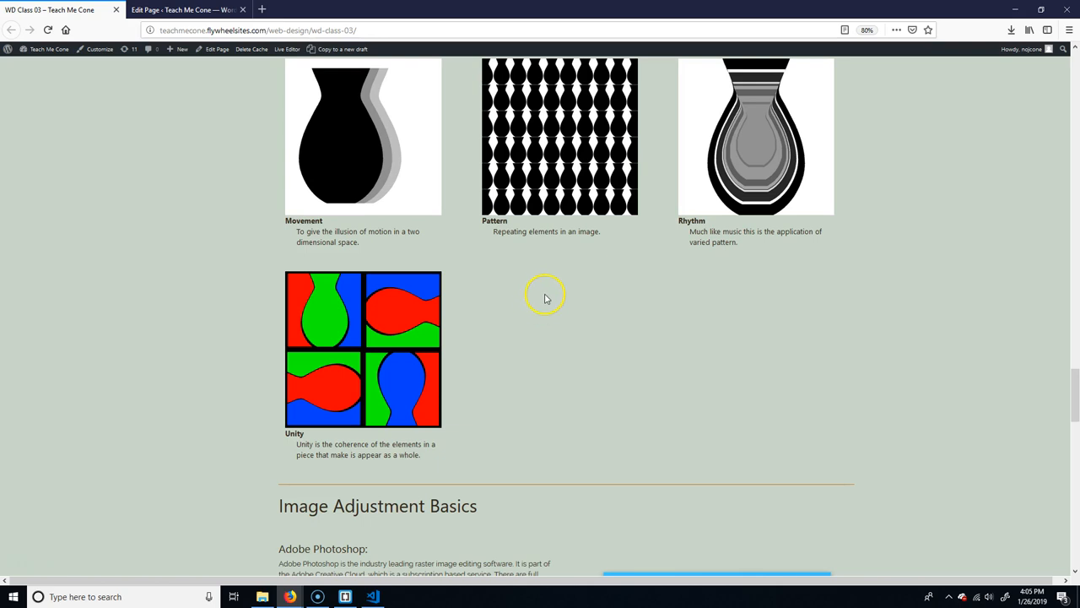
mouse_move(551, 315)
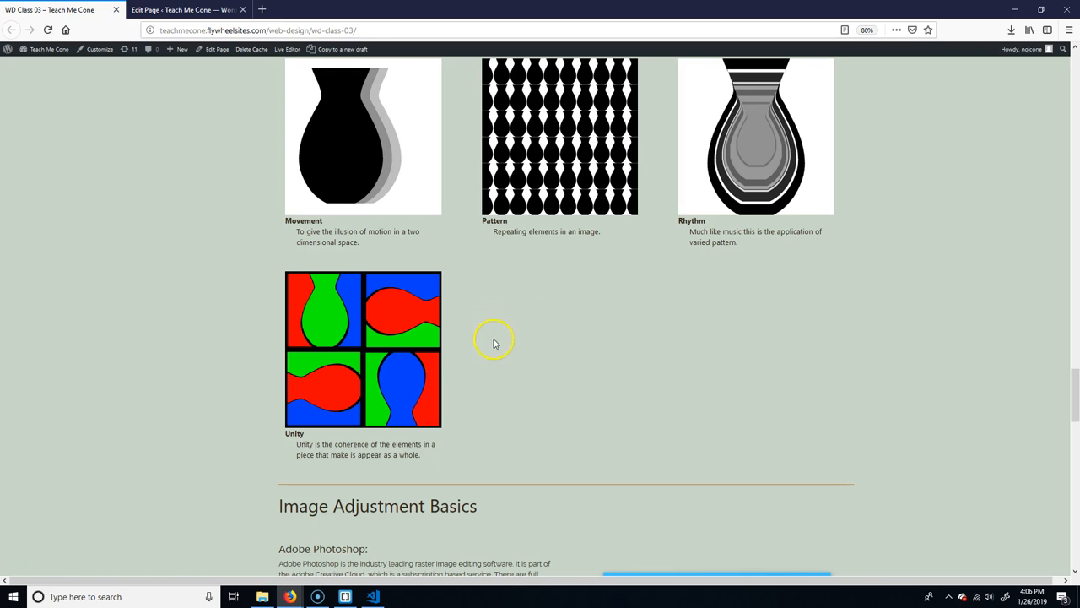
Step: Scroll to Image Adjustment Basics and highlight its list of Photoshop basics
scroll(down, 3)
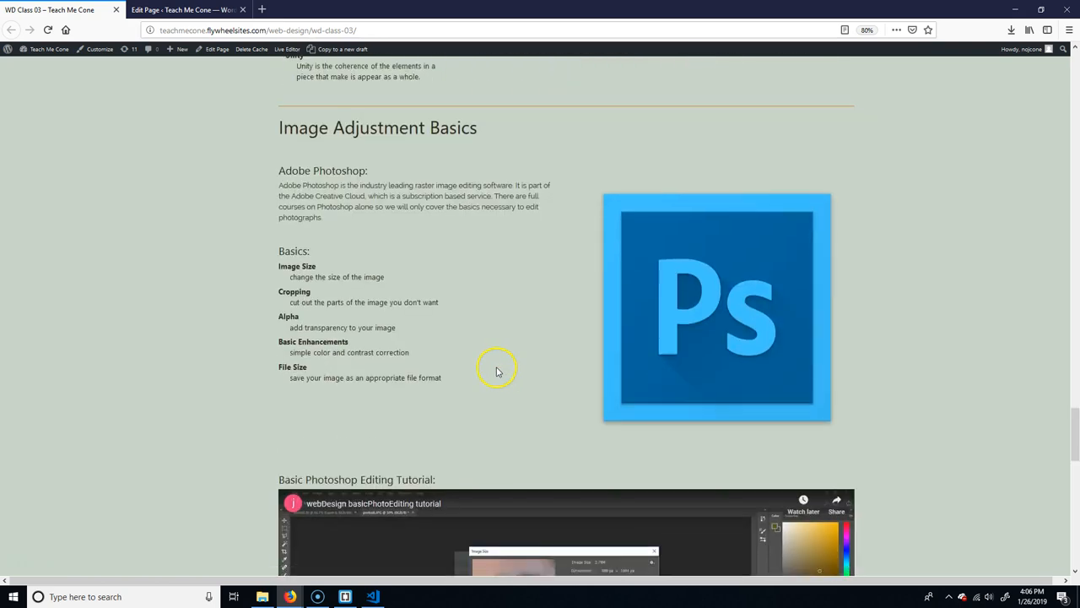
scroll(down, 3)
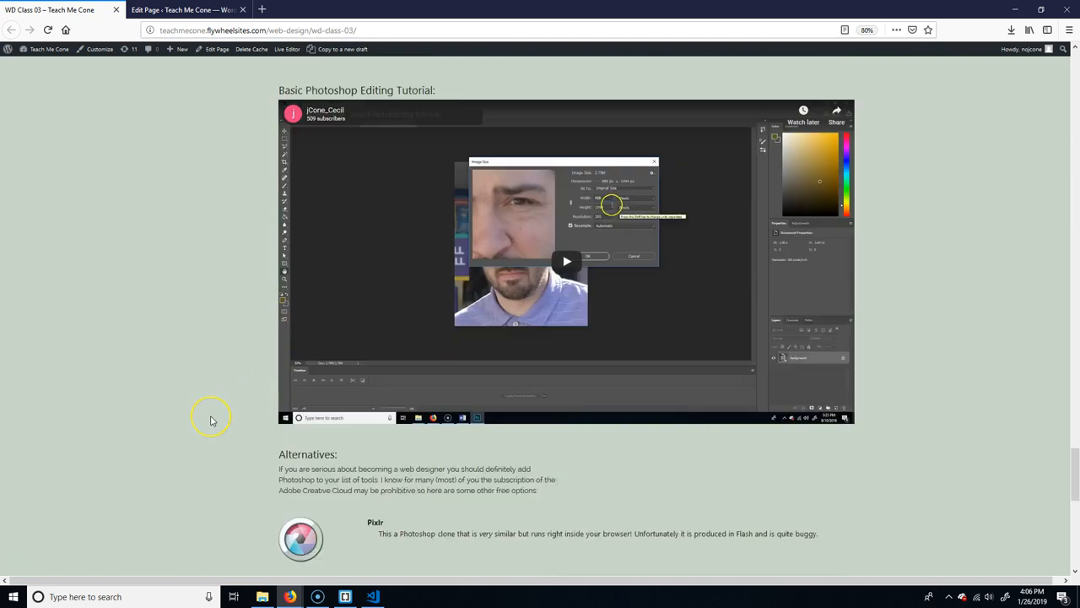
scroll(down, 3)
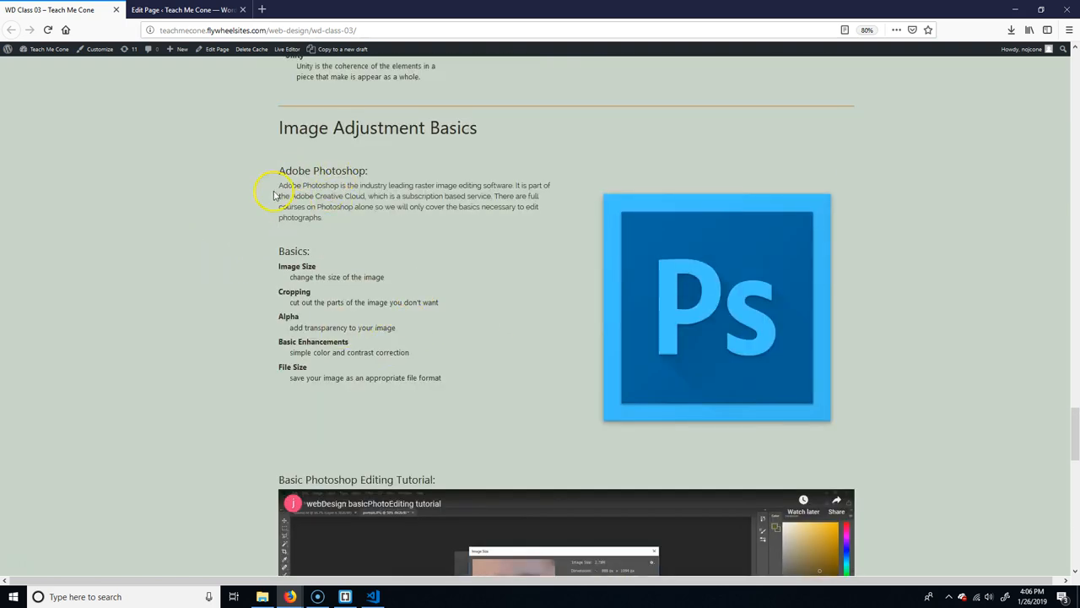
drag(280, 251, 443, 378)
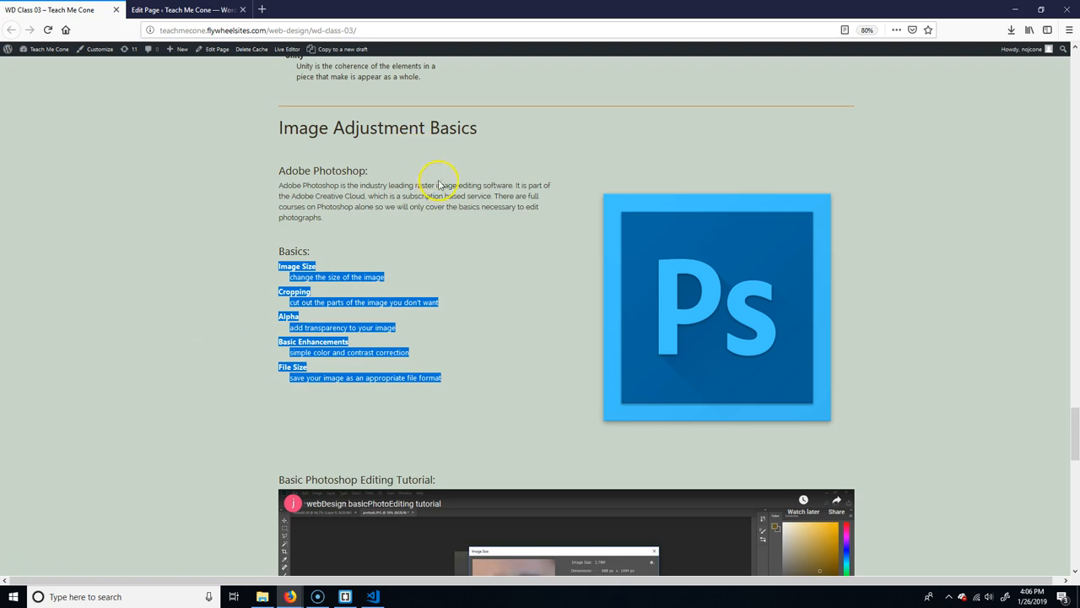
Step: Scroll down past the Photoshop tutorial video to the Pixlr, Logomakr and Gimp alternatives
scroll(down, 3)
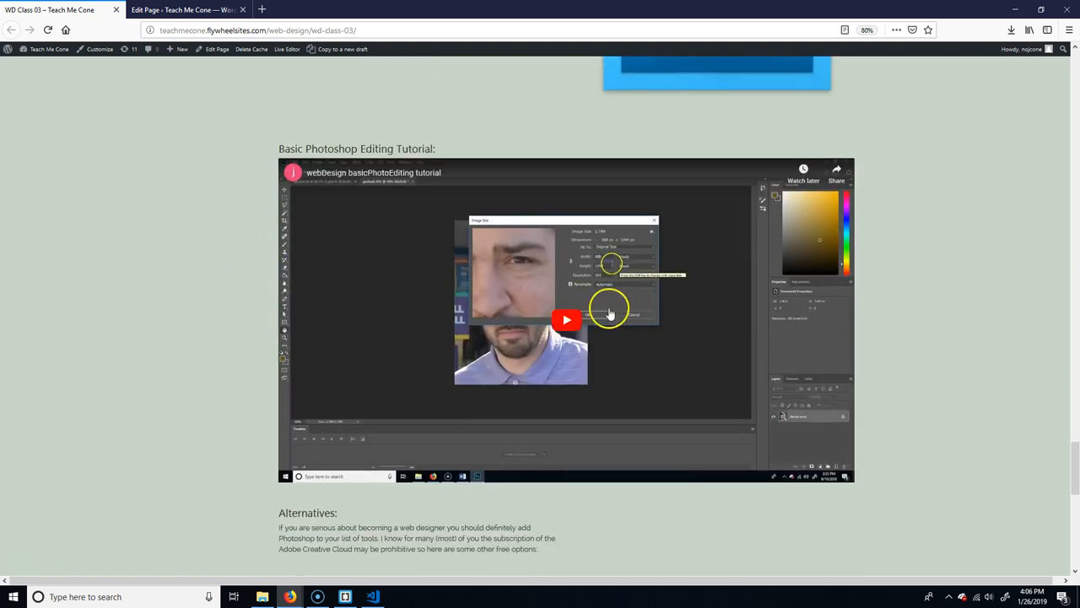
scroll(down, 3)
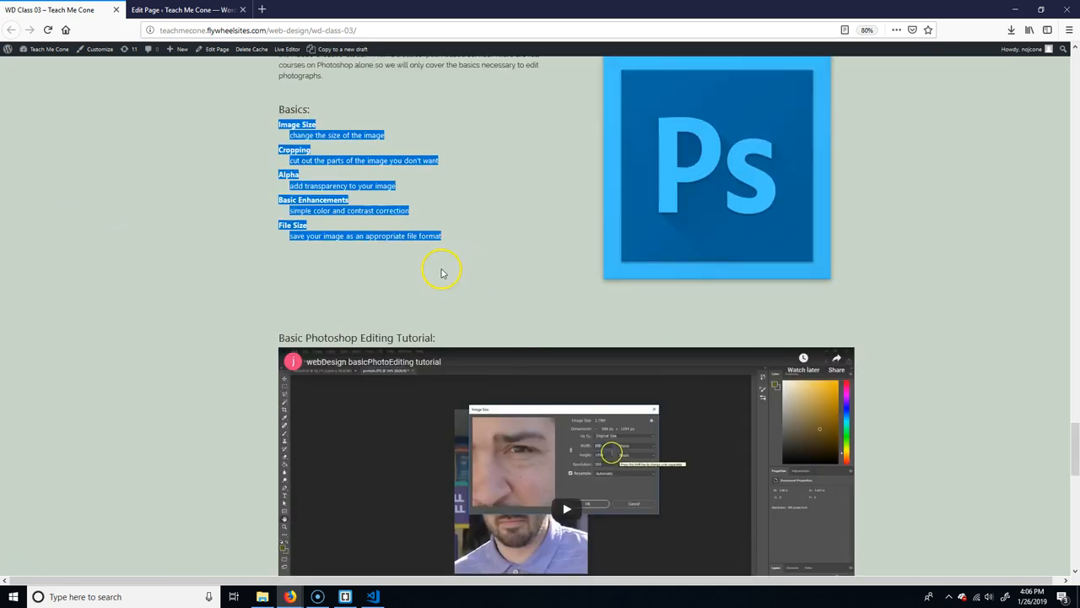
scroll(down, 3)
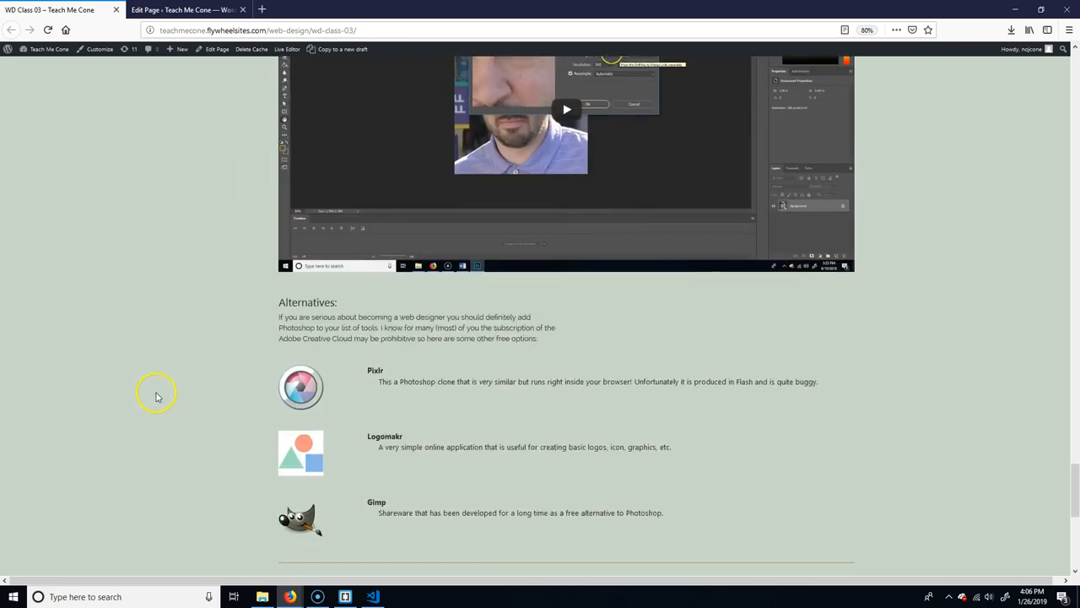
Step: Follow the Pixlr logo link and switch to the new Pixlr.com tab
scroll(down, 3)
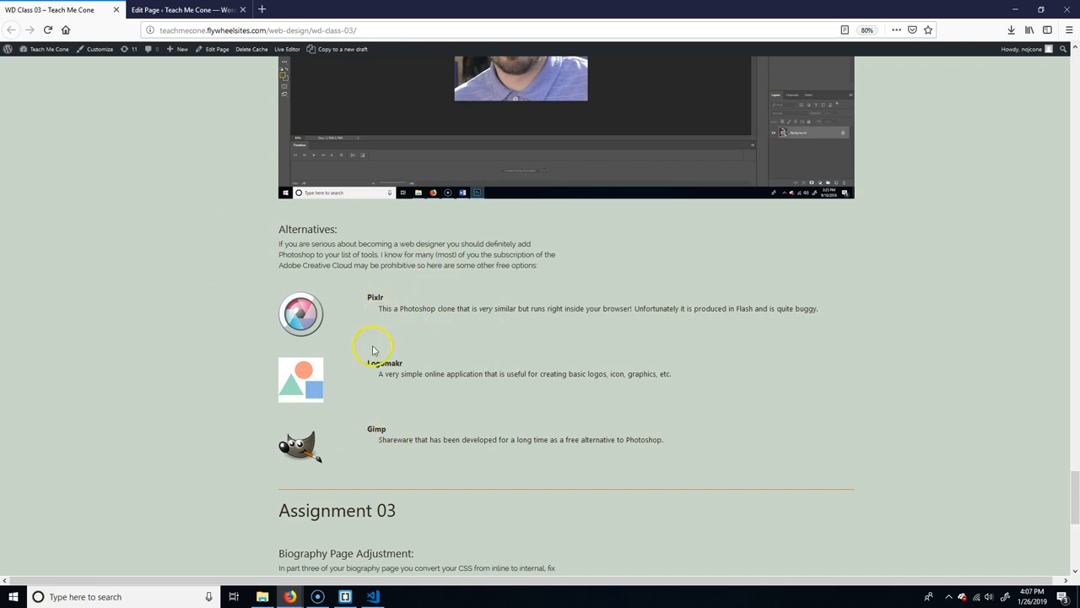
mouse_move(304, 313)
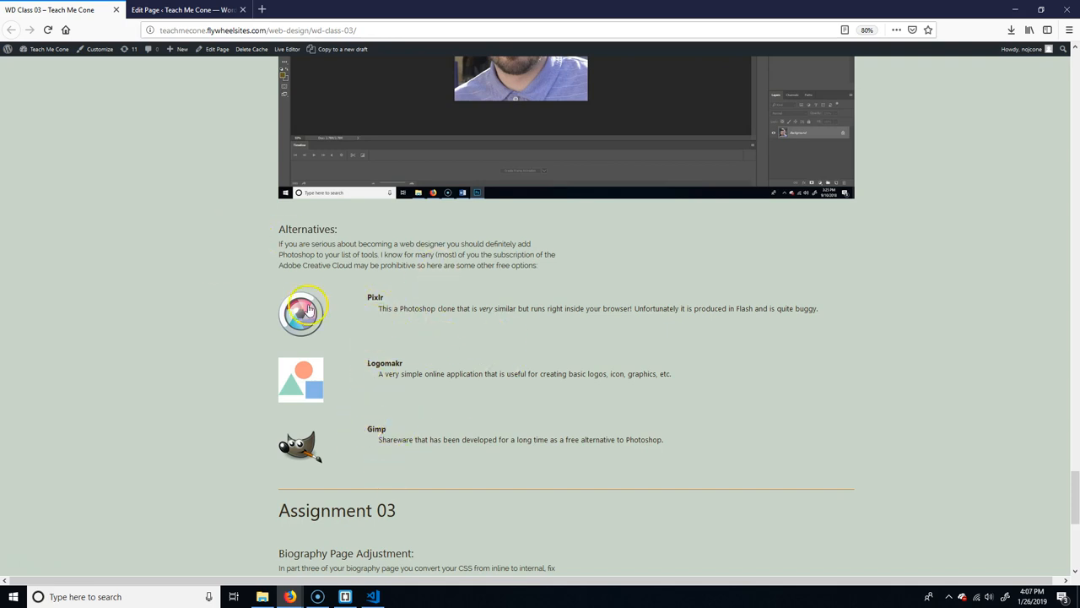
click(300, 313)
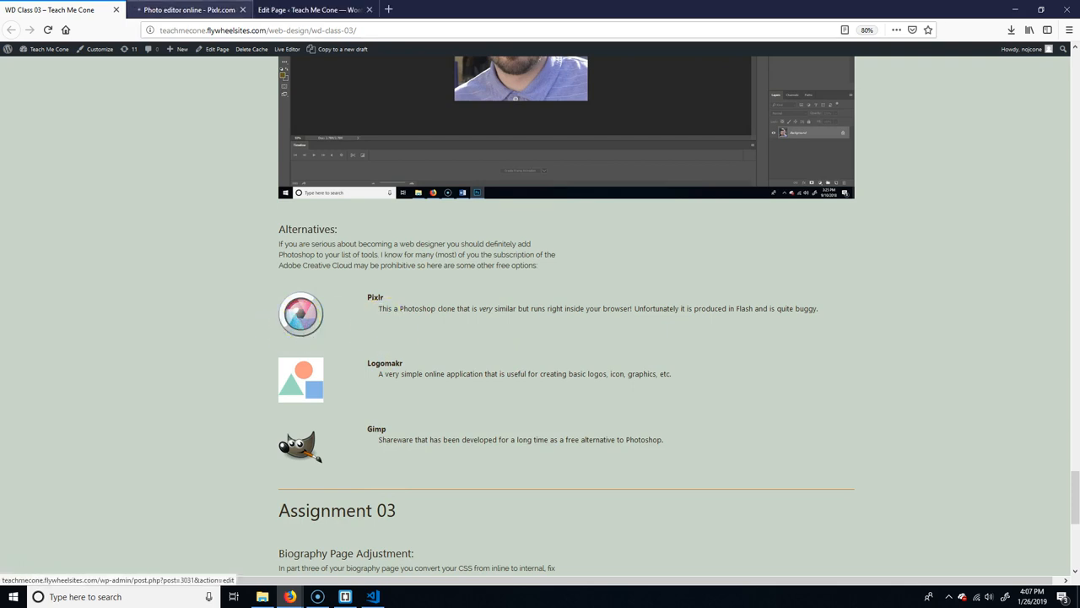
click(190, 9)
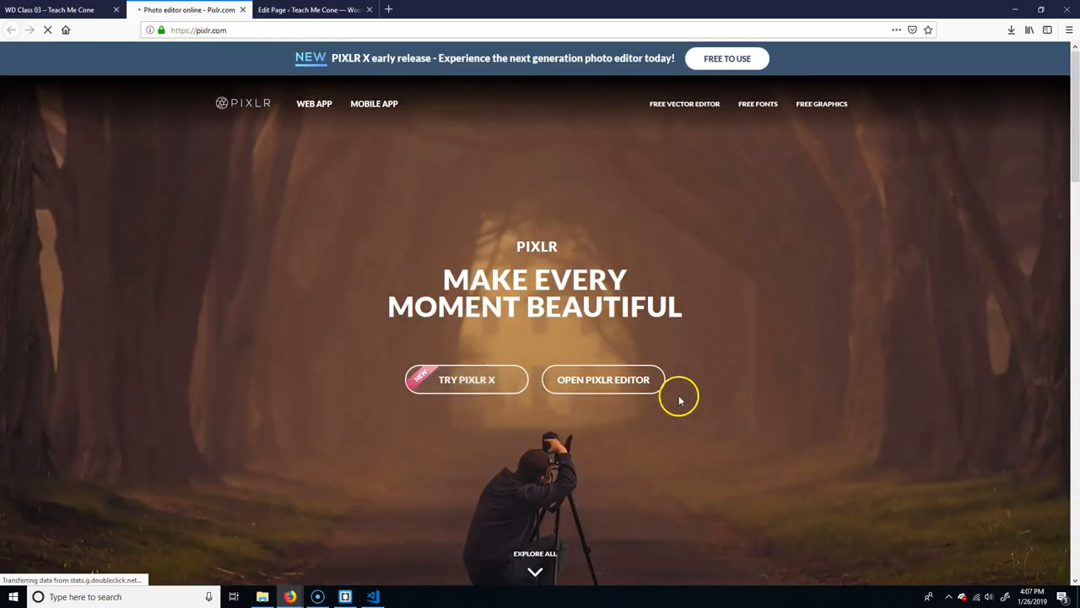
Step: Launch Pixlr Editor and create a new blank 800 × 600 image with default settings
click(603, 379)
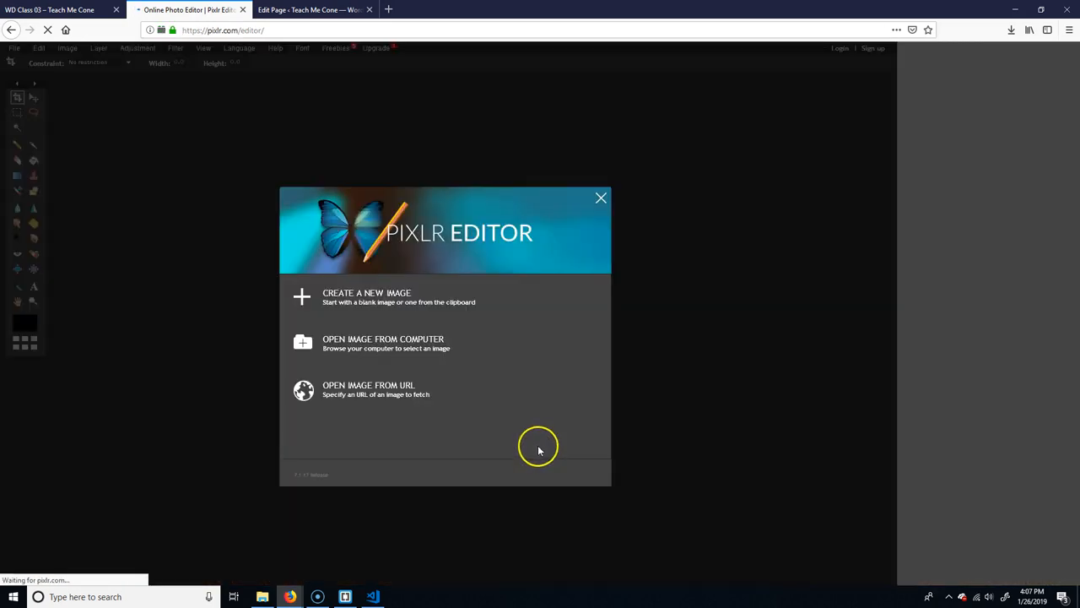
click(367, 296)
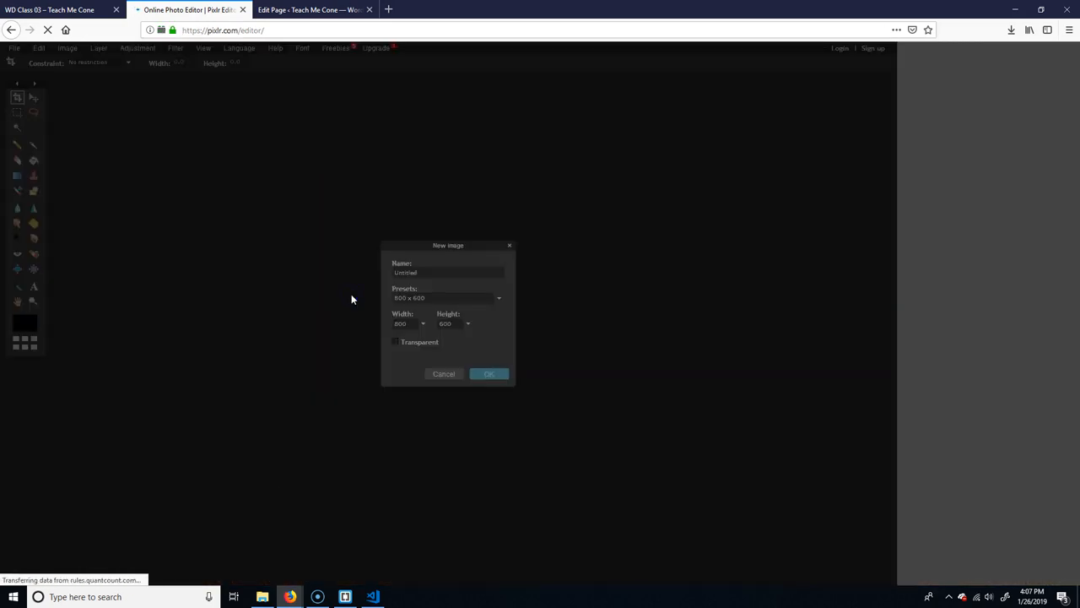
click(488, 374)
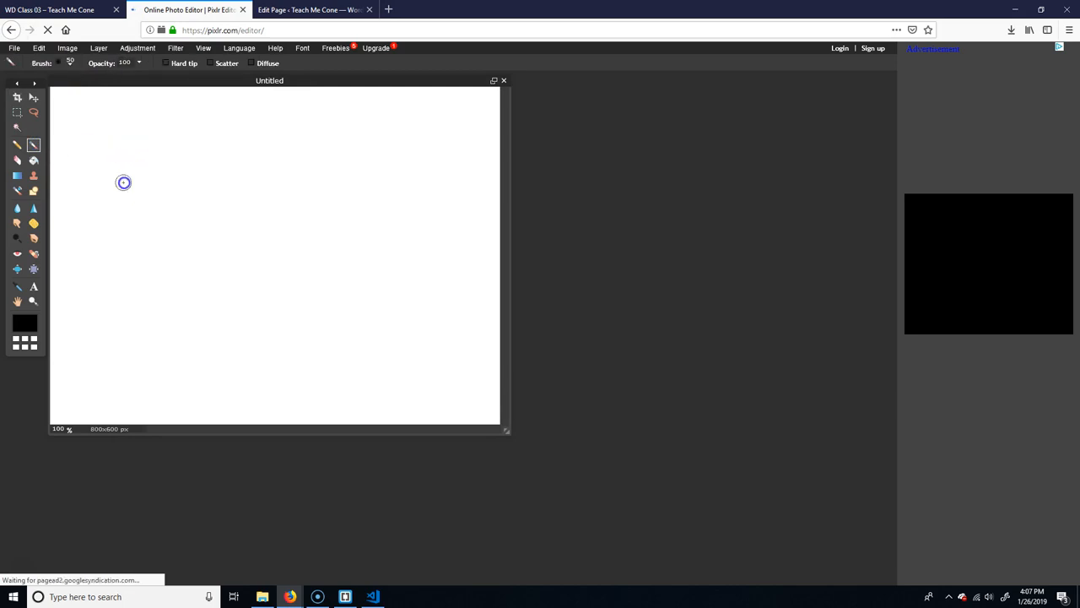
Step: Paint a thick black zigzag stroke, glance at Adjustment, then leave the editor unsaved
drag(123, 182, 161, 250)
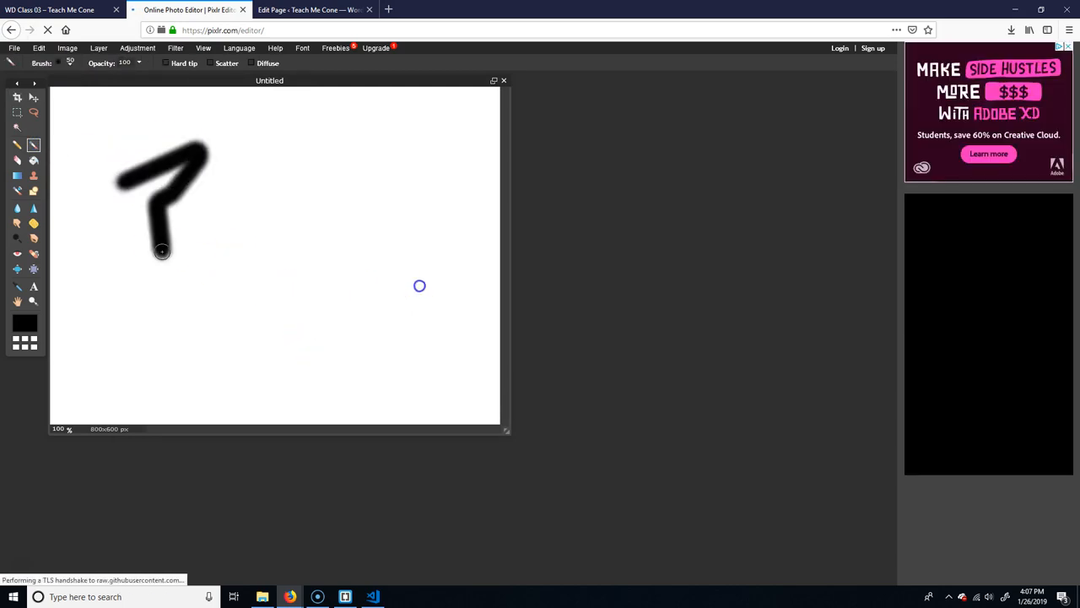
drag(162, 249, 422, 286)
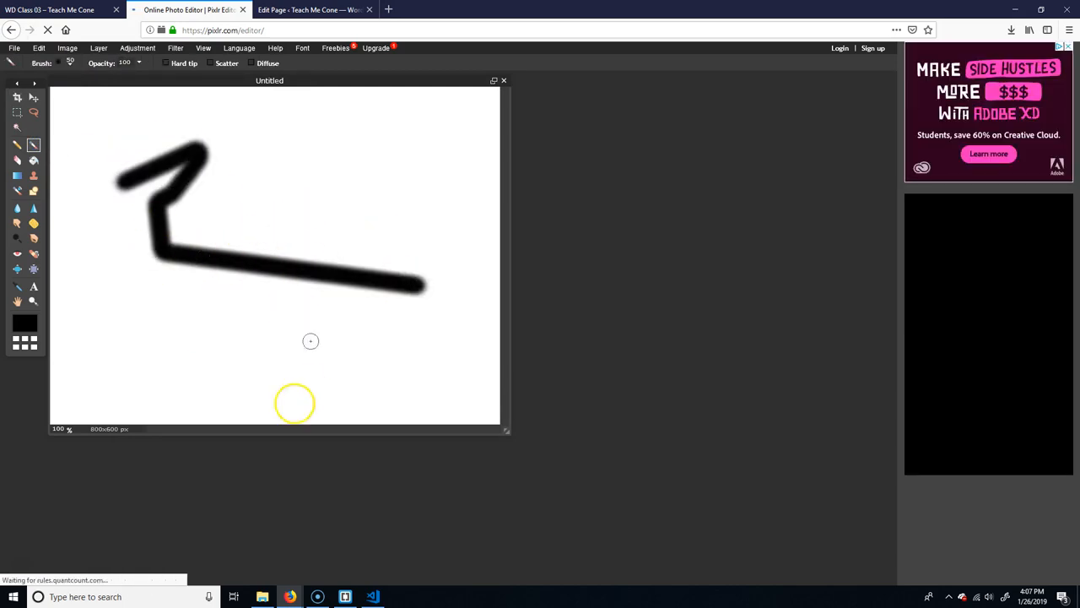
mouse_move(244, 294)
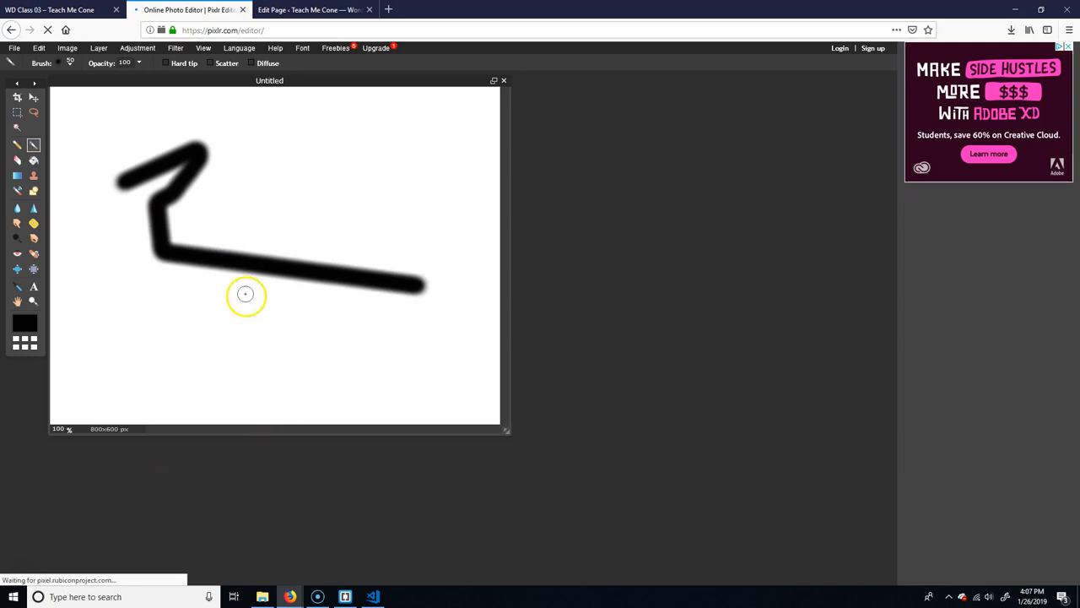
click(137, 48)
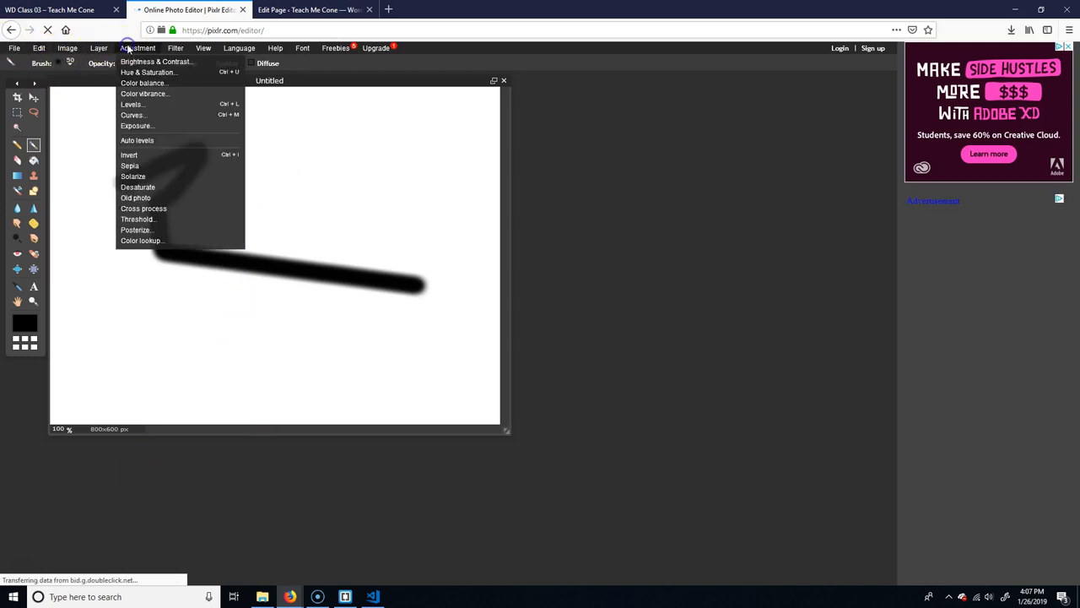
click(174, 48)
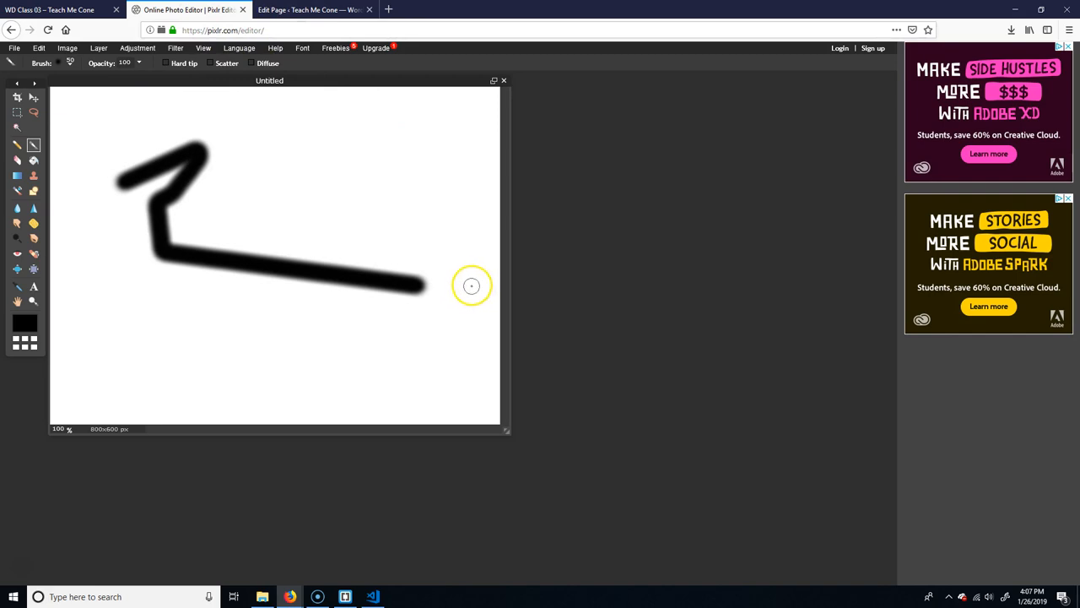
mouse_move(444, 101)
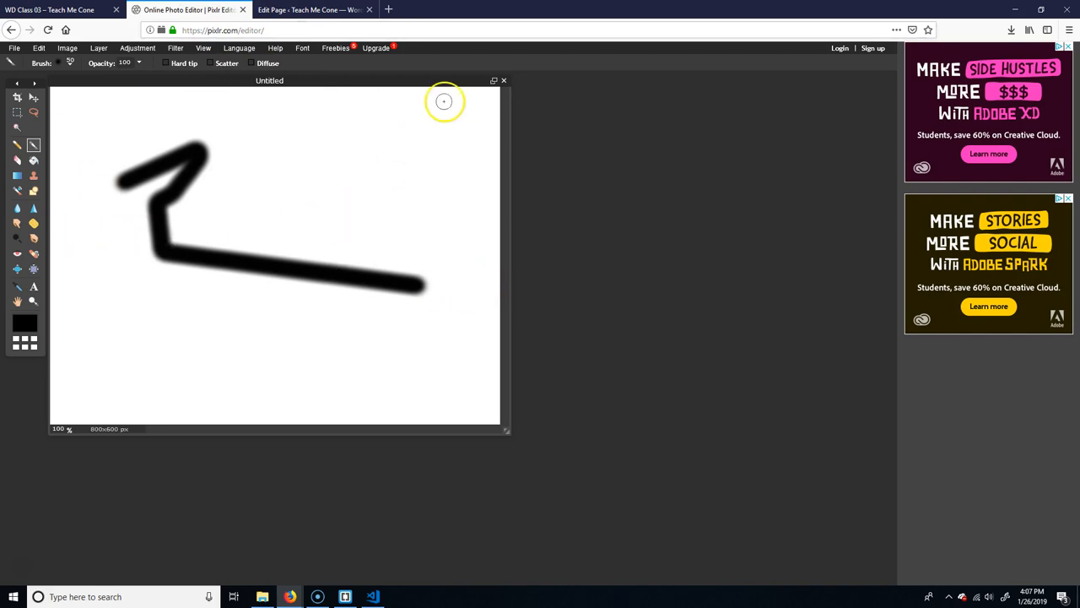
click(64, 10)
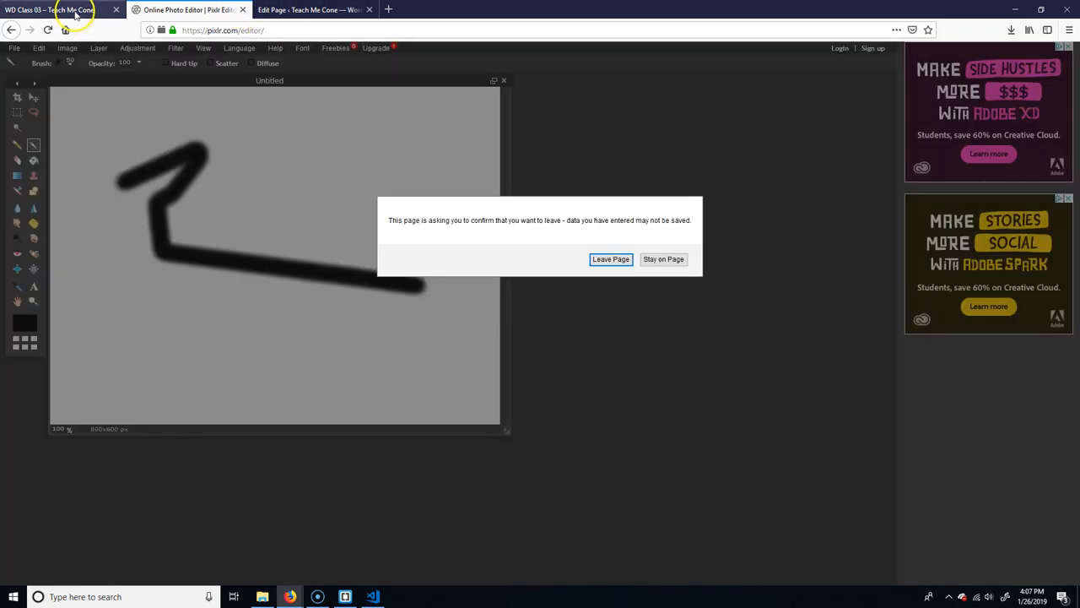
click(610, 259)
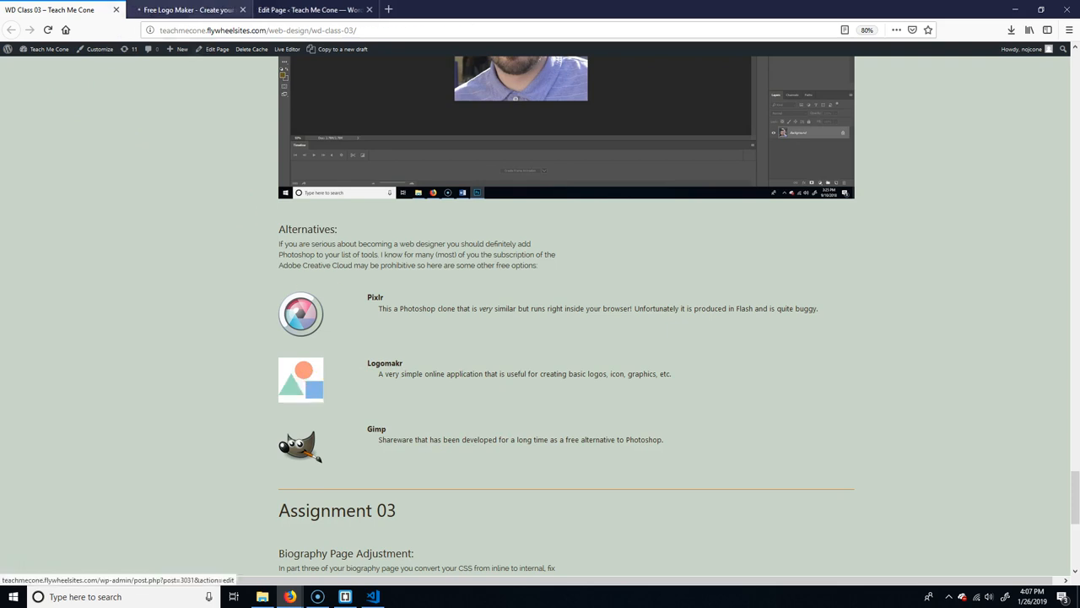
Step: Switch to the Free Logo Maker tab opened from the Logomakr link
click(187, 9)
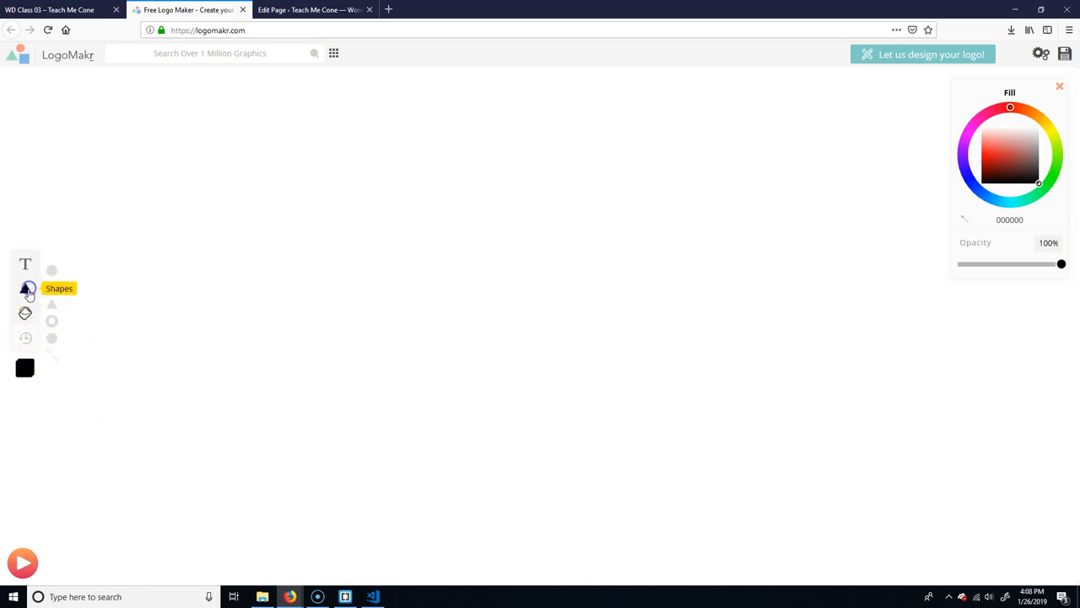
Step: Add a square rotated into a diamond, a larger circle on top, and a white hexagon inside
click(51, 288)
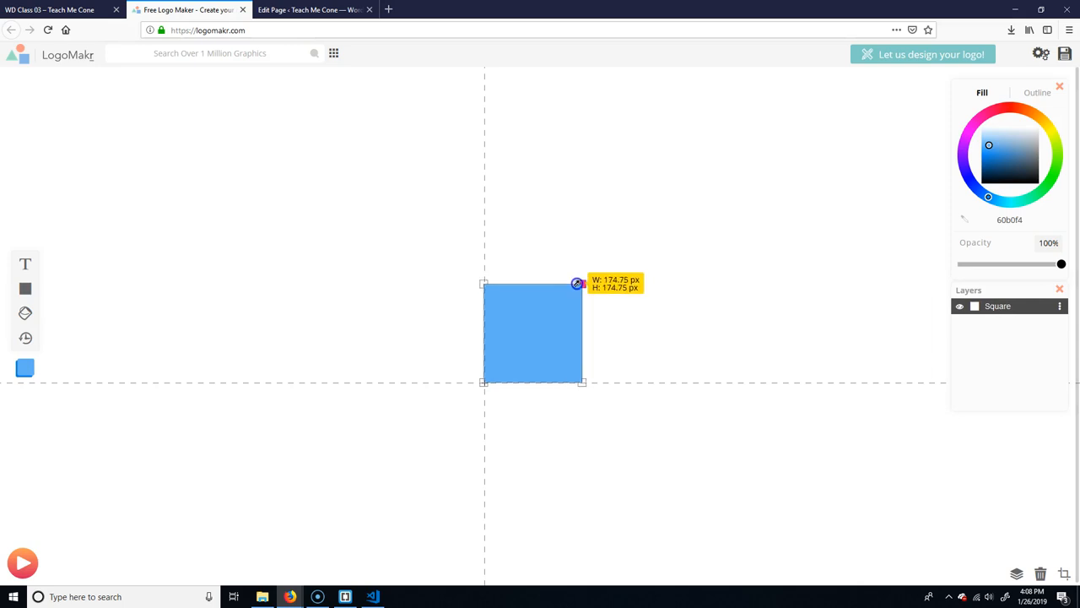
drag(578, 283, 608, 338)
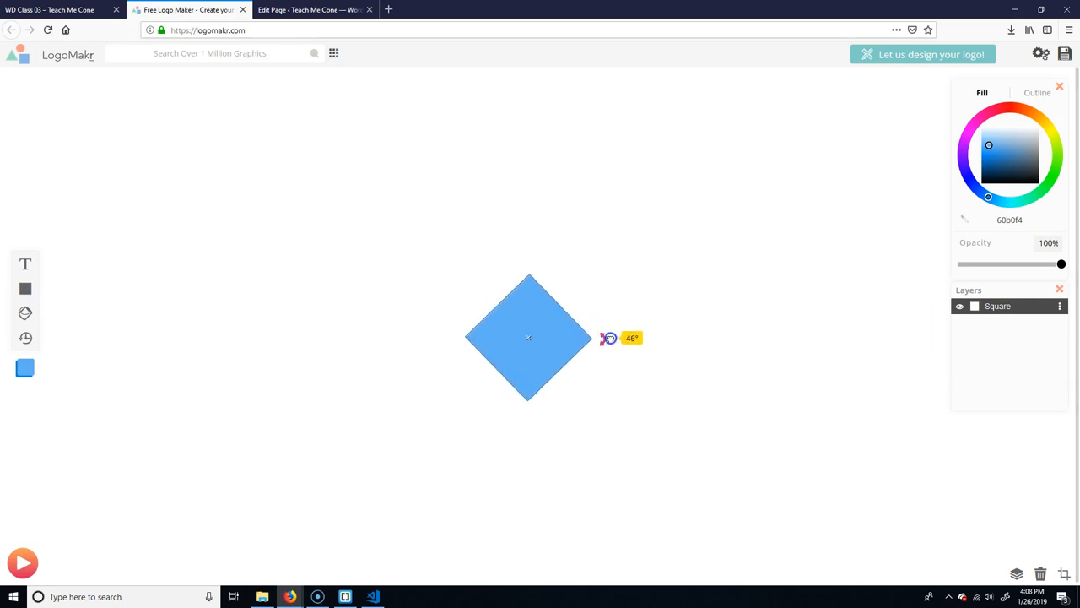
click(51, 268)
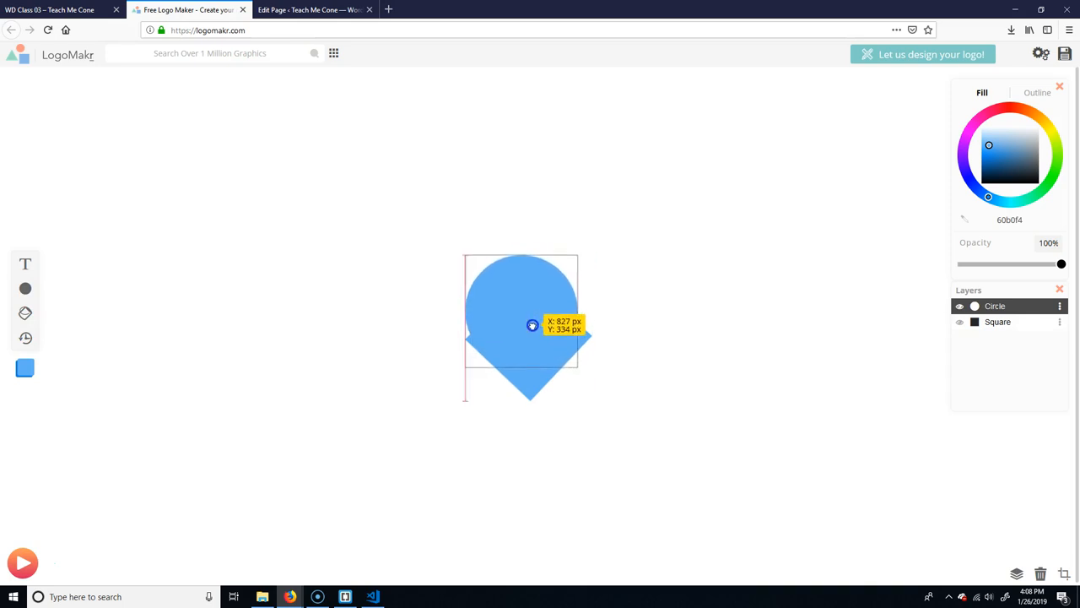
drag(532, 325, 557, 319)
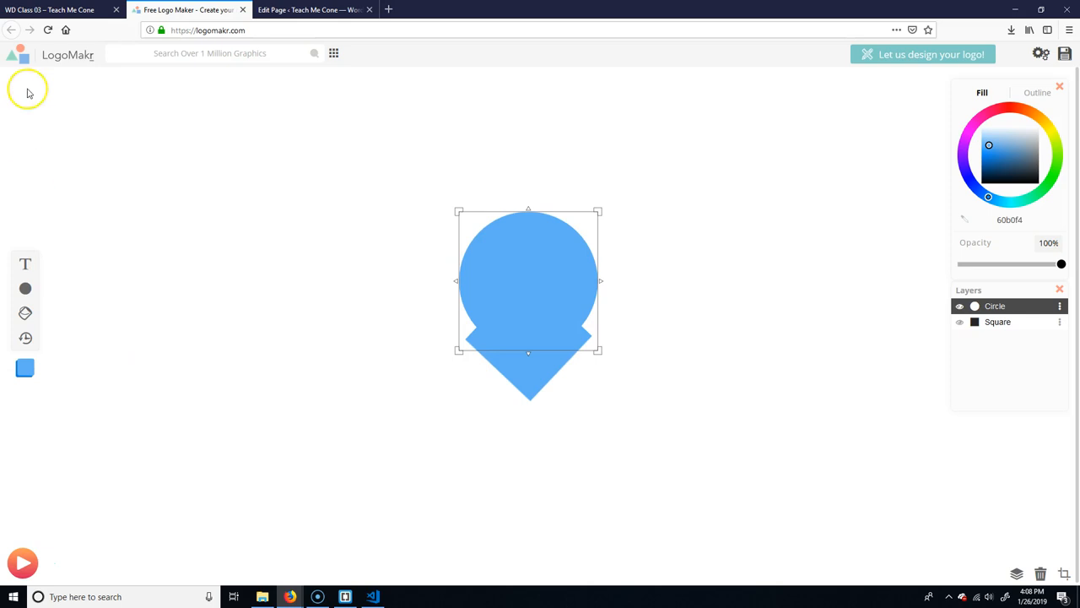
mouse_move(567, 314)
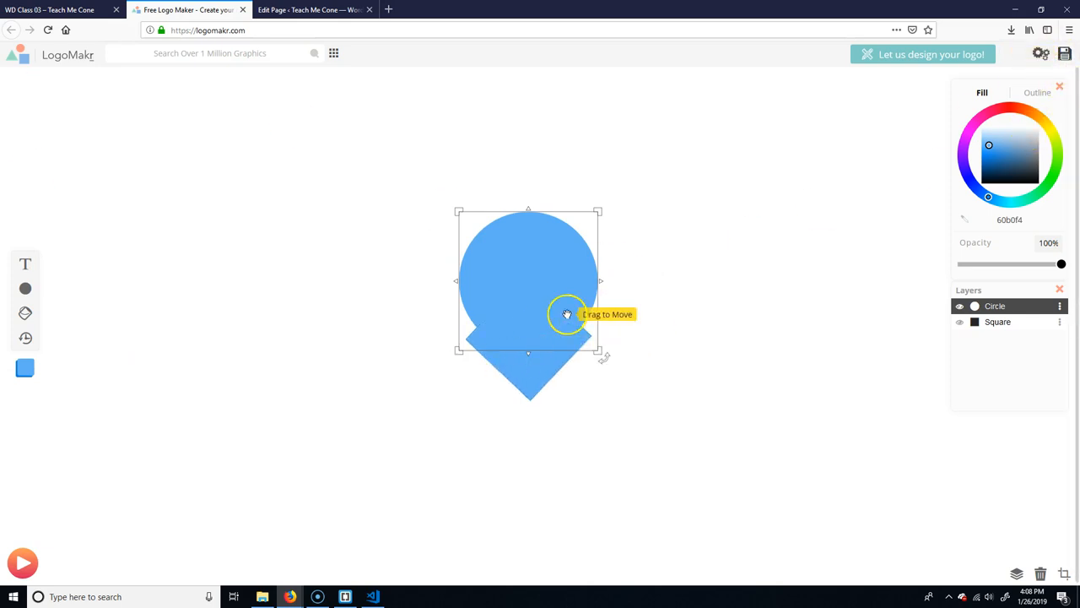
mouse_move(867, 291)
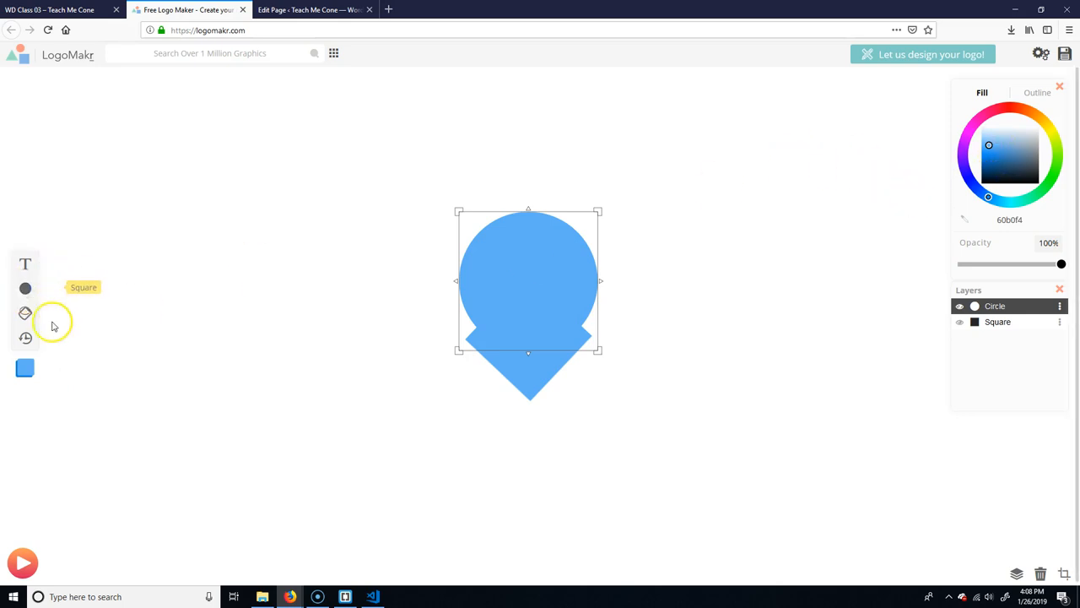
click(25, 312)
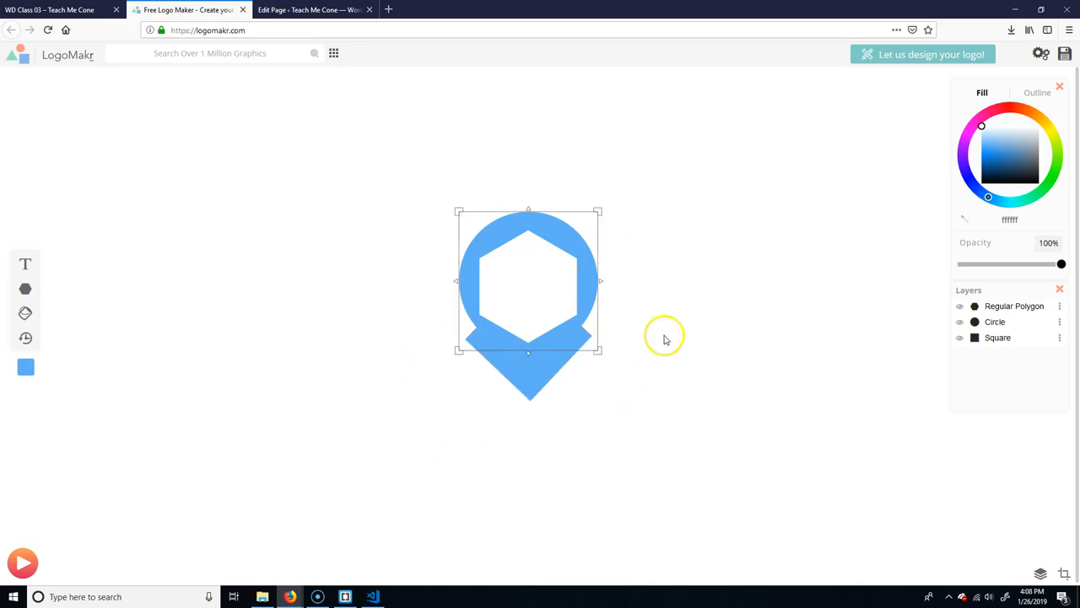
mouse_move(334, 497)
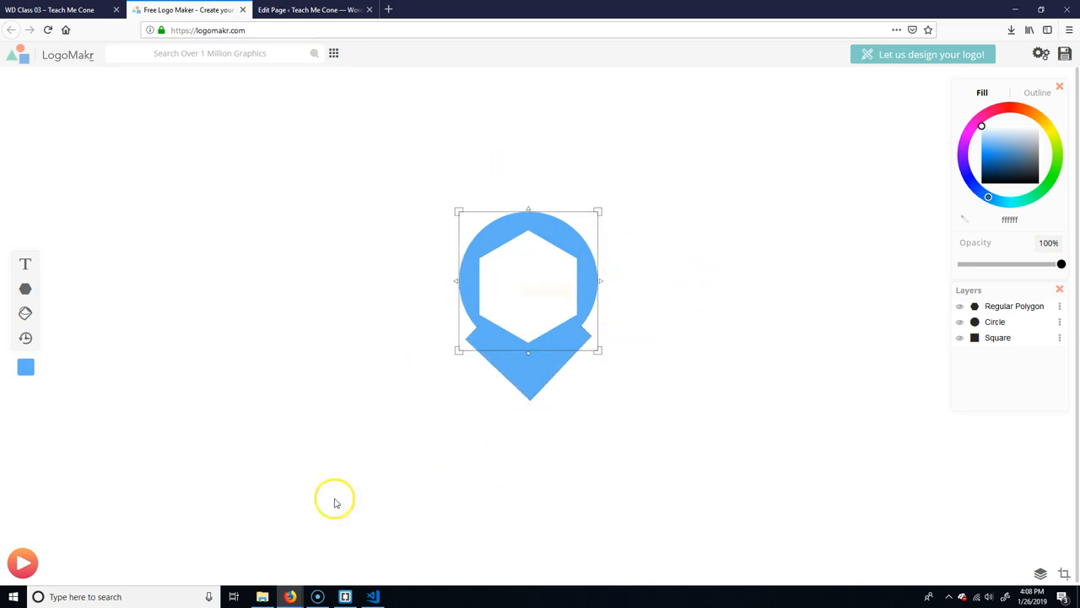
mouse_move(305, 463)
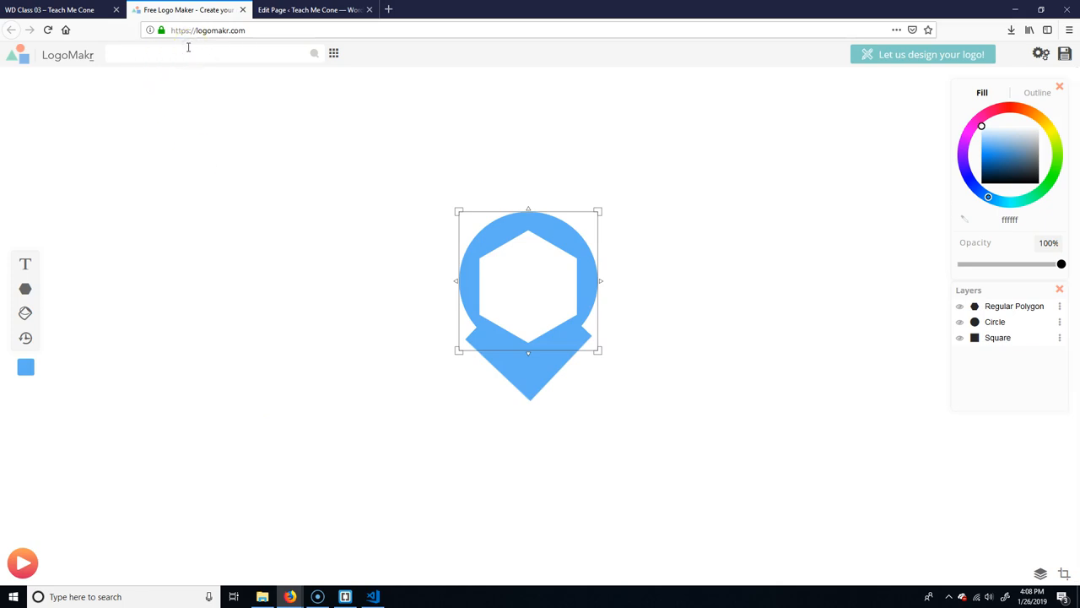
Step: Search Logomakr clipart for 'hamburger' and drag the solid red burger atop the blue pin
text(hamburgers)
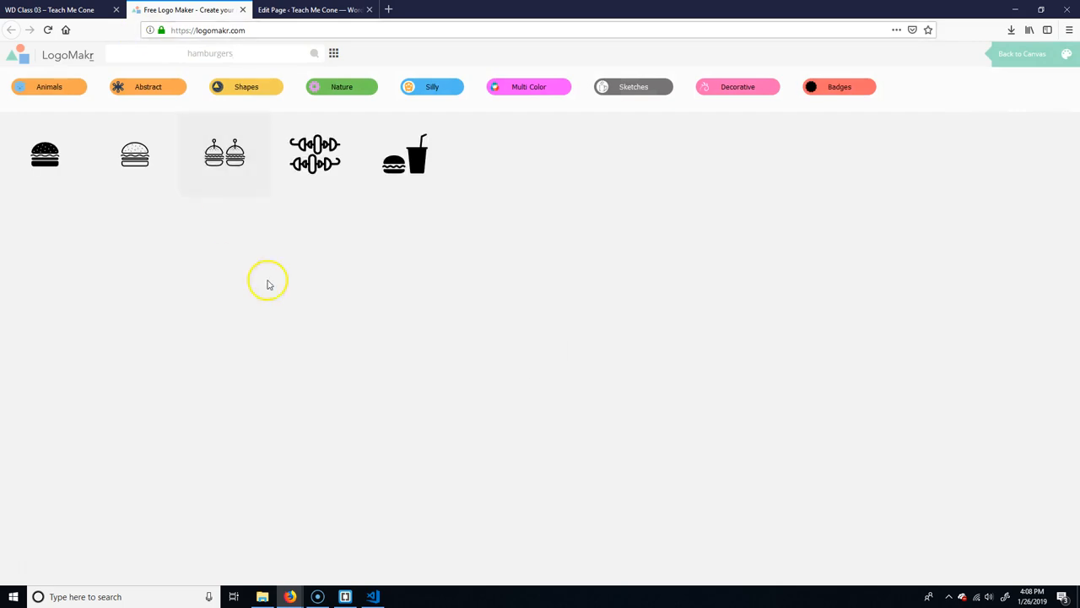
mouse_move(861, 275)
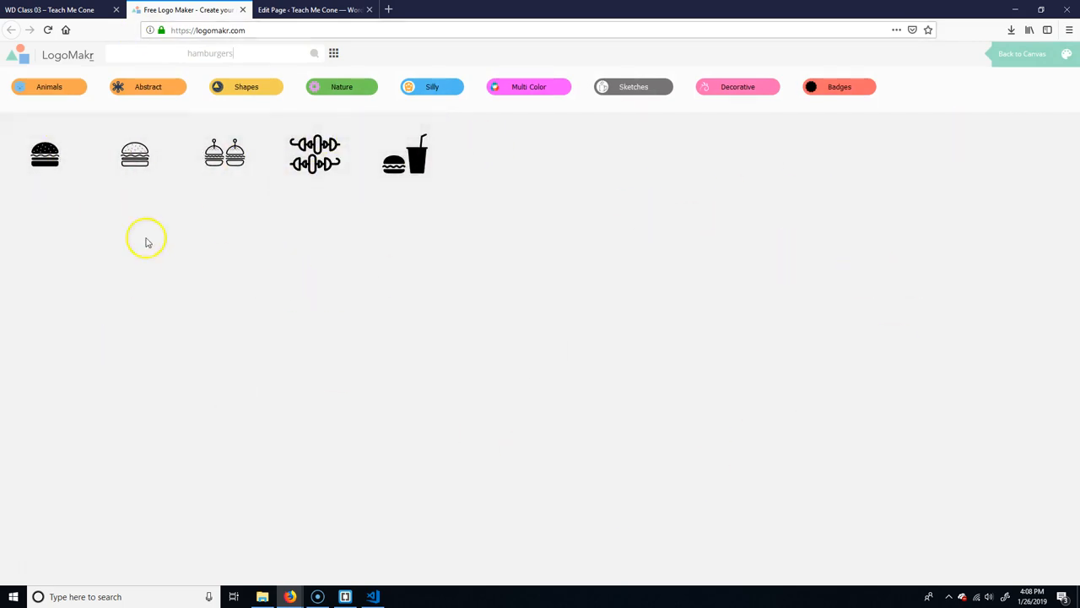
mouse_move(842, 160)
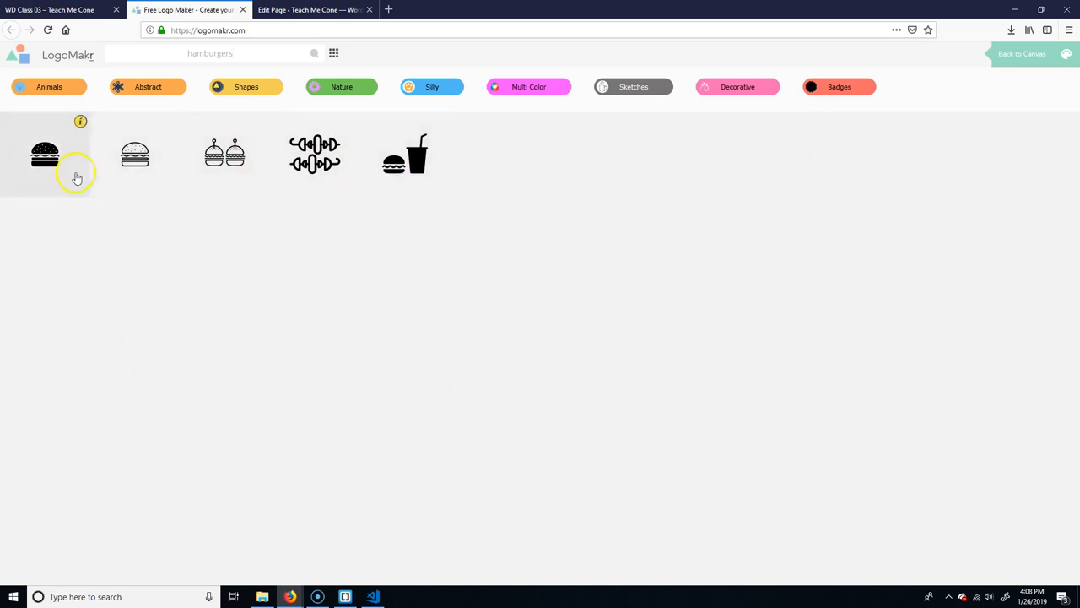
click(45, 154)
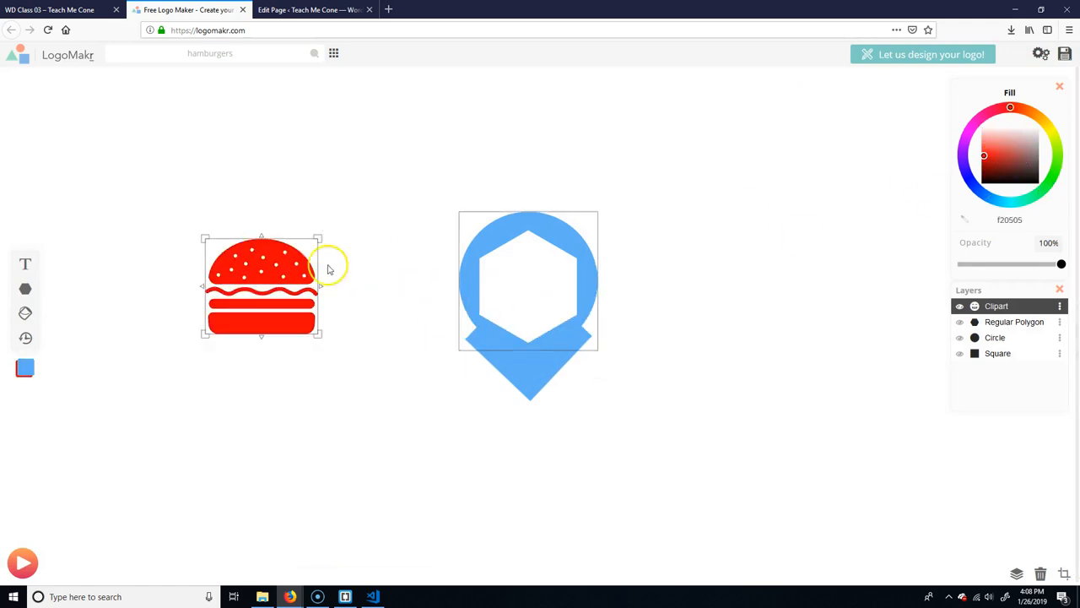
drag(261, 285, 529, 182)
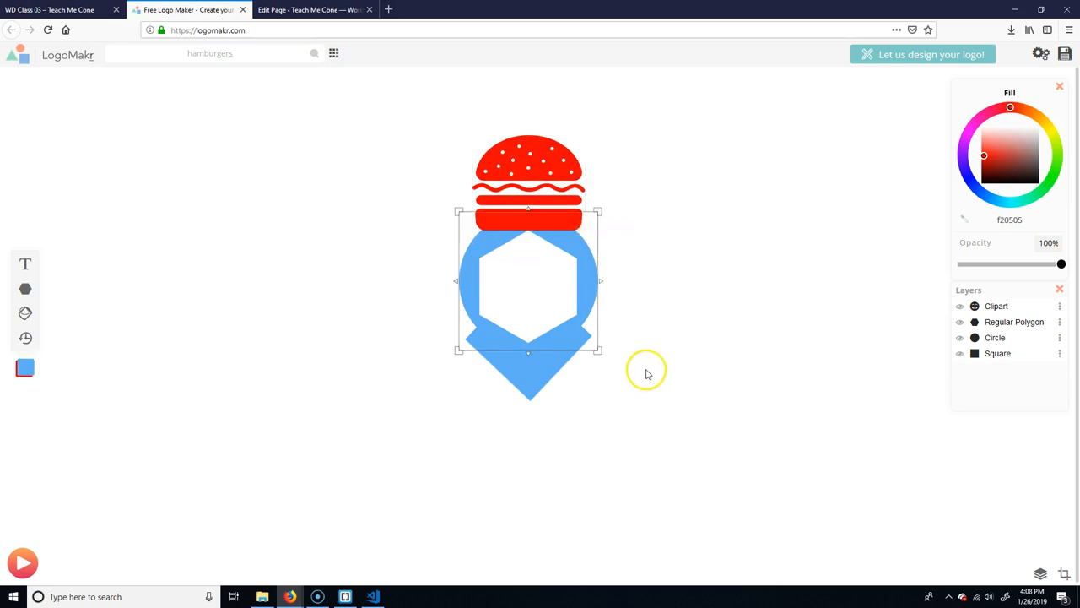
mouse_move(934, 113)
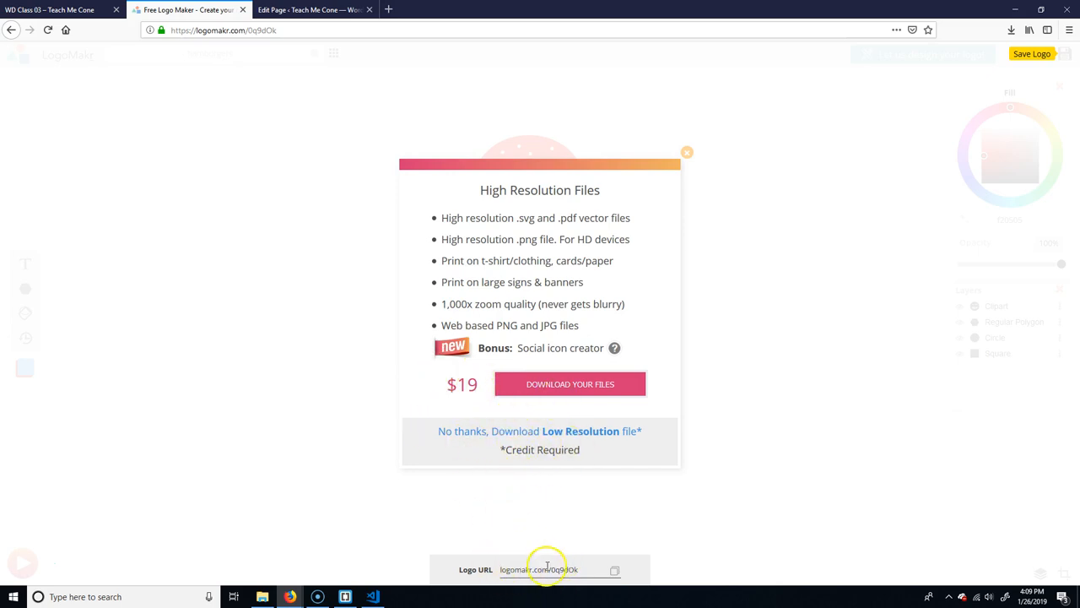
mouse_move(701, 159)
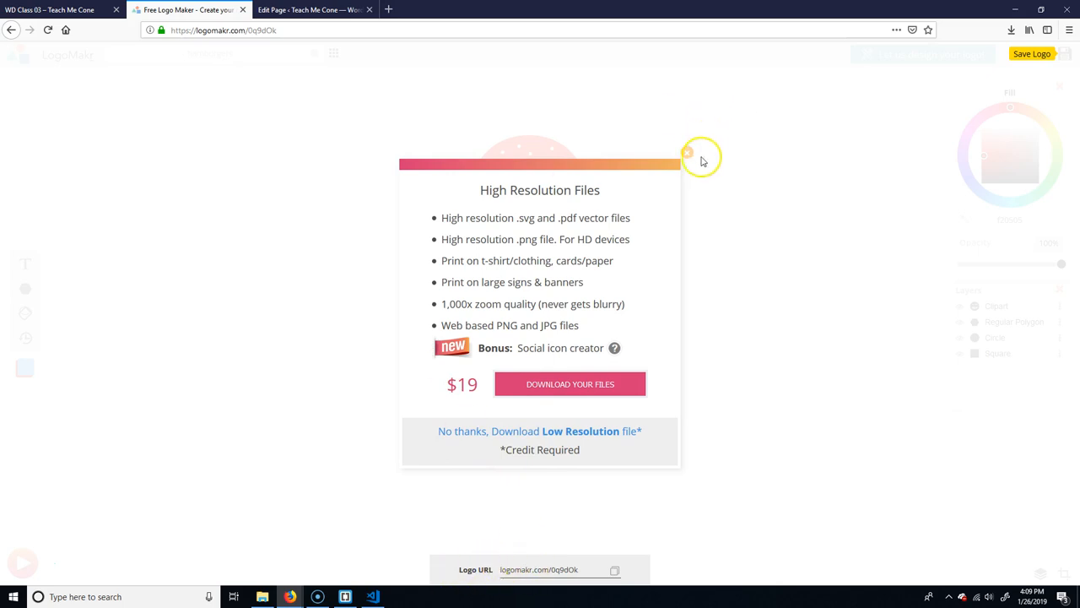
Step: Dismiss the paid High Resolution Files download offer
click(688, 152)
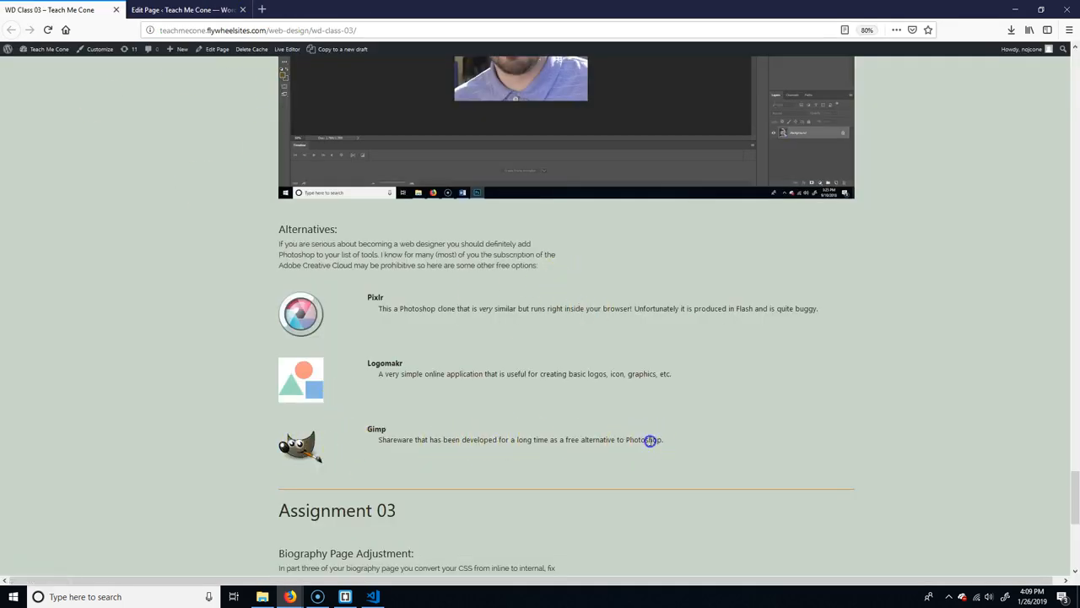
click(648, 440)
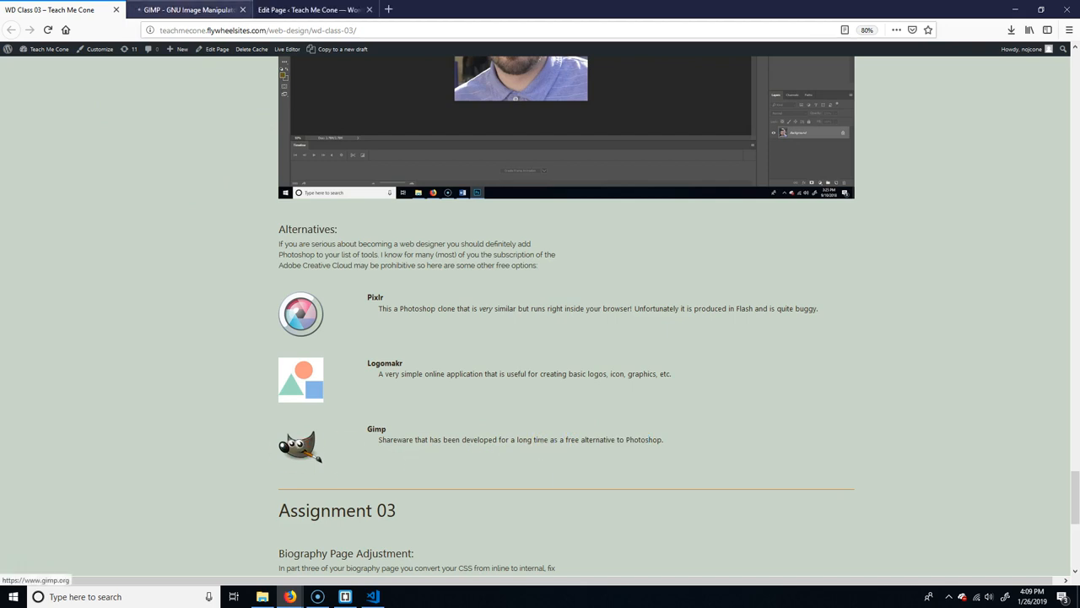
click(186, 9)
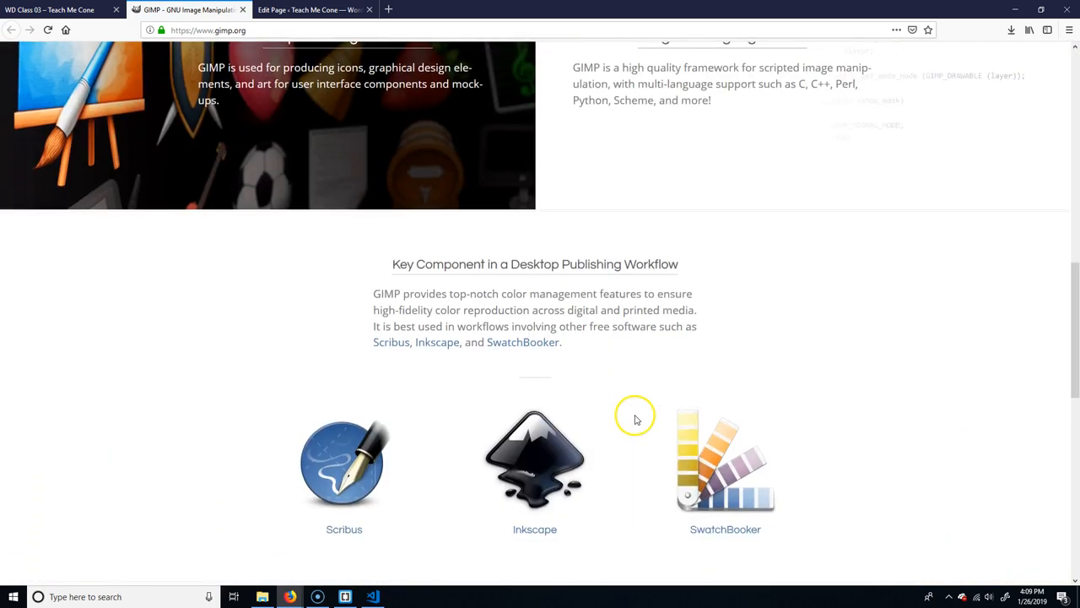
scroll(down, 3)
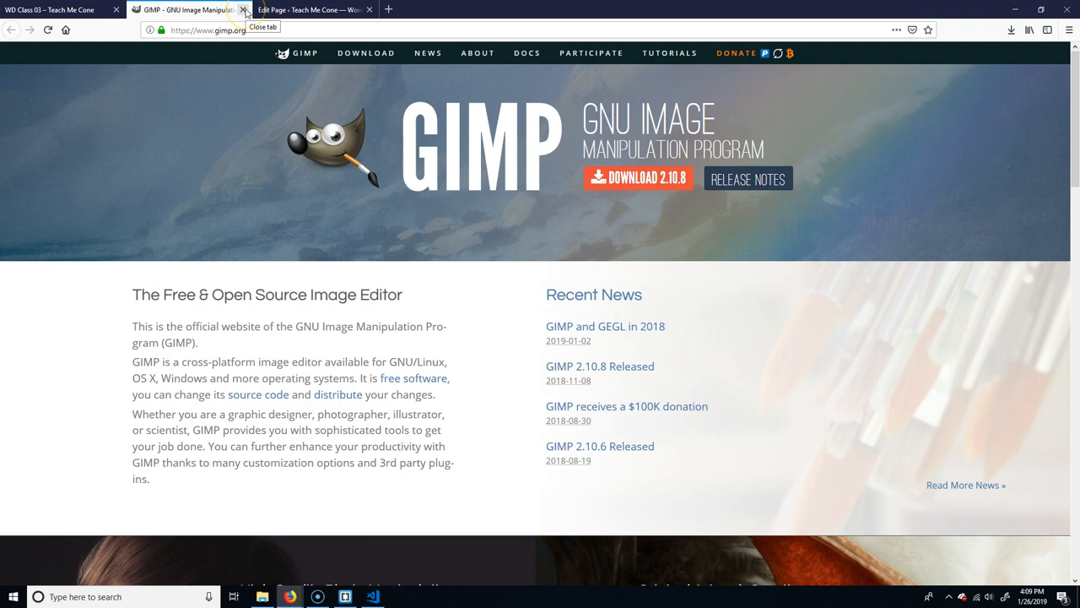
click(244, 10)
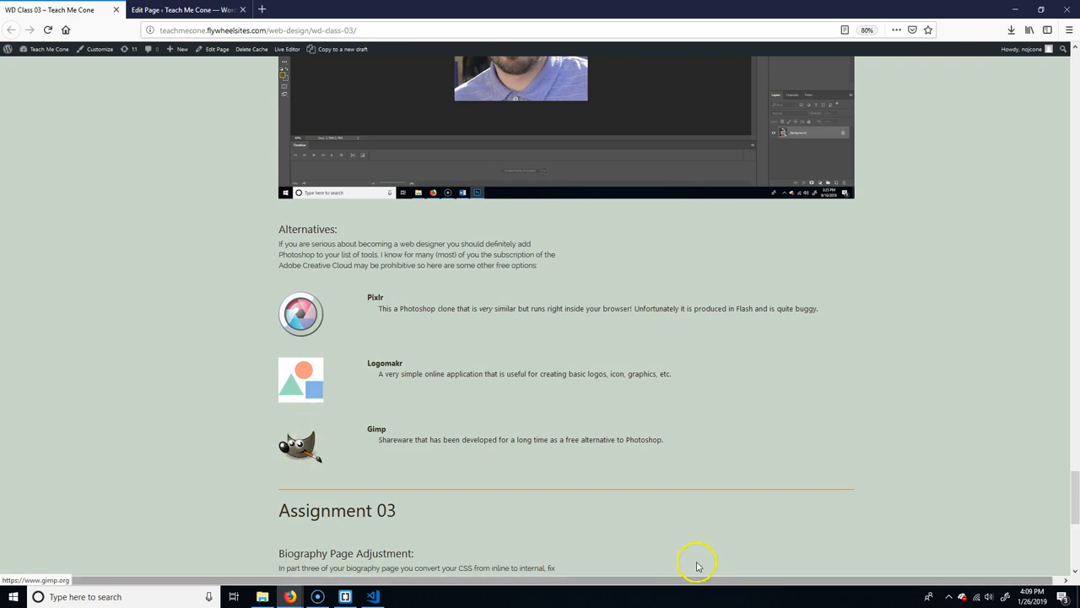
mouse_move(749, 517)
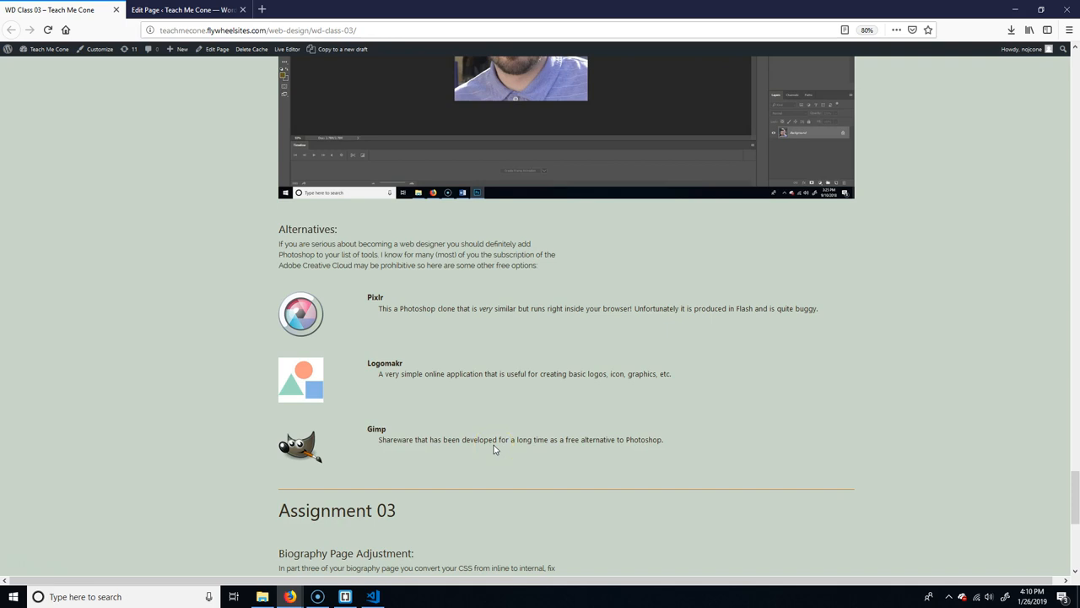
Step: Scroll the WD Class 03 page to the Assignment 03 Biography Page Adjustment criteria
scroll(up, 3)
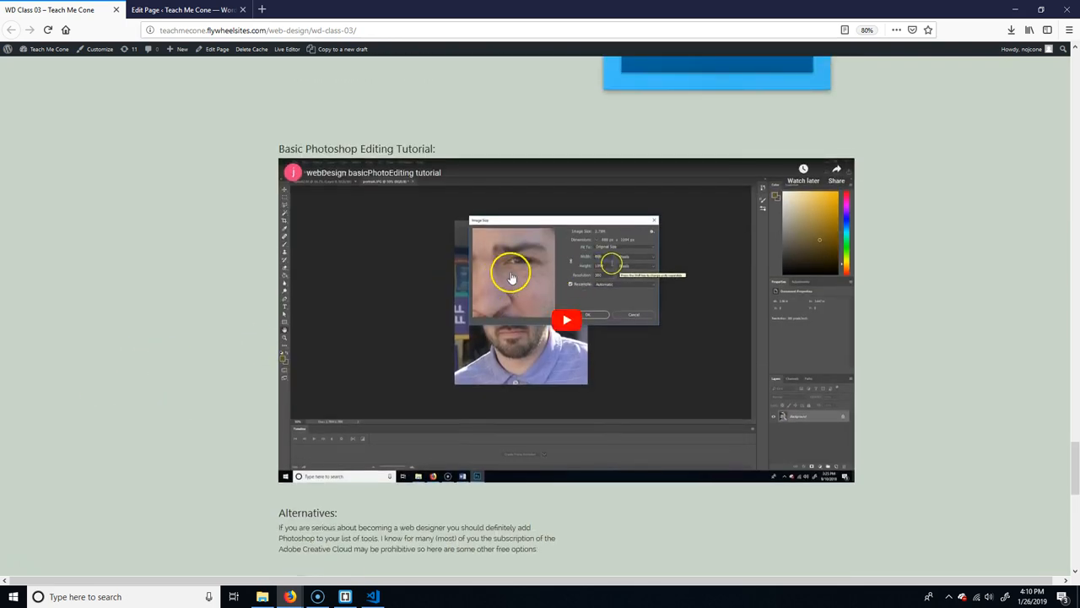
scroll(down, 3)
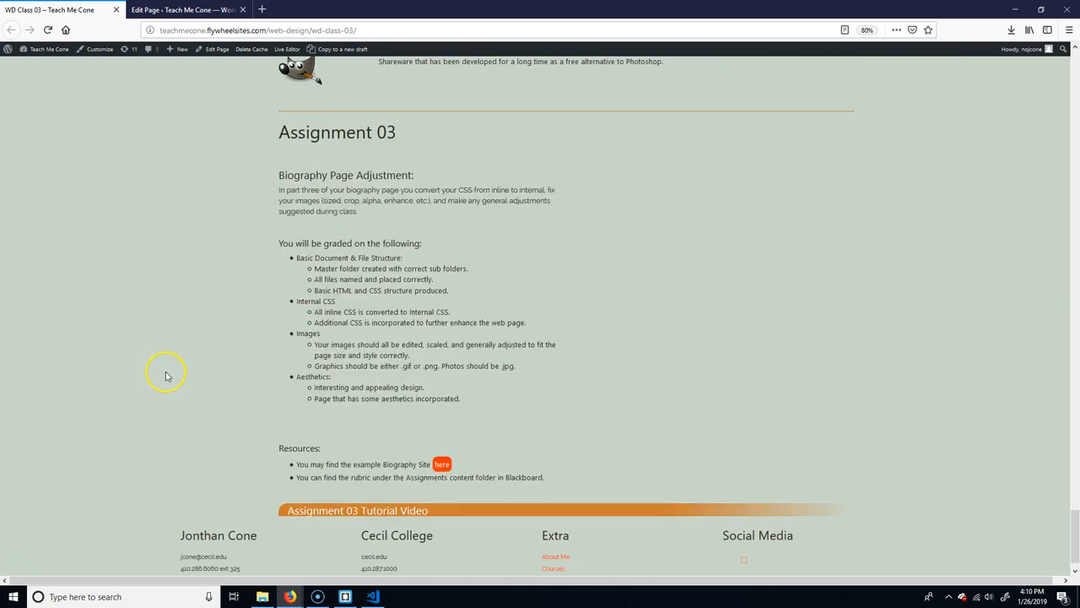
mouse_move(344, 177)
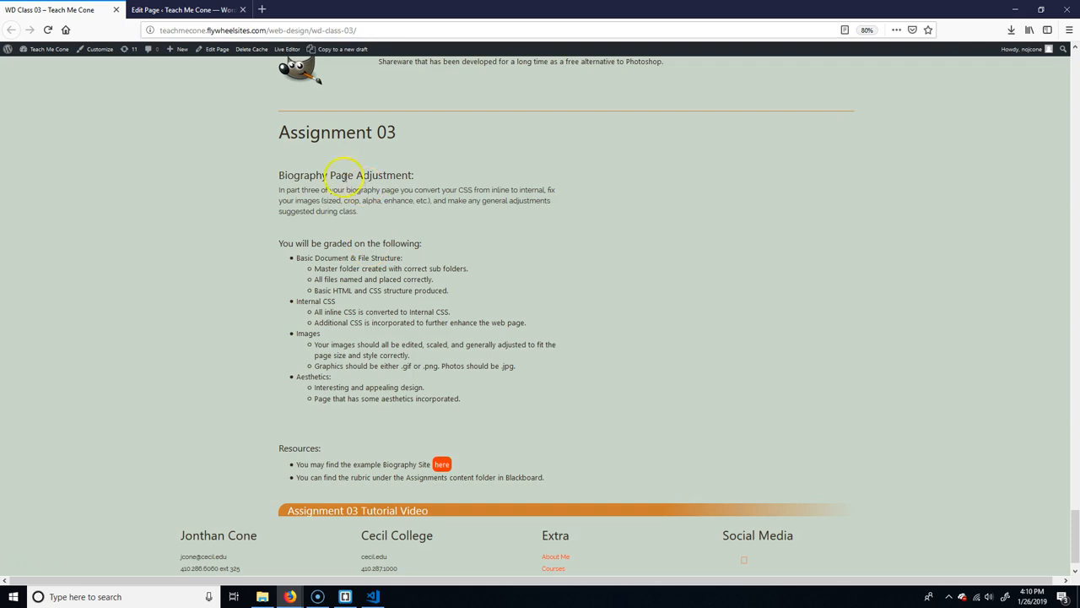
double_click(346, 175)
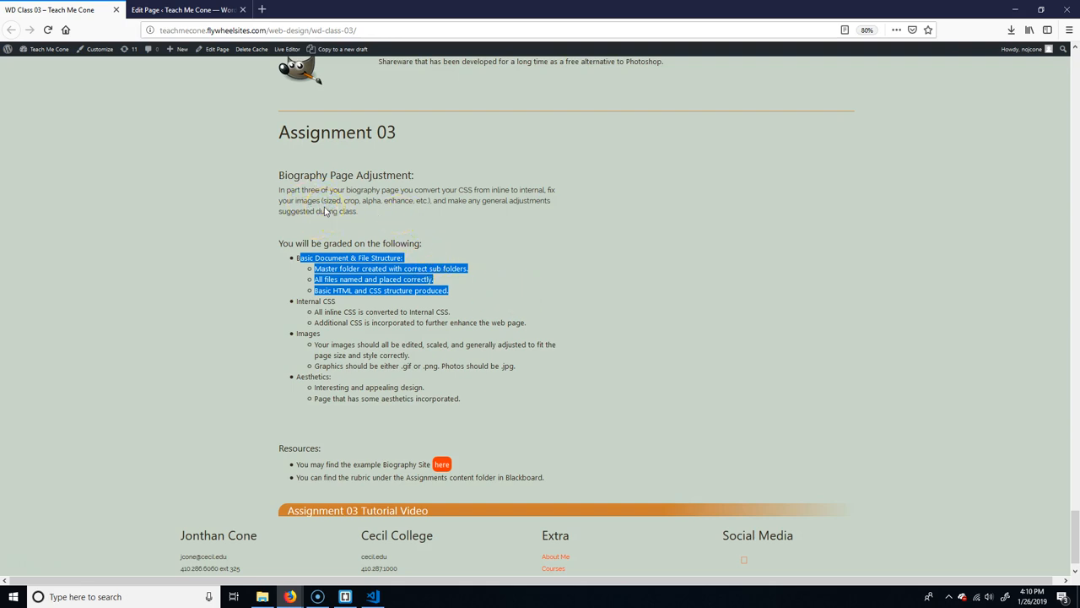
mouse_move(509, 188)
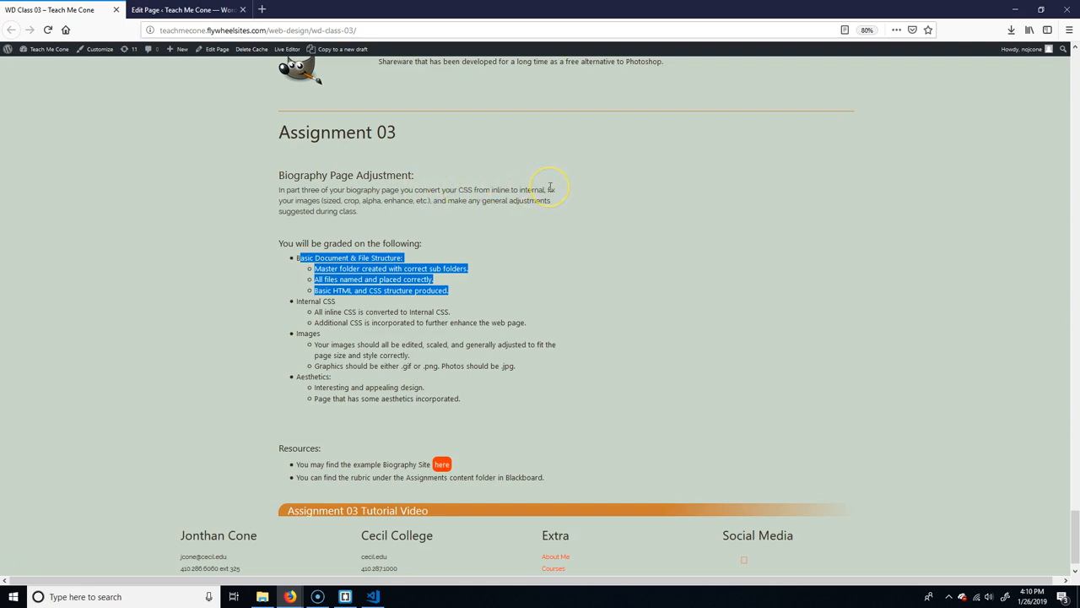
mouse_move(557, 209)
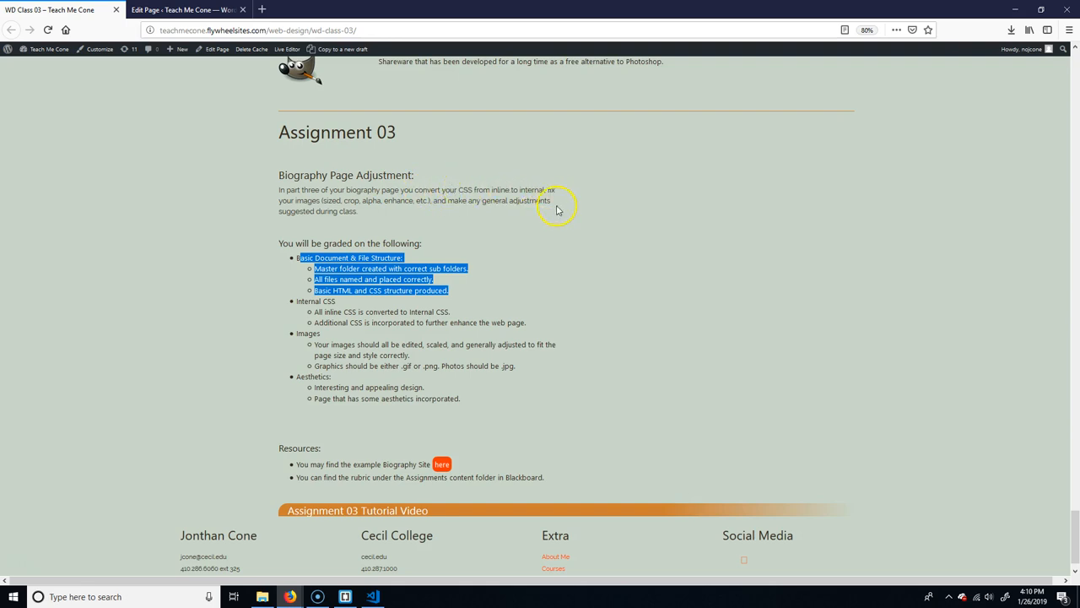
mouse_move(528, 232)
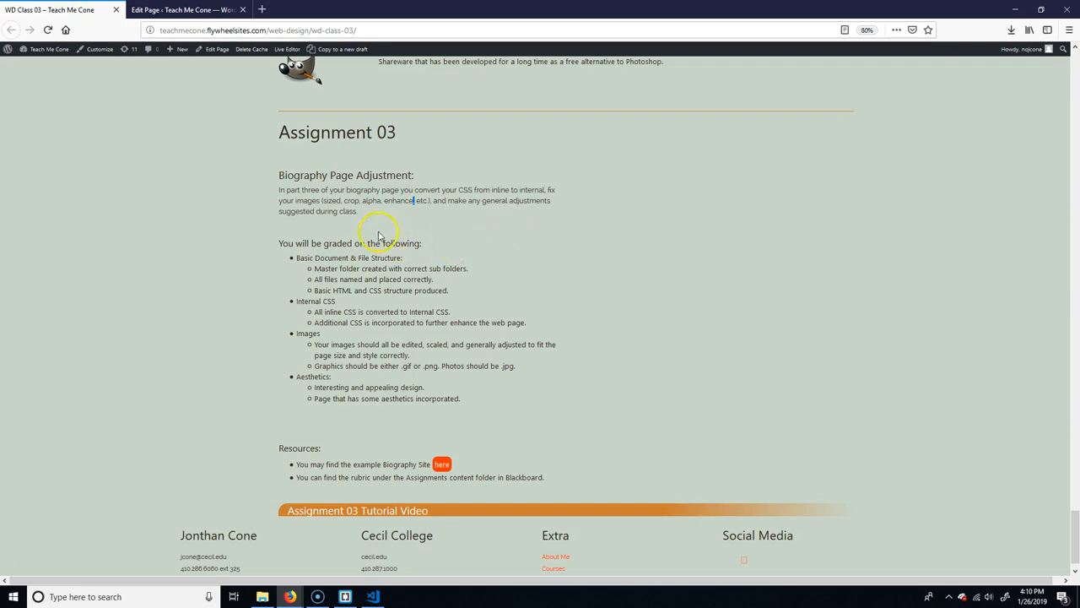
mouse_move(413, 236)
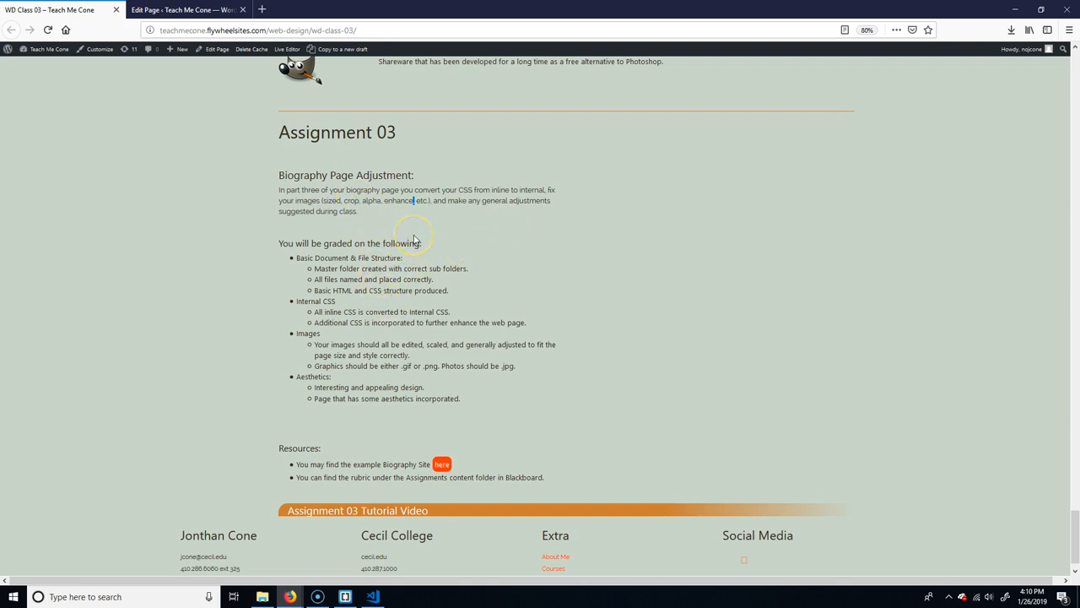
mouse_move(344, 321)
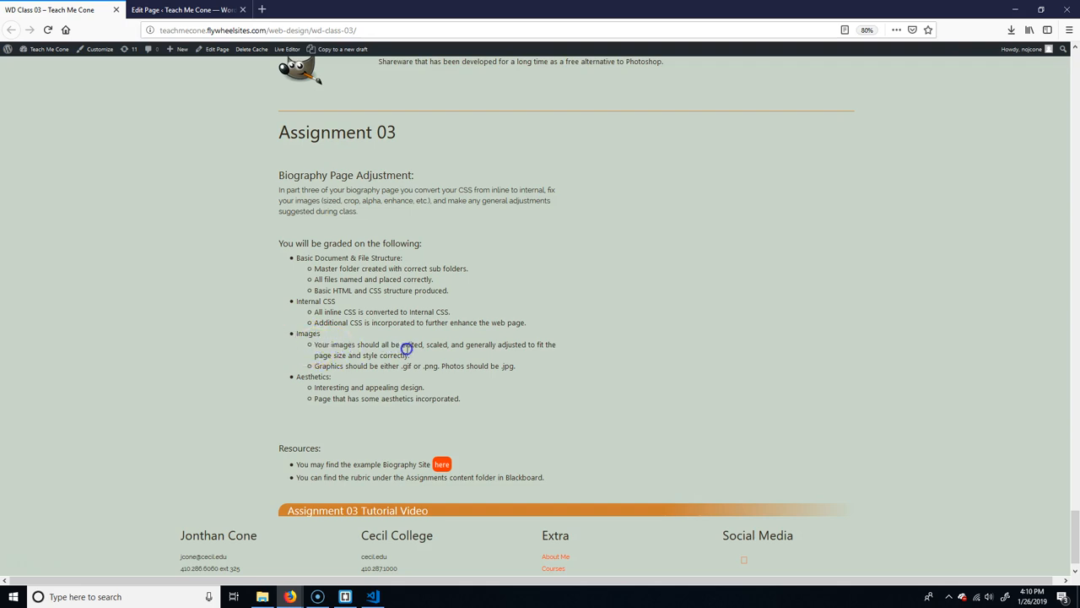
drag(313, 344, 422, 354)
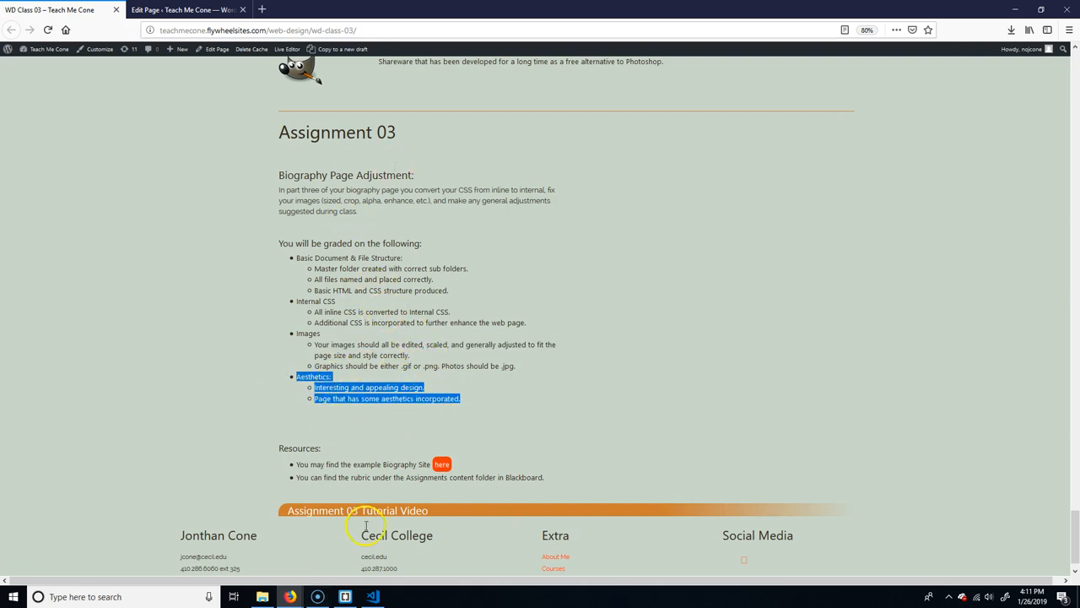
mouse_move(472, 568)
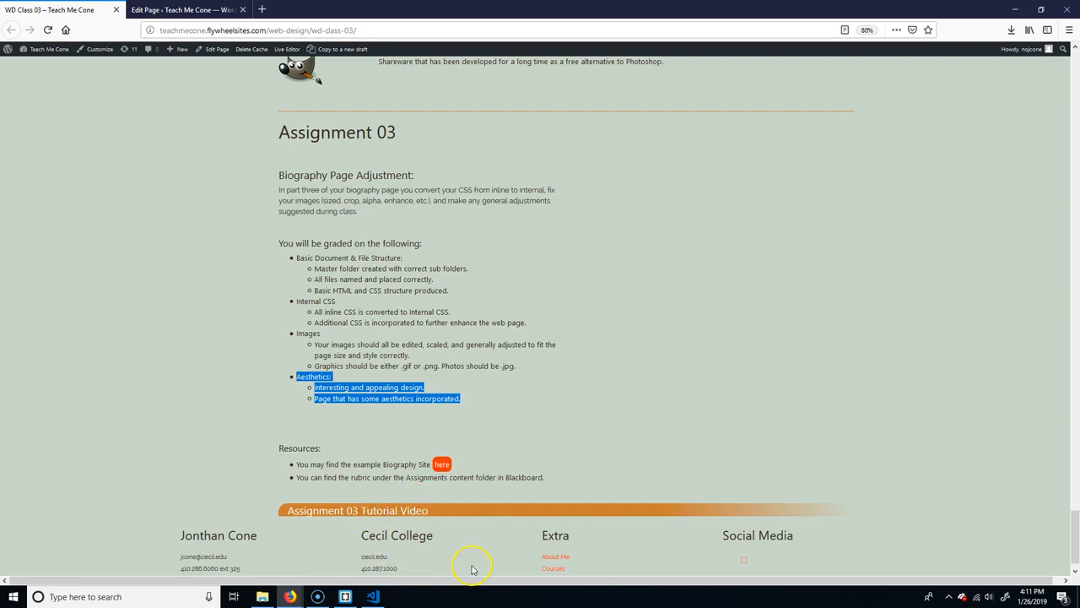
mouse_move(548, 408)
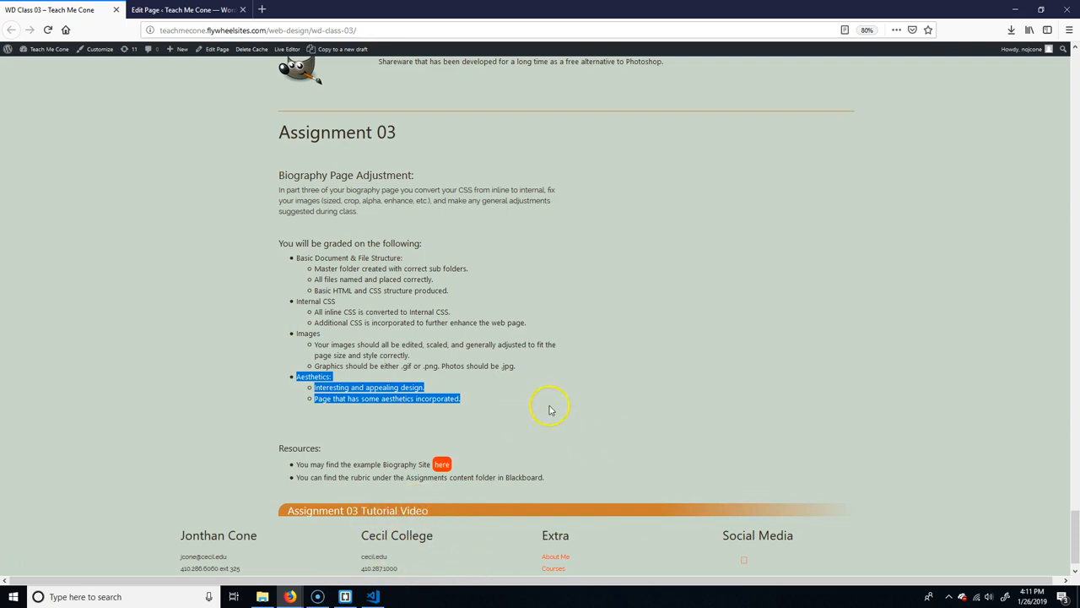
scroll(up, 3)
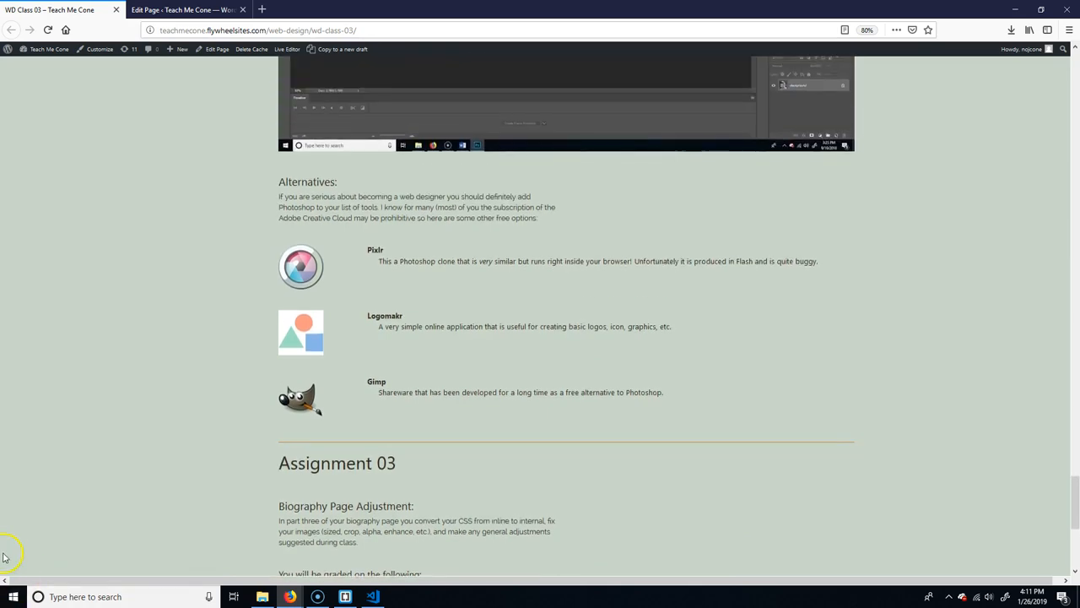